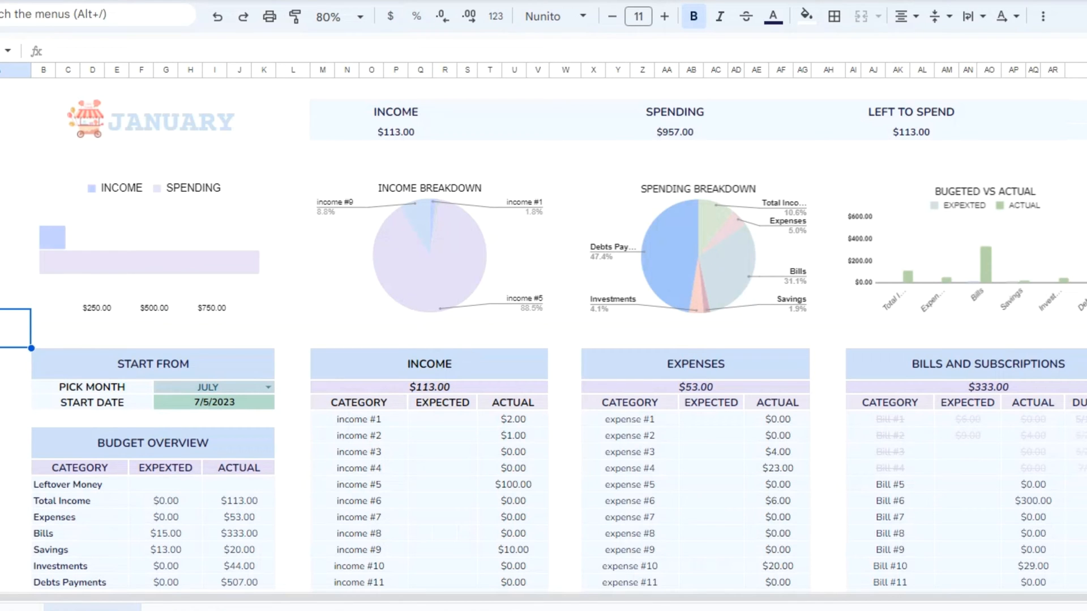
Scroll through the January overview dashboard and the Transaction Tracker's top 10 subcategories
scroll("down", 3)
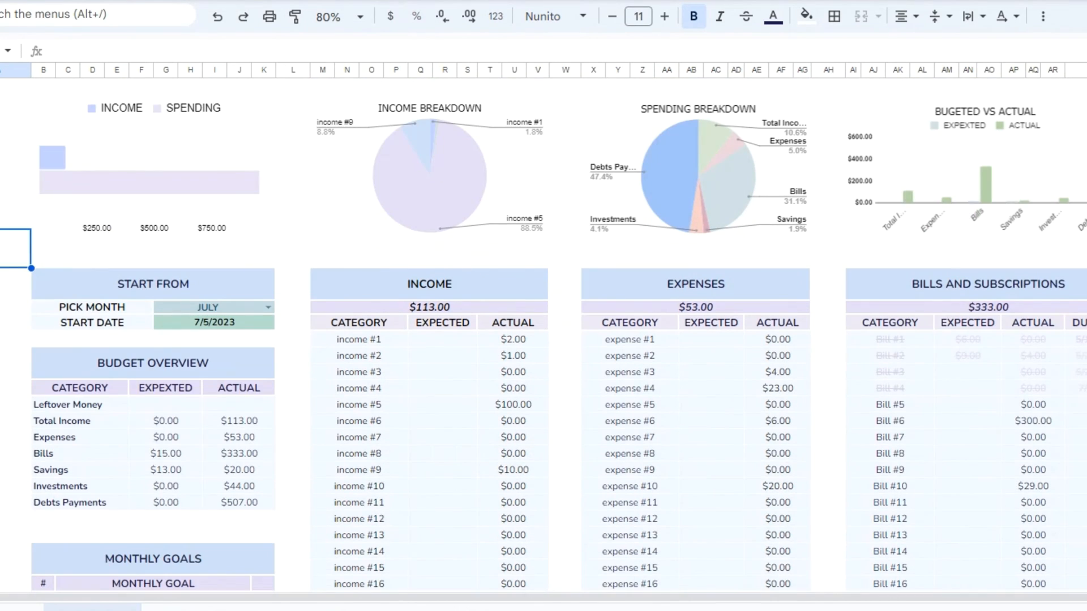
scroll("down", 3)
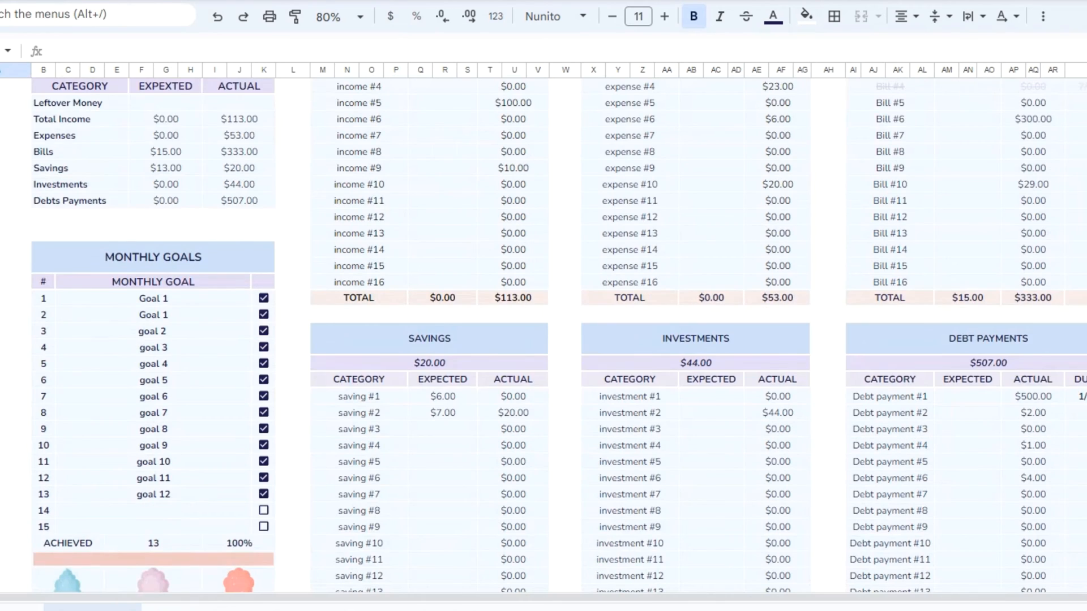
scroll("down", 3)
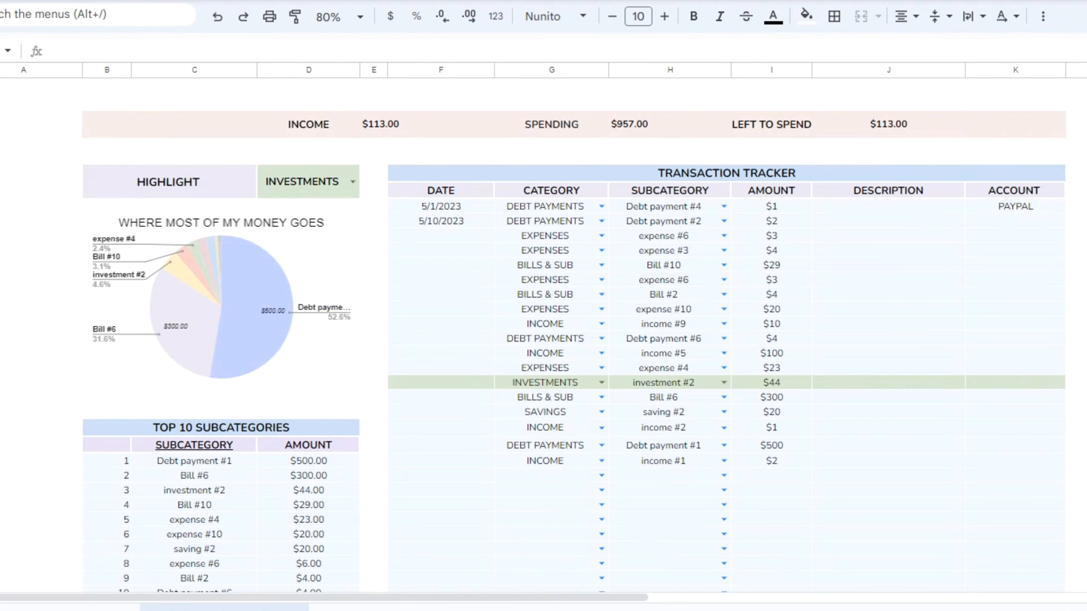
scroll("down", 3)
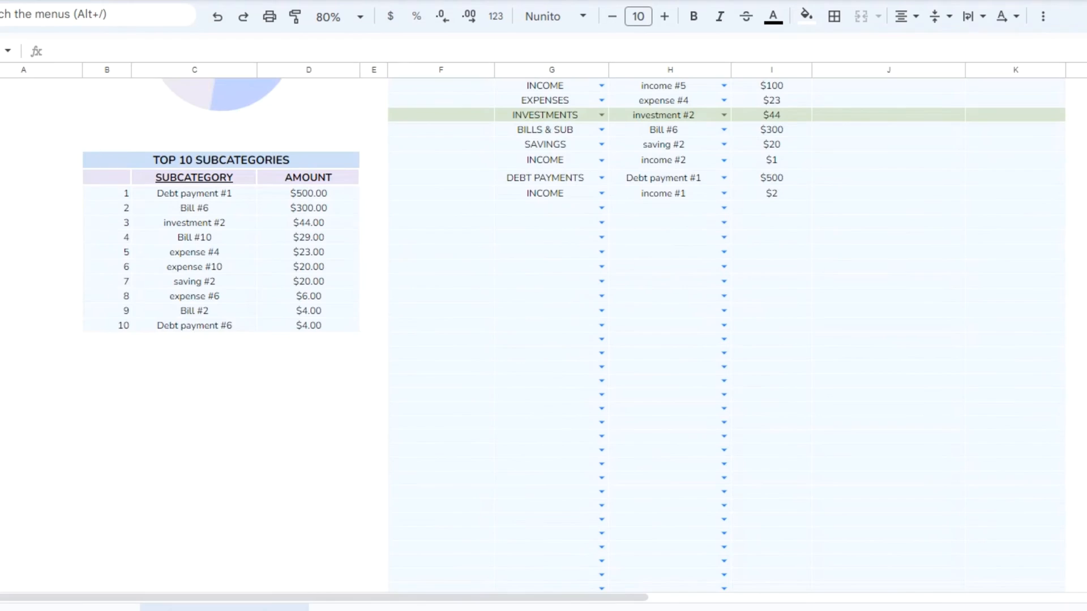
scroll("up", 3)
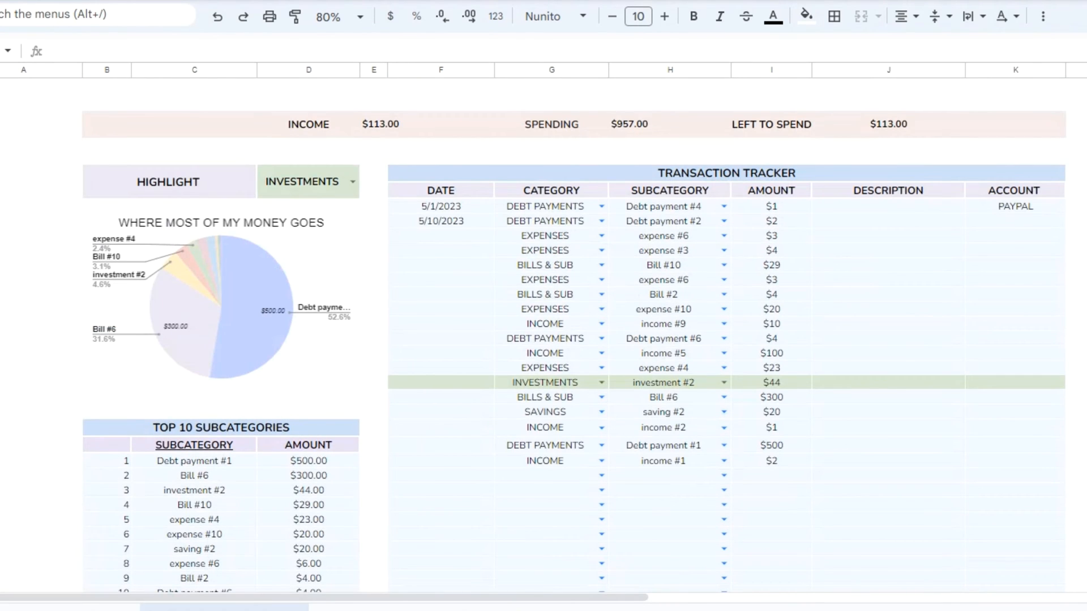
scroll("down", 3)
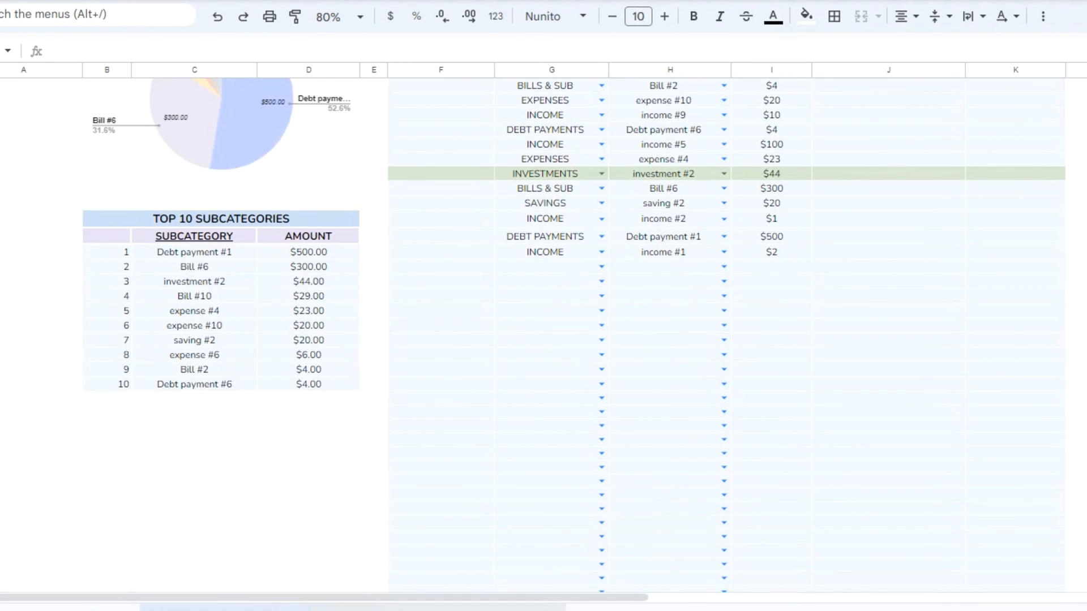
mouse_move(585, 533)
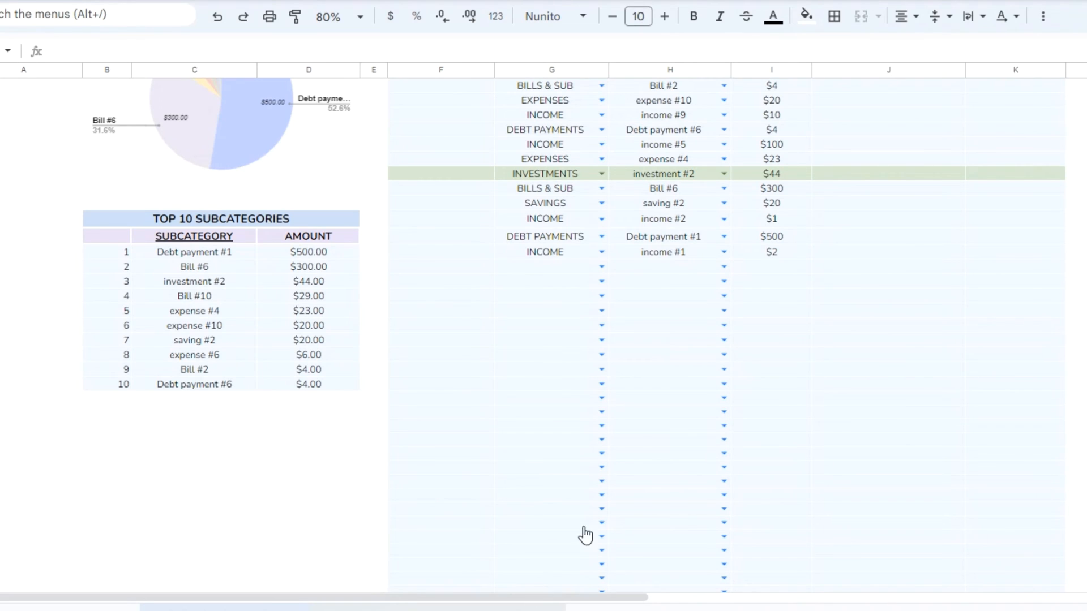
Peek at the bills and debt calendar, then show the Overview's JANUARY title and LEFT TO SPEND box
left_click(418, 560)
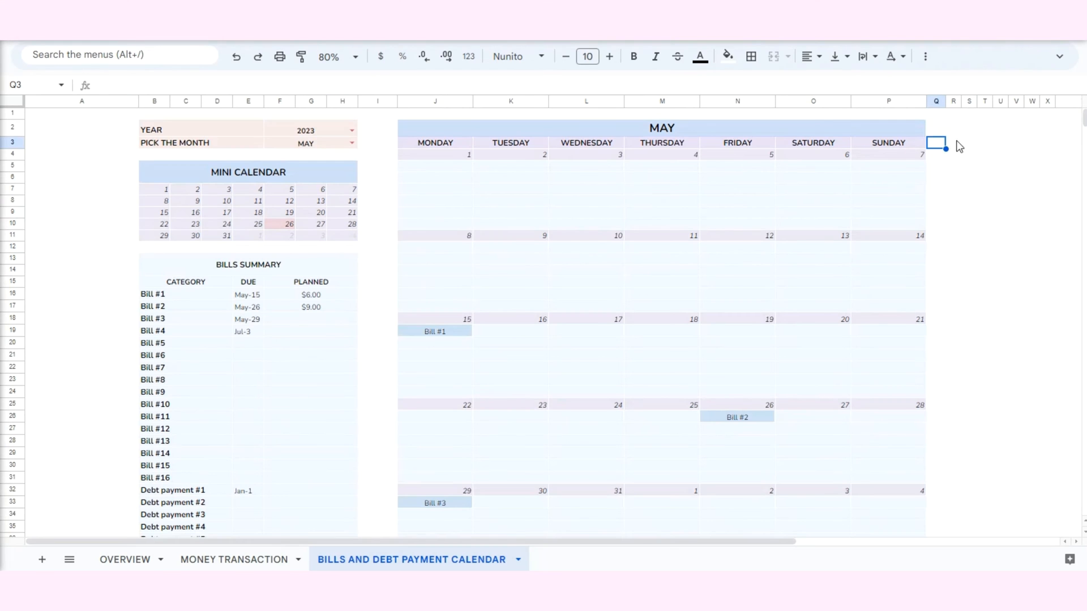
left_click(125, 559)
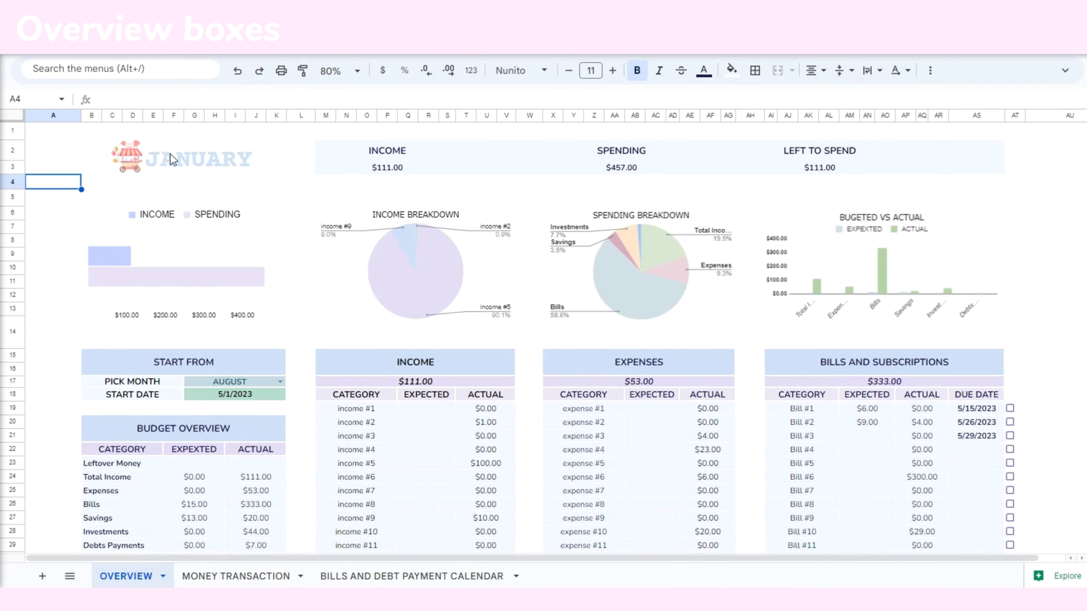
left_click(202, 158)
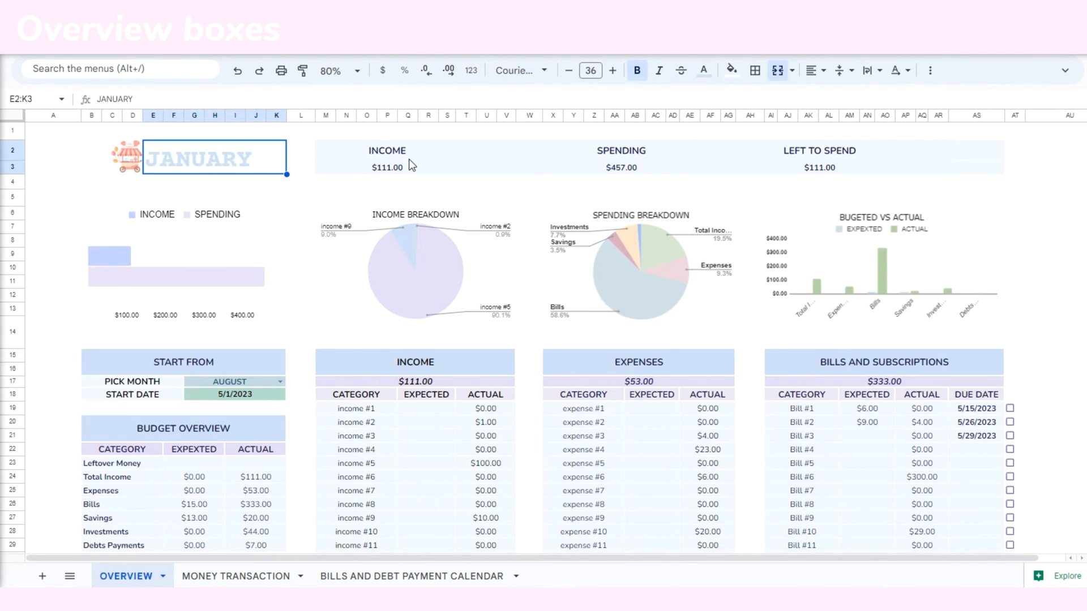
left_click(819, 150)
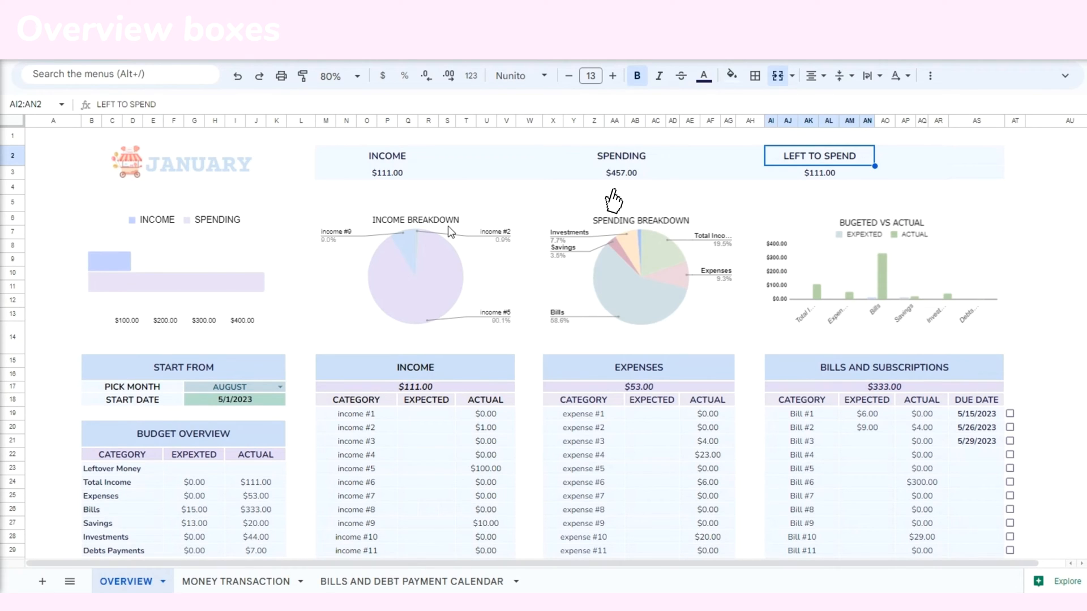
mouse_move(805, 209)
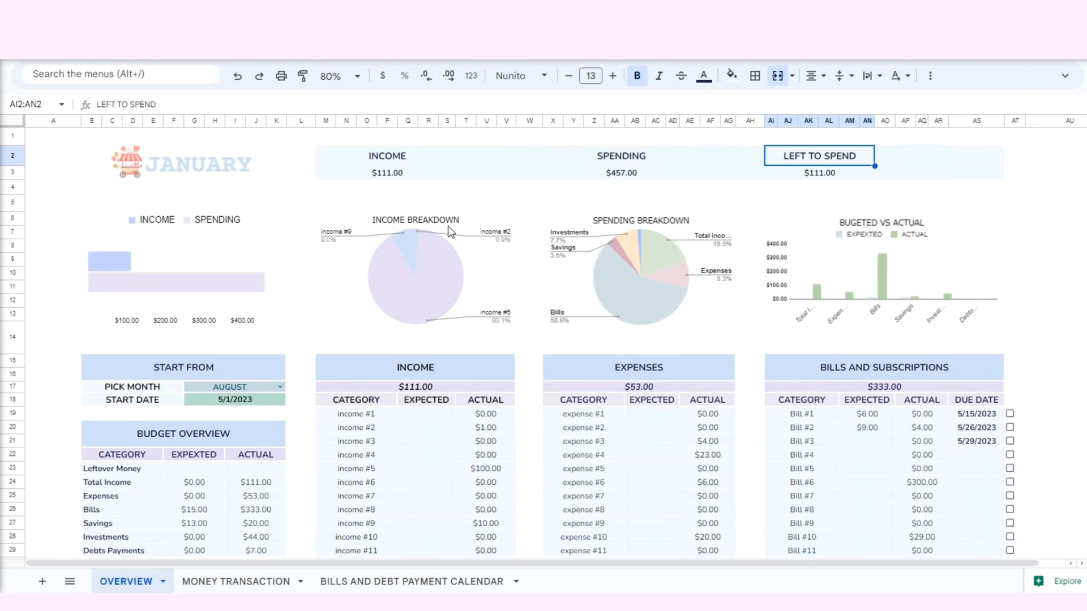
scroll("down", 3)
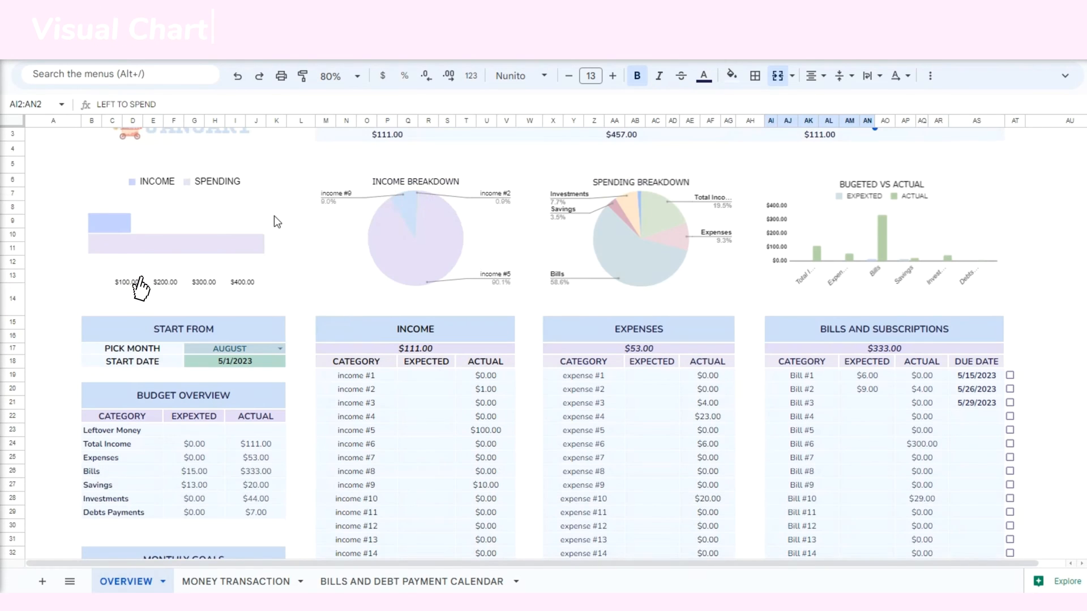
mouse_move(363, 304)
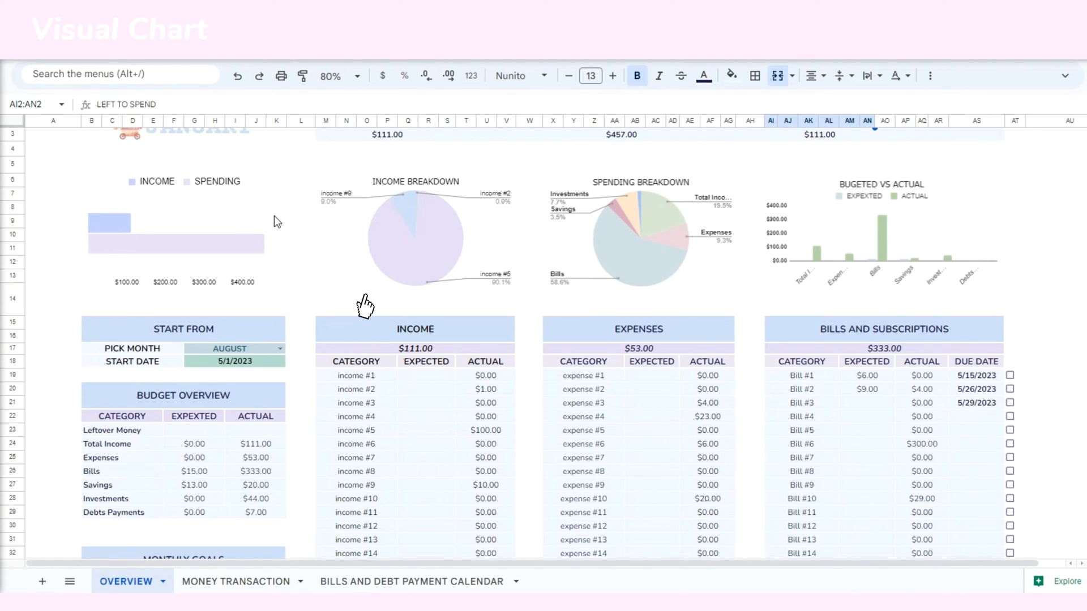
mouse_move(218, 206)
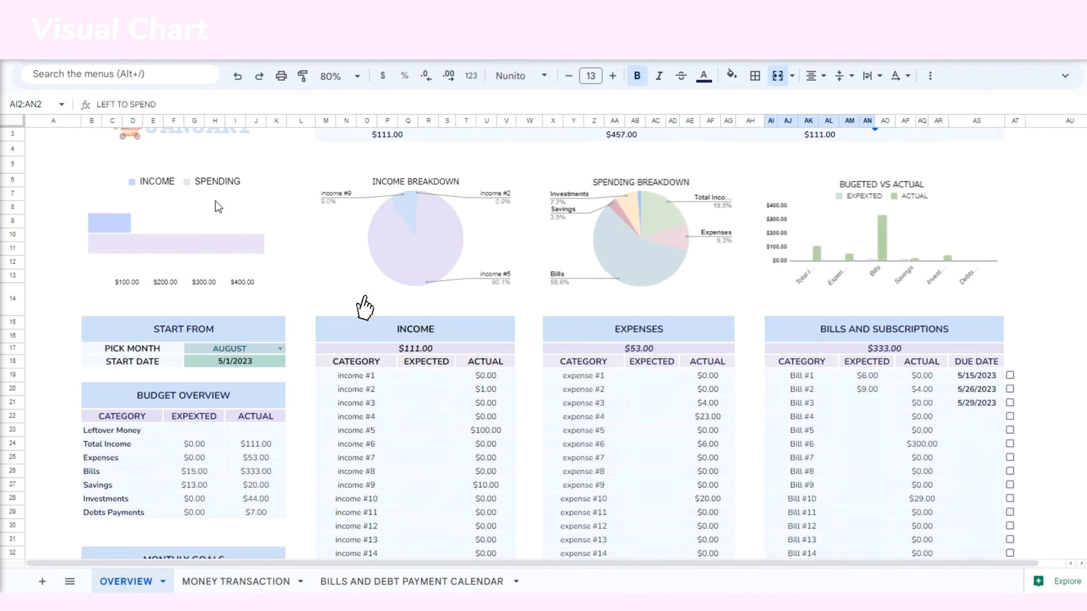
left_click(414, 236)
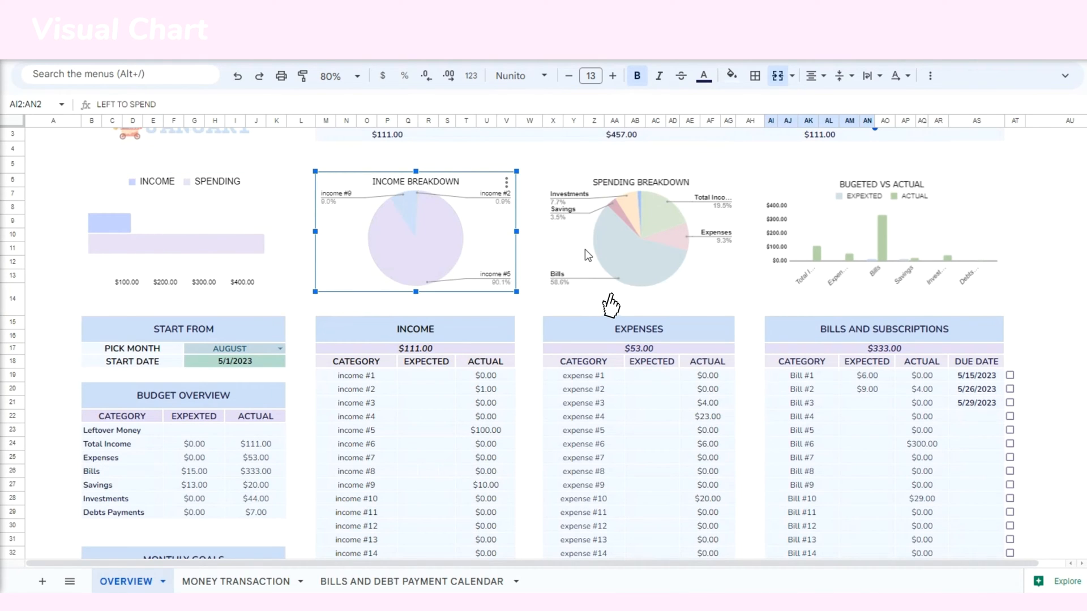
left_click(638, 235)
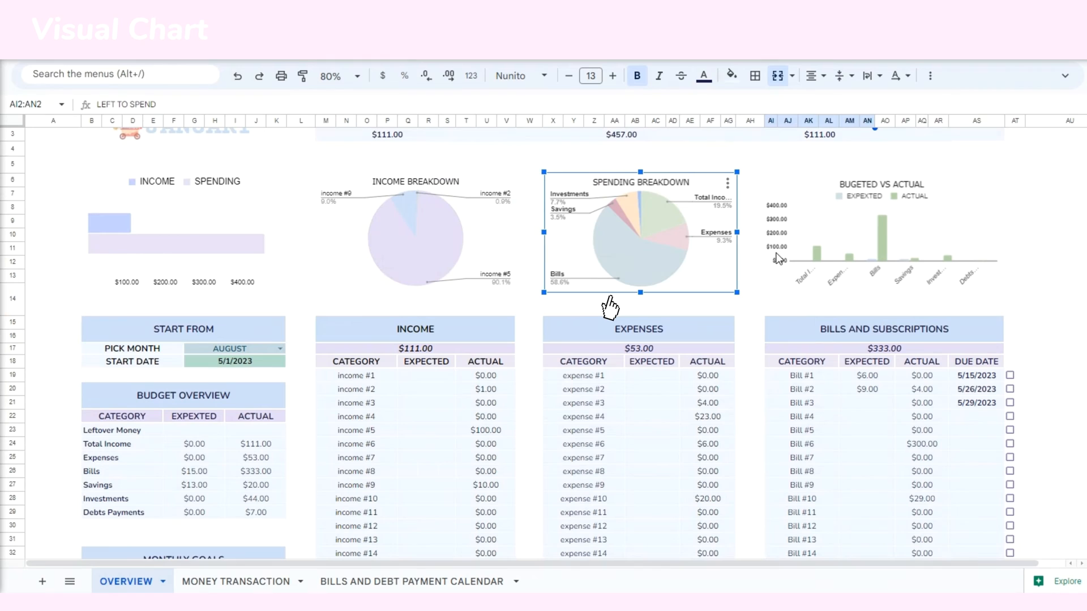
mouse_move(832, 258)
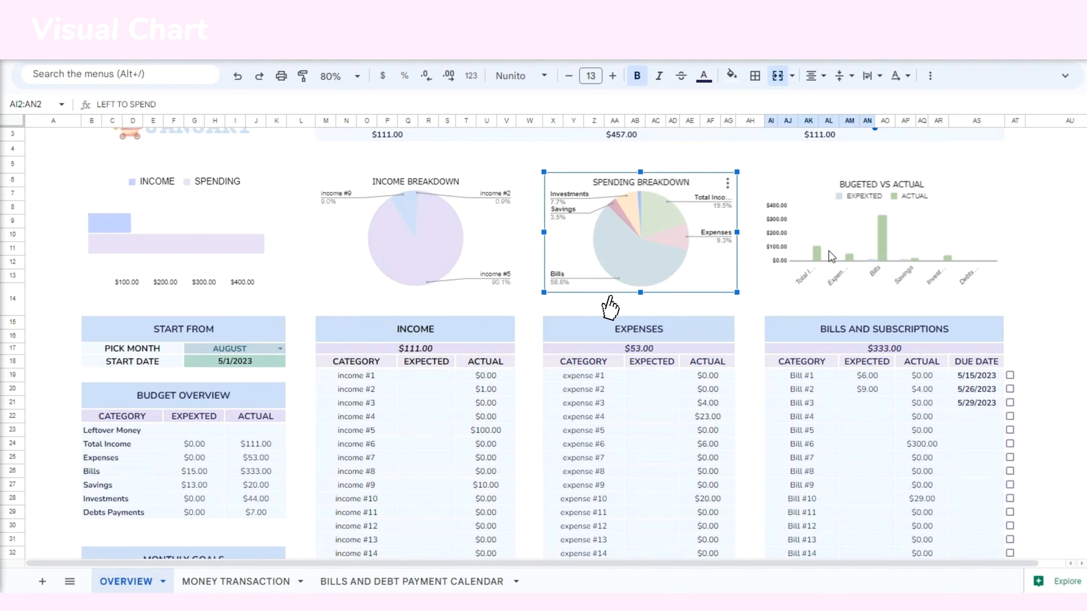
left_click(881, 233)
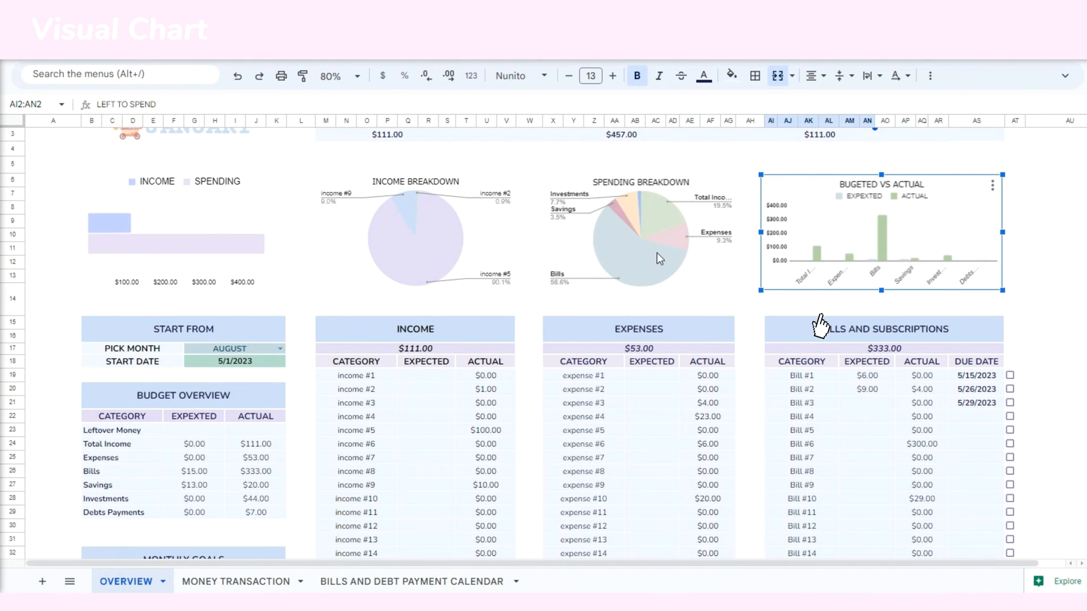
left_click(387, 155)
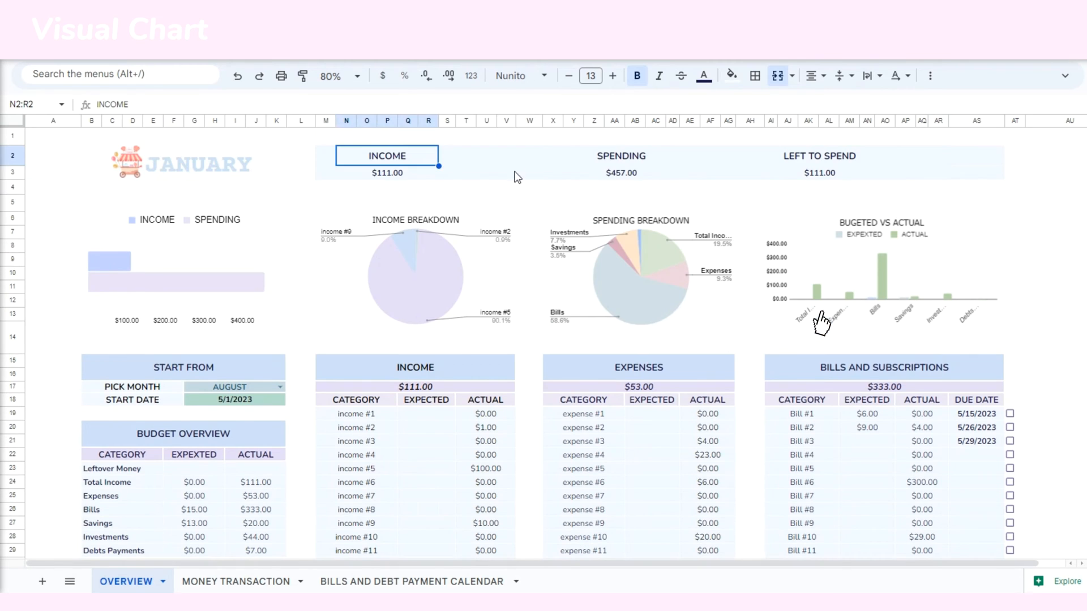
left_click(820, 155)
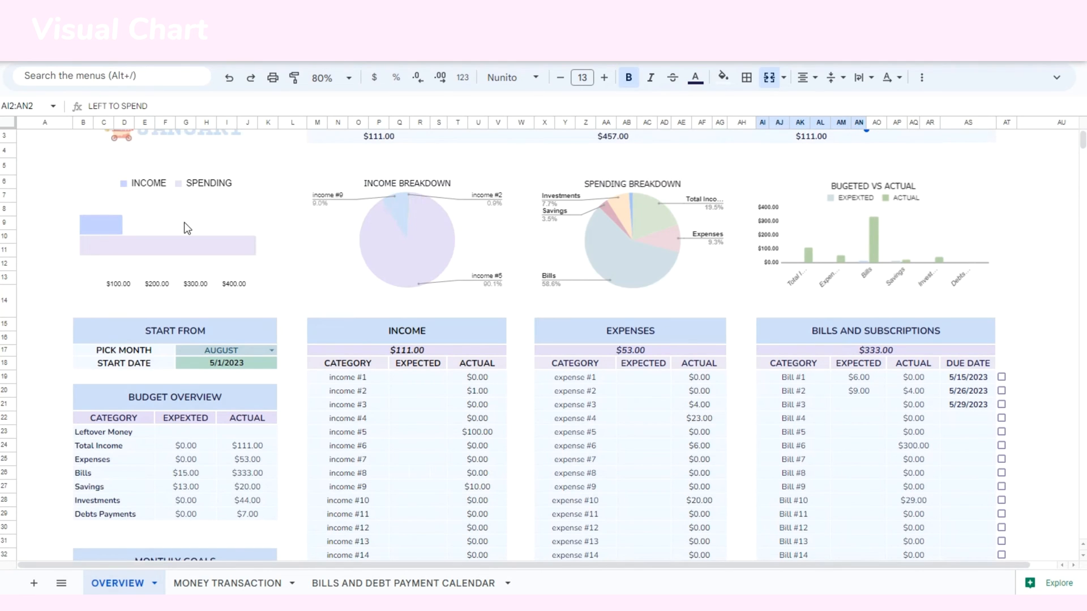
left_click(873, 239)
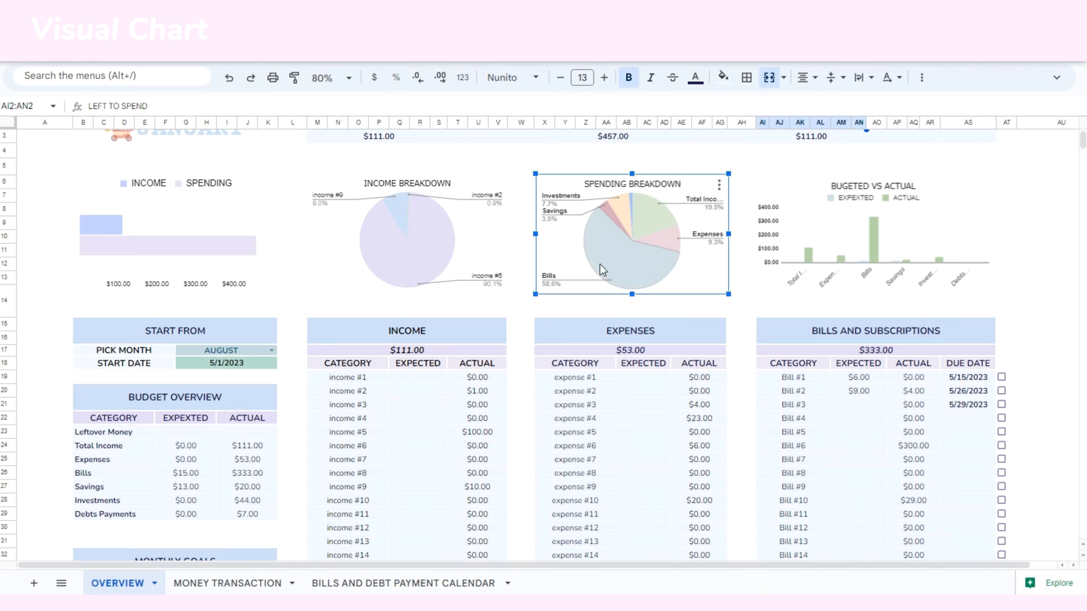
left_click(873, 243)
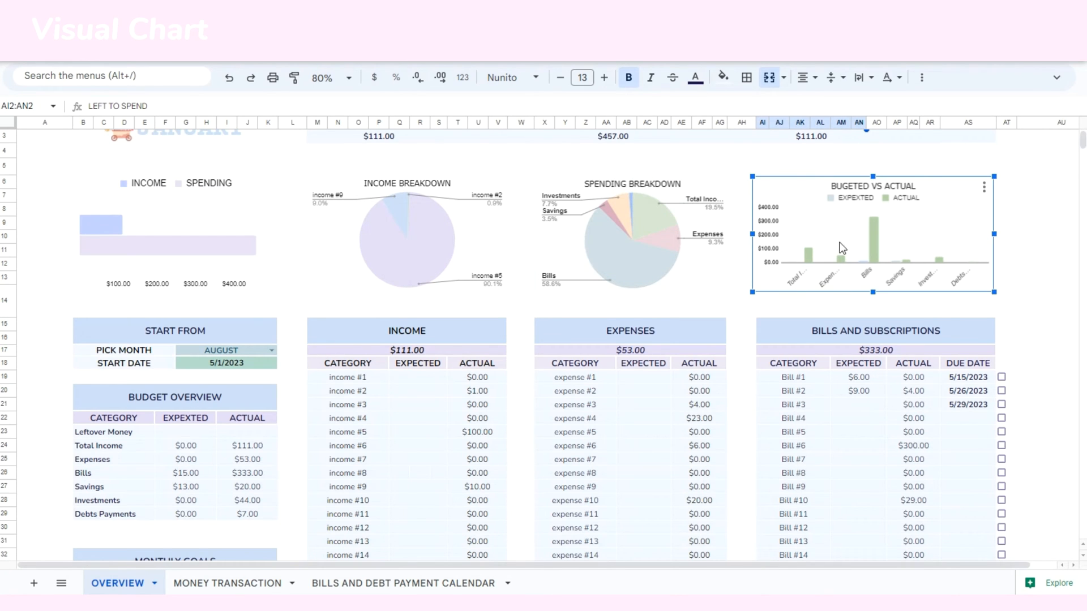
scroll("down", 3)
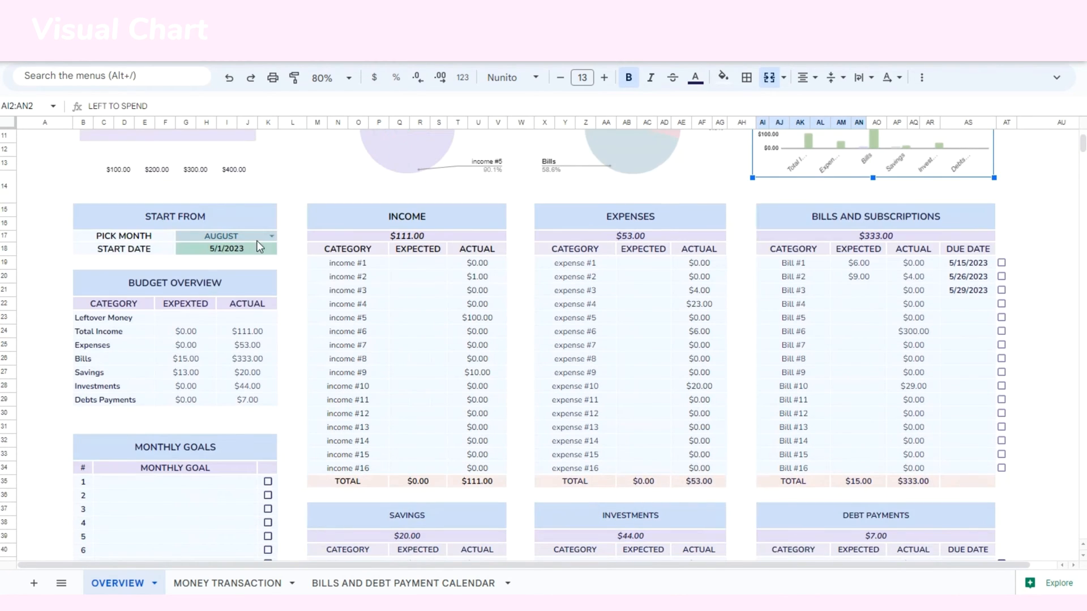
Choose JULY as the budget month from the month list
left_click(270, 236)
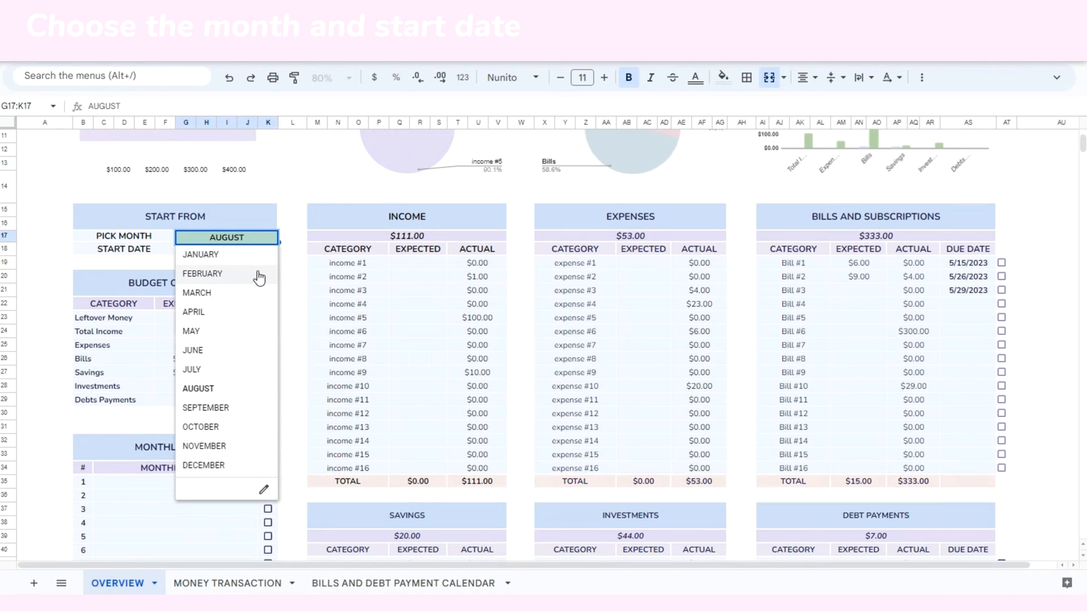
left_click(191, 369)
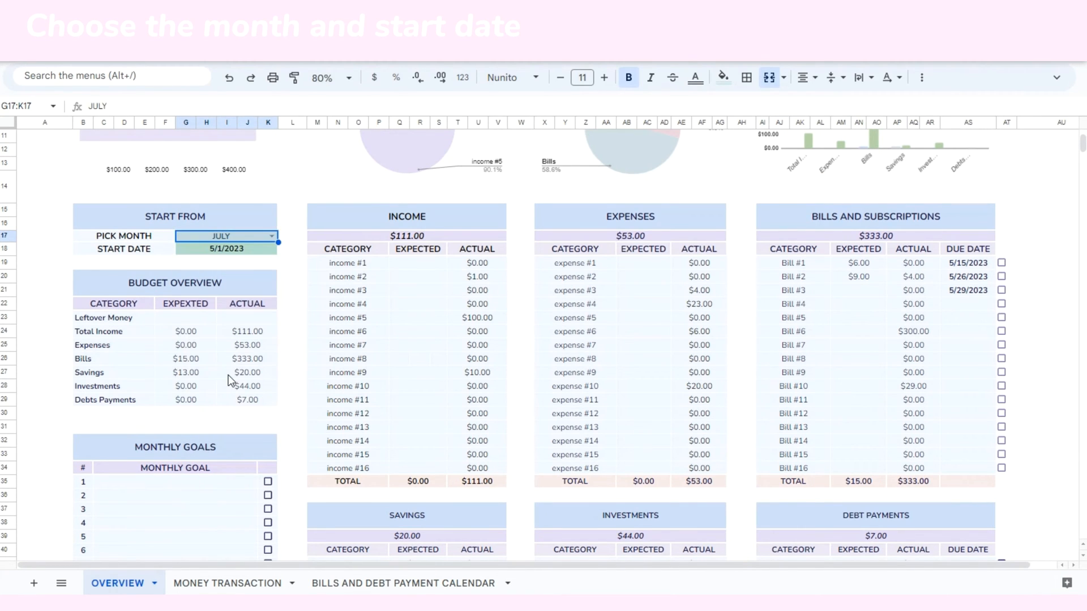
Pick 7/5/2023 as the start date from the calendar date picker
left_click(225, 249)
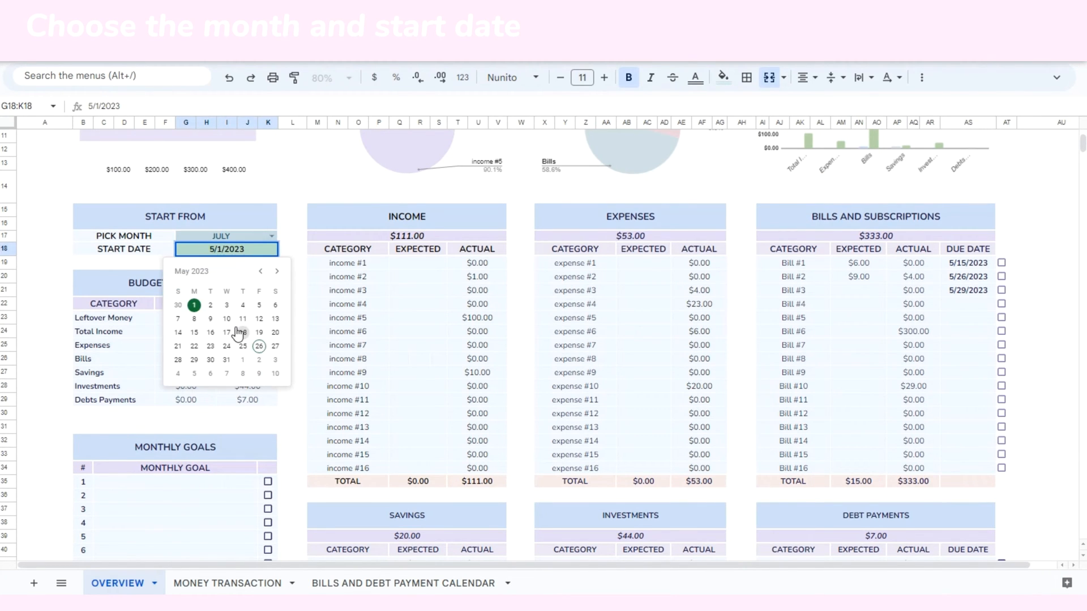
left_click(262, 270)
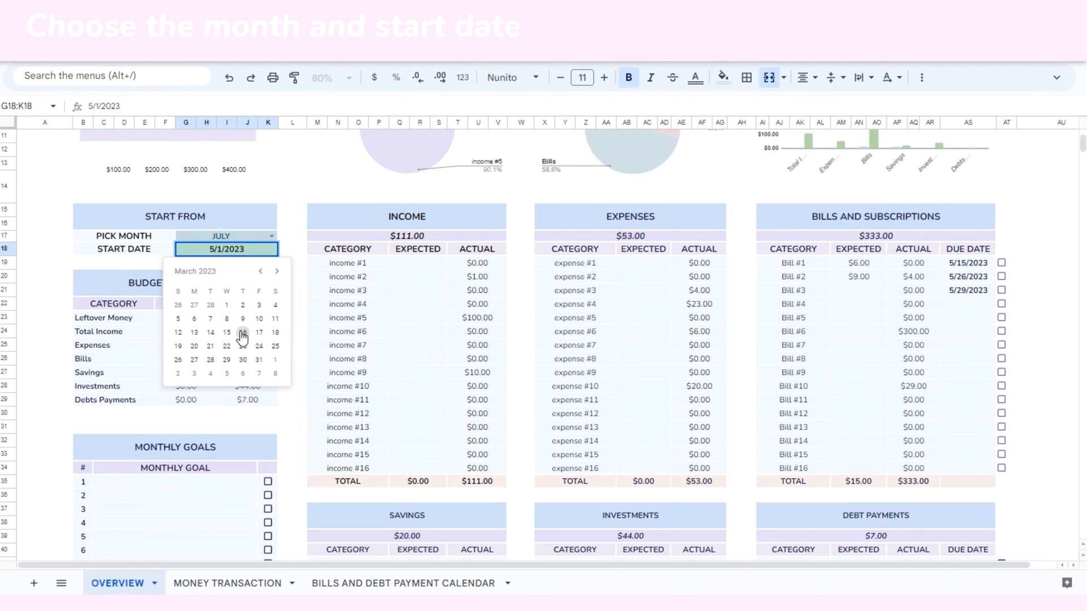
left_click(242, 332)
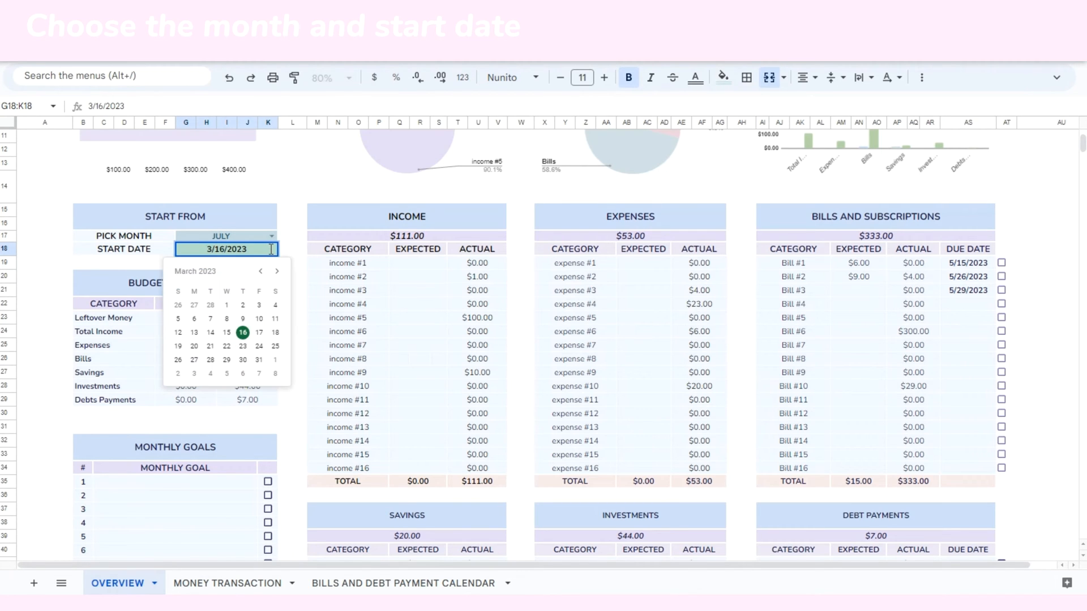
left_click(276, 270)
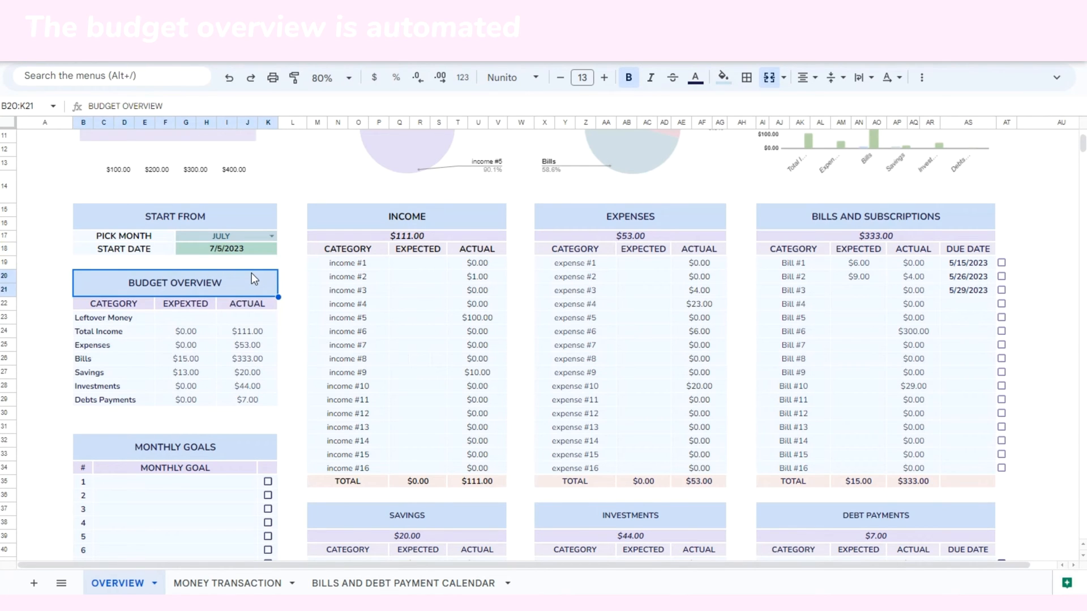
scroll("down", 3)
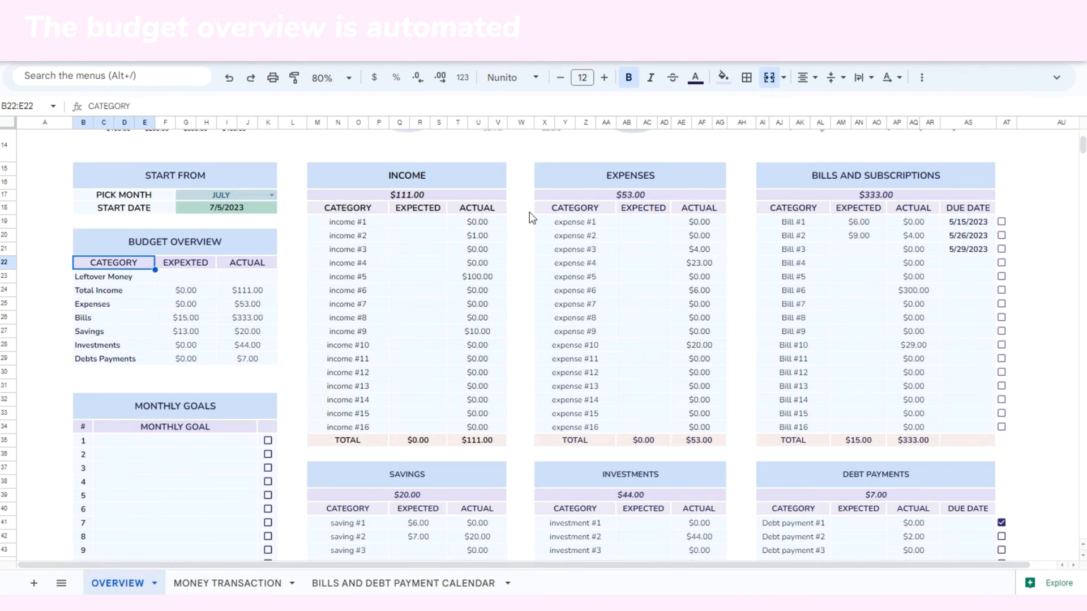
scroll("down", 3)
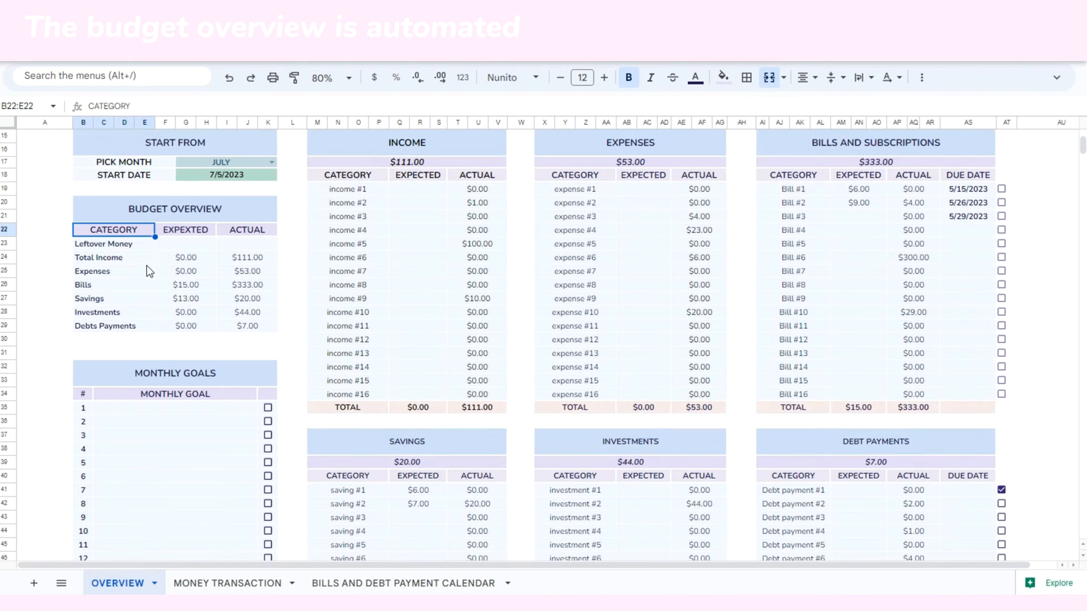
left_click(113, 243)
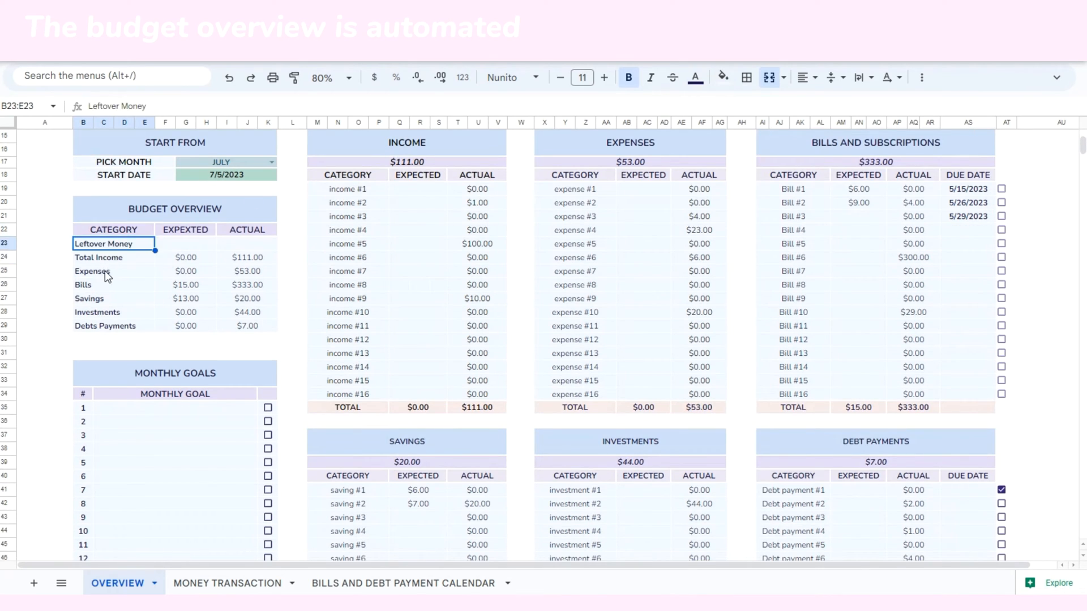
left_click(629, 143)
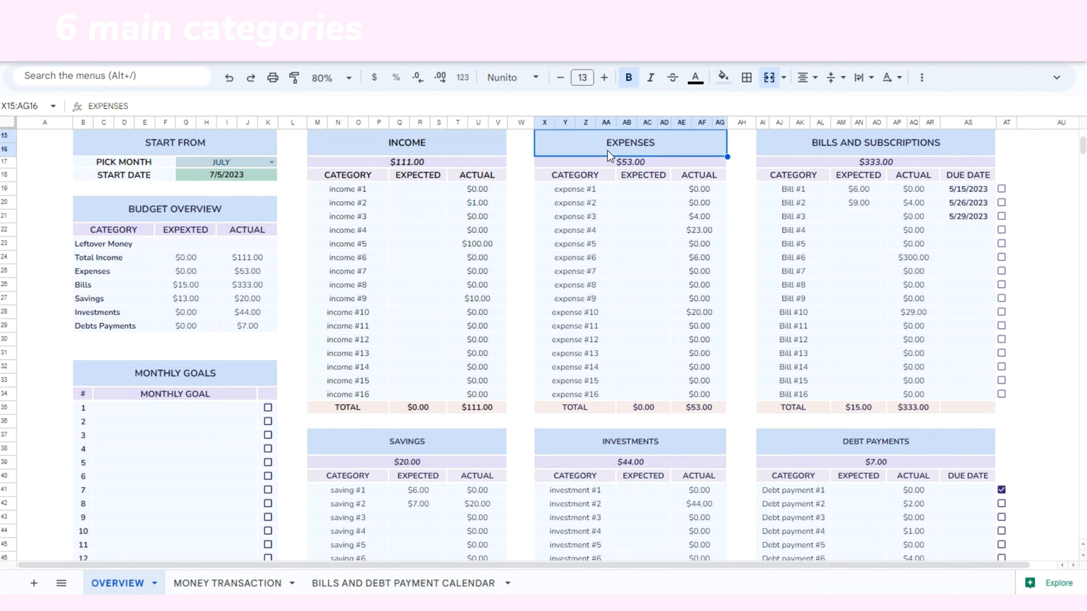
Mark Bills #1 through #3 as paid in the bills table
scroll("down", 3)
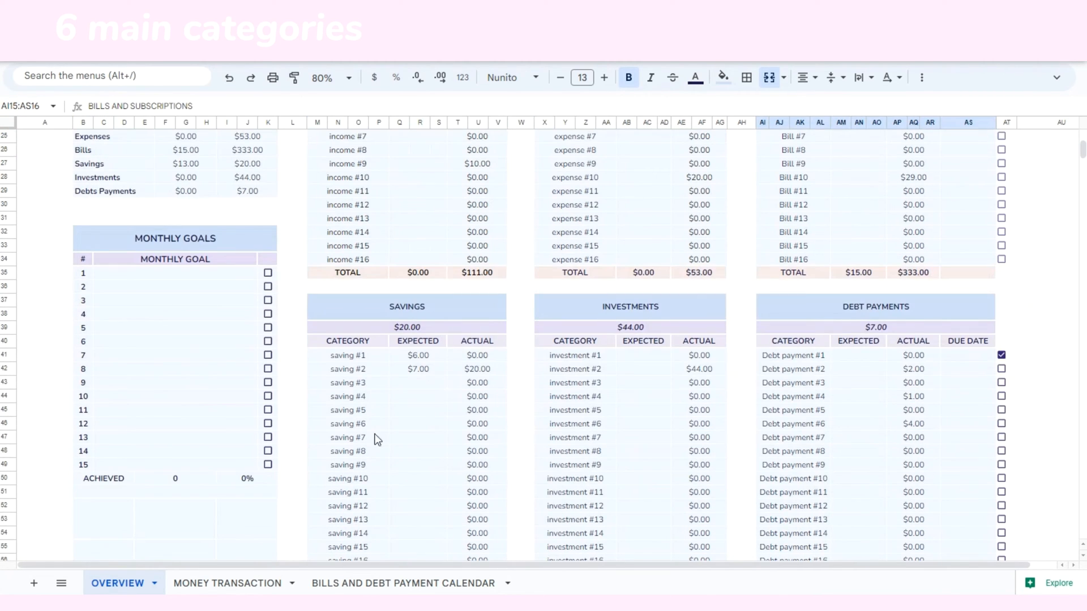
scroll("up", 3)
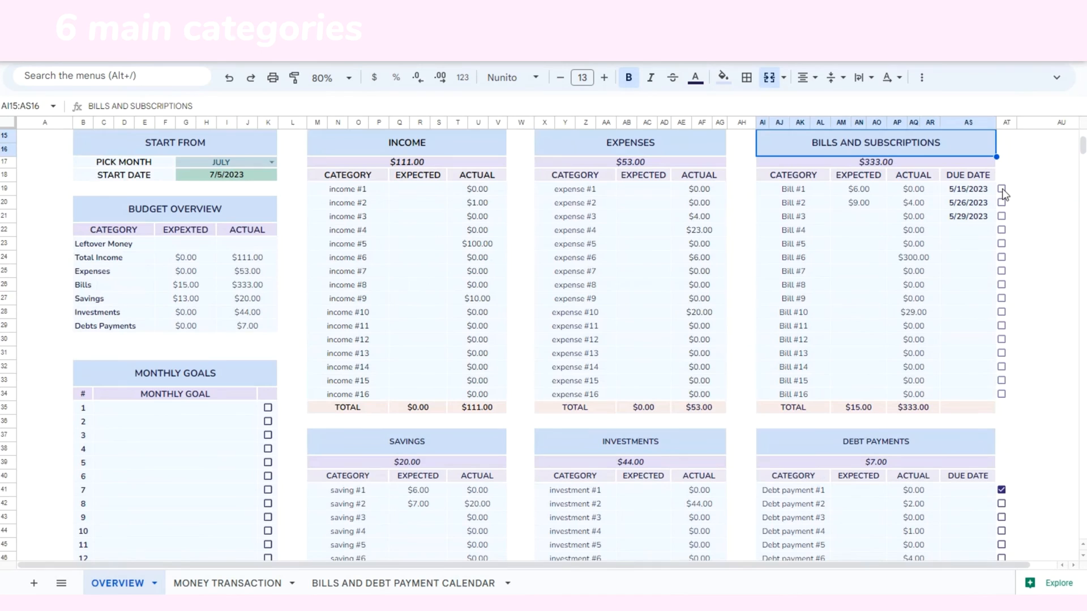
left_click(1001, 189)
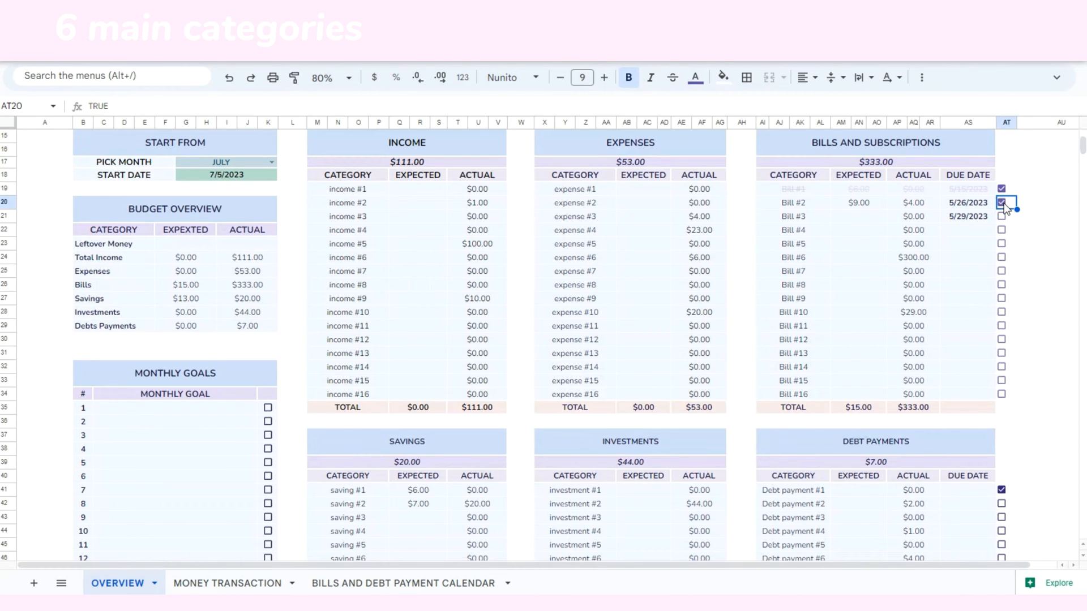
left_click(1001, 202)
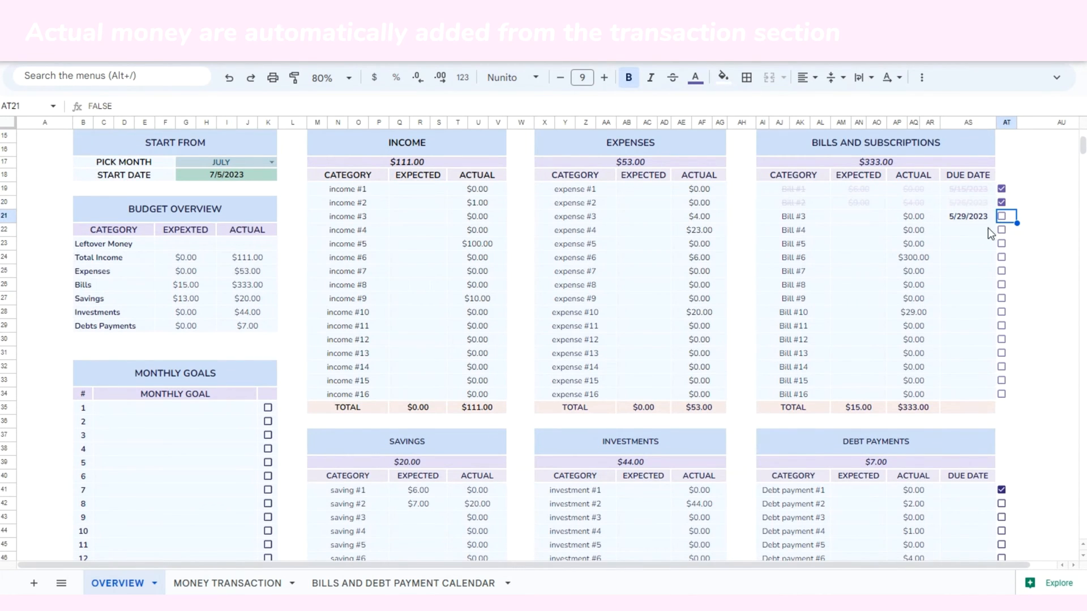
Give Bill #4 a due date of 7/3/2023 and mark it as paid
left_click(1002, 215)
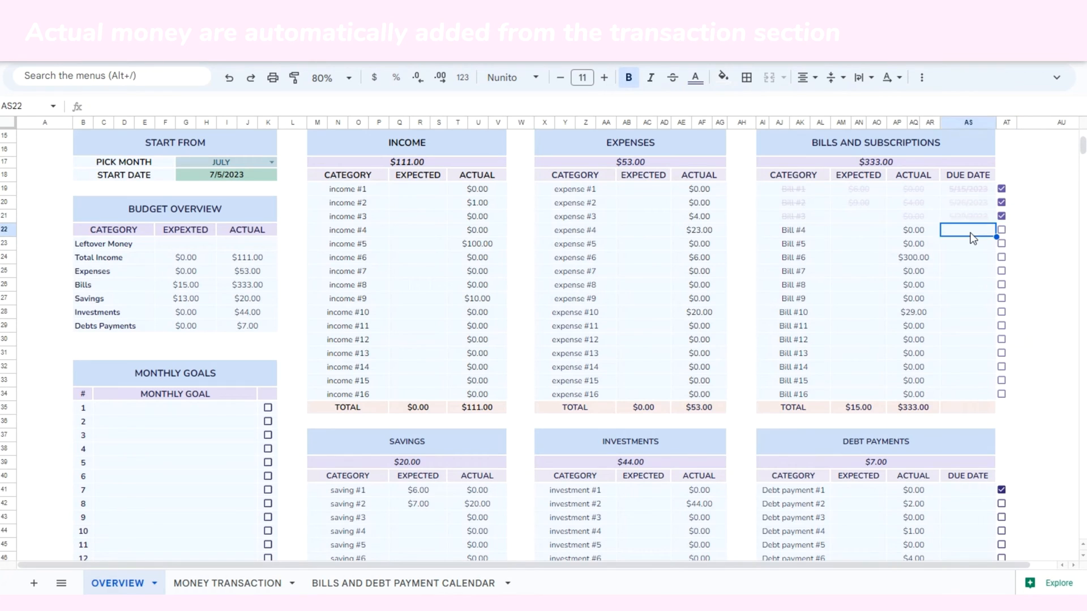
type("7/3/2023")
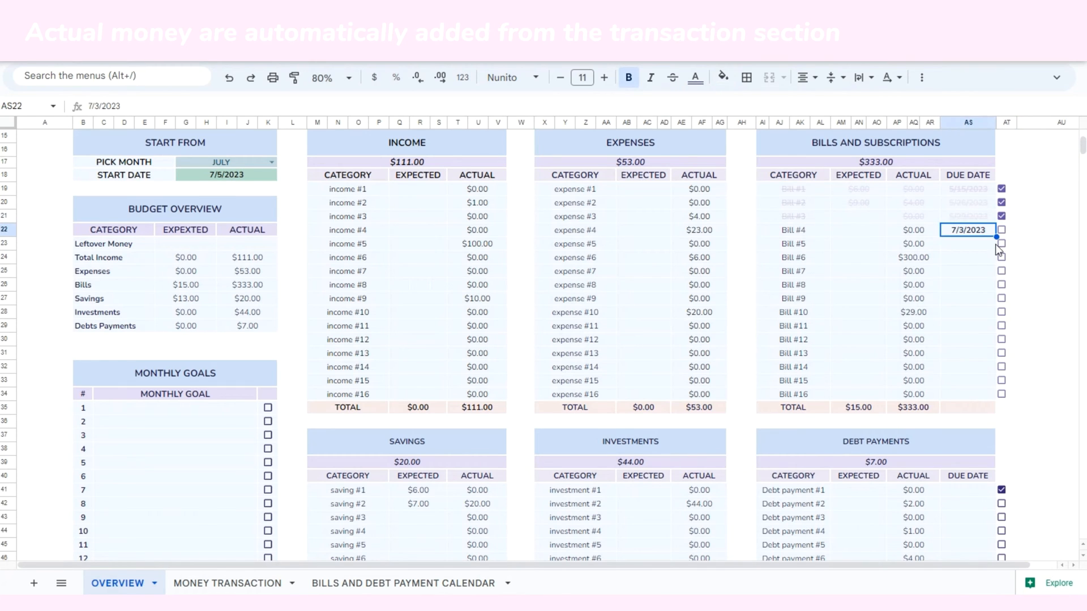
left_click(1001, 229)
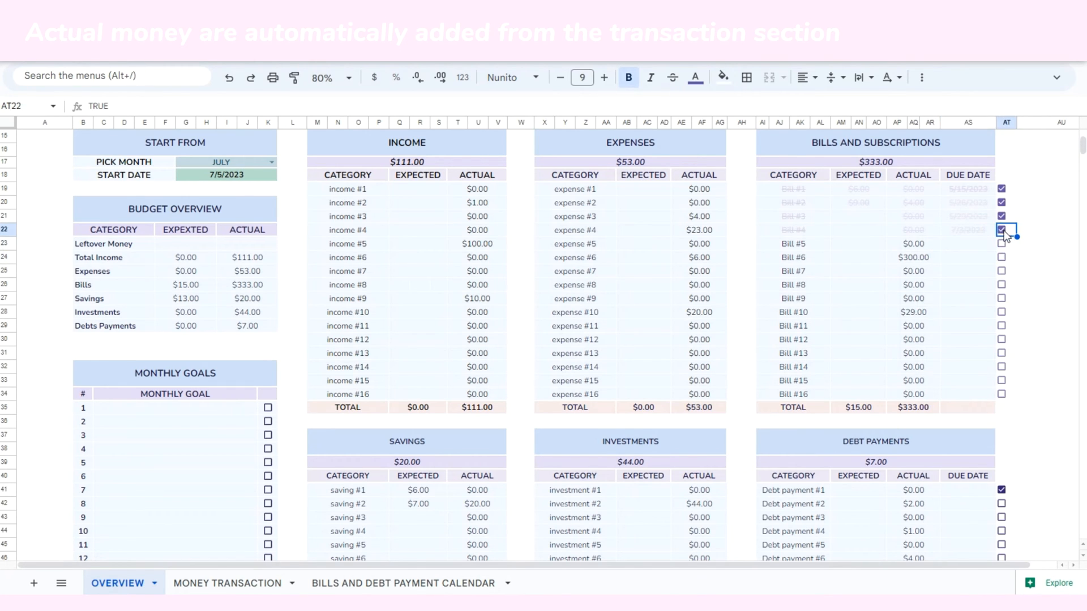
scroll("down", 3)
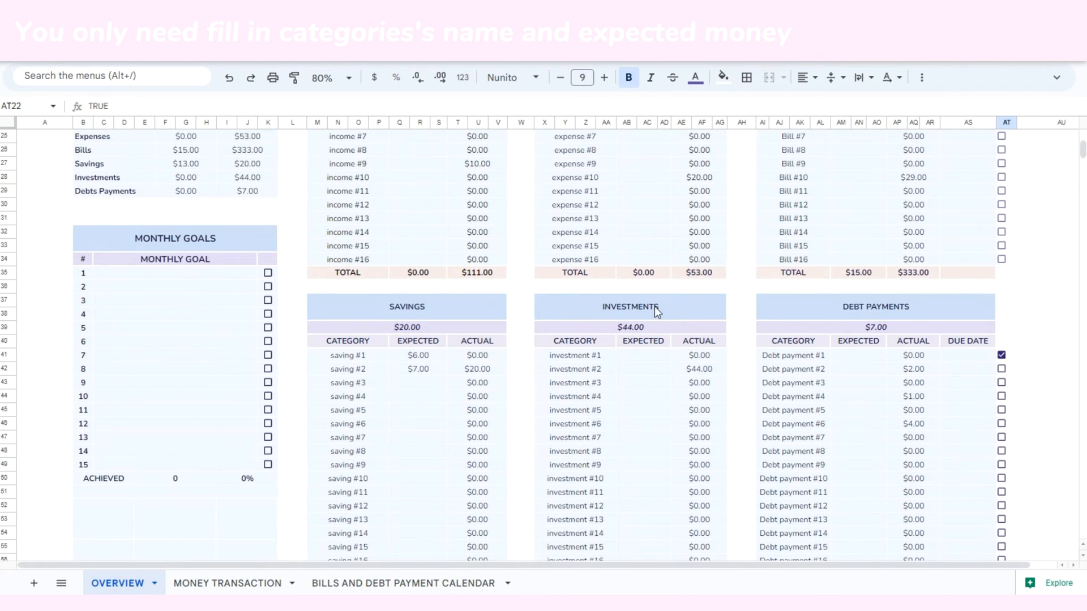
mouse_move(143, 278)
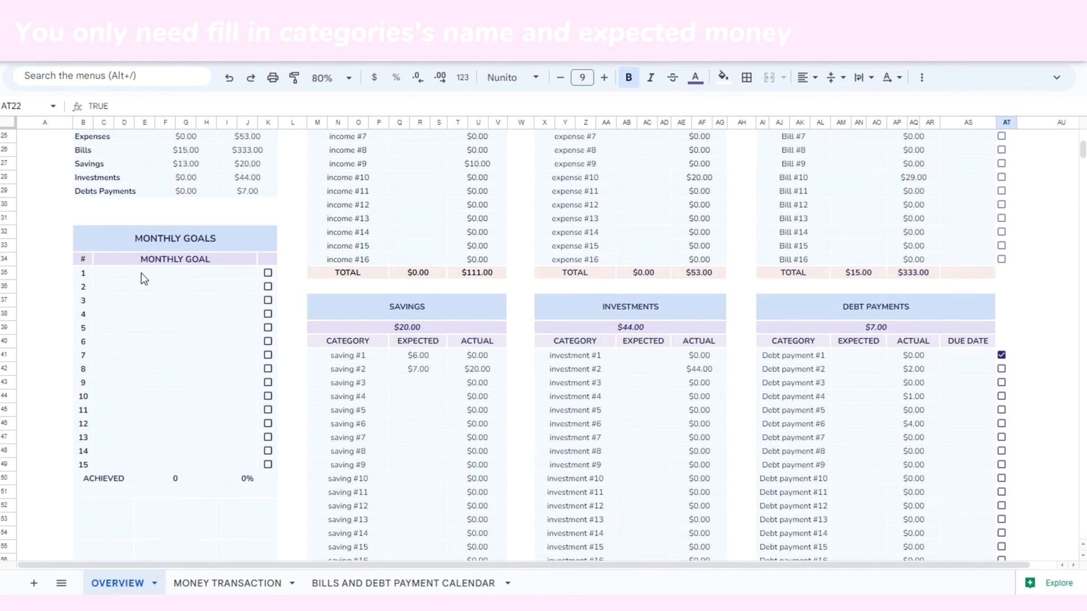
Enter 'Goal' and 'goal 1' into the next Monthly Goal rows
type("Goal 1")
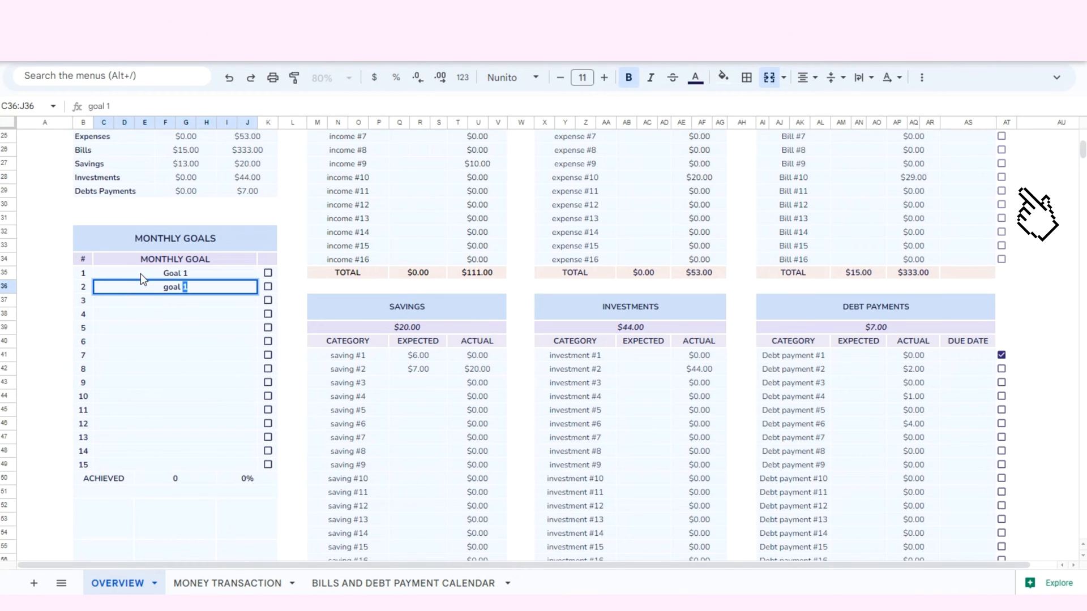
key("Return")
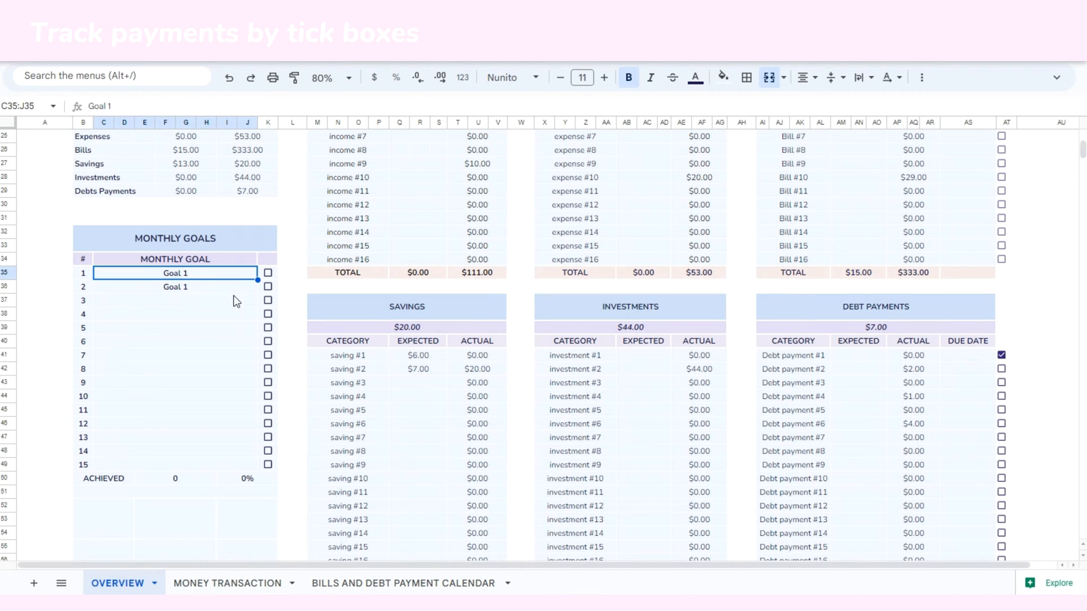
left_click(173, 300)
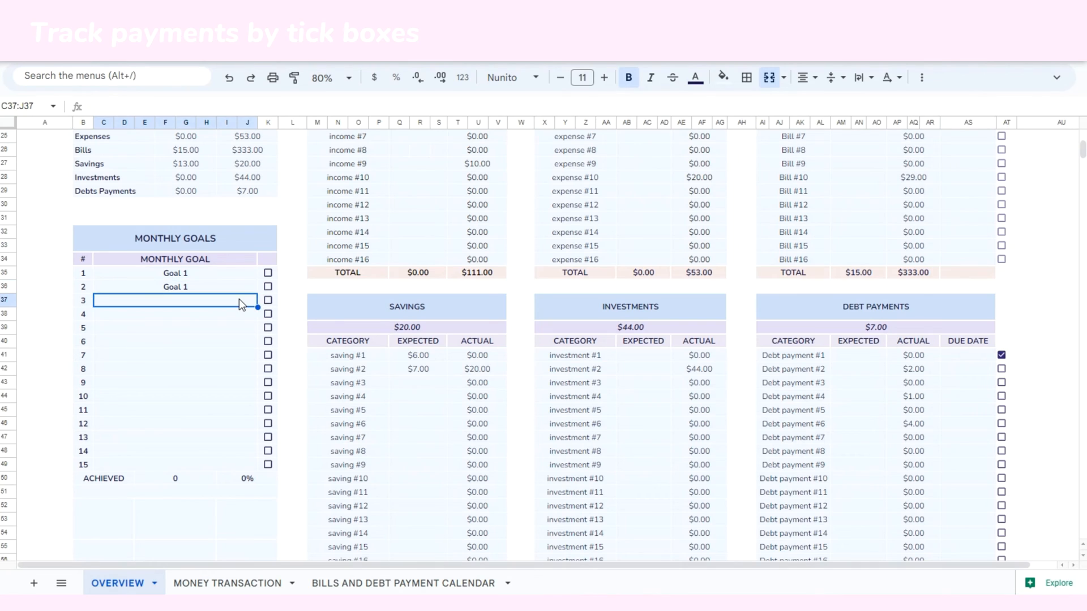
type("goal 10")
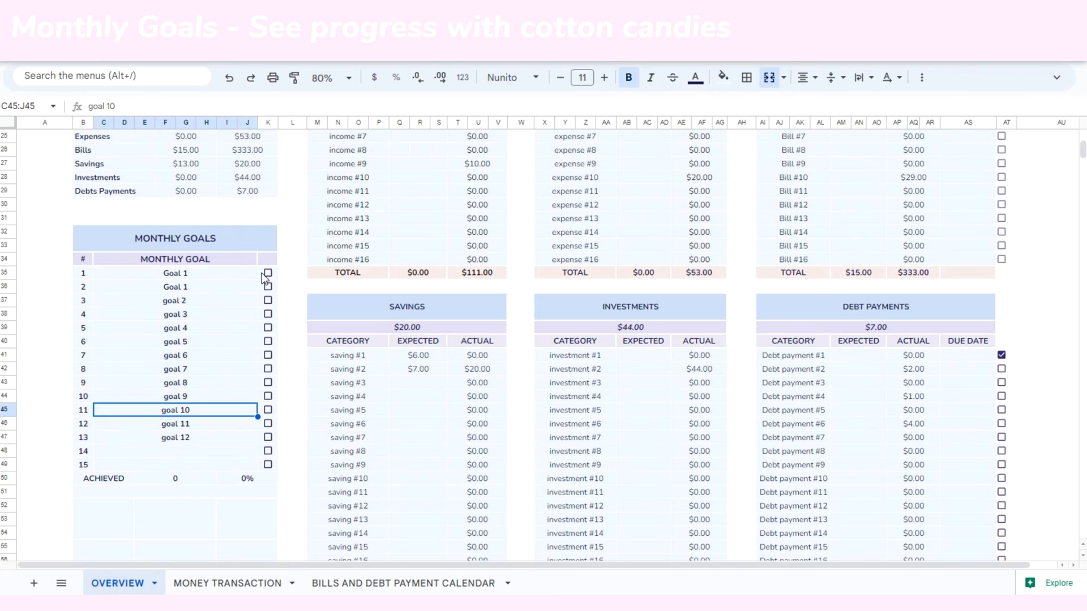
Tick the remaining goal checkboxes so 13 goals read achieved at 100%, checking the count formula
left_click(267, 273)
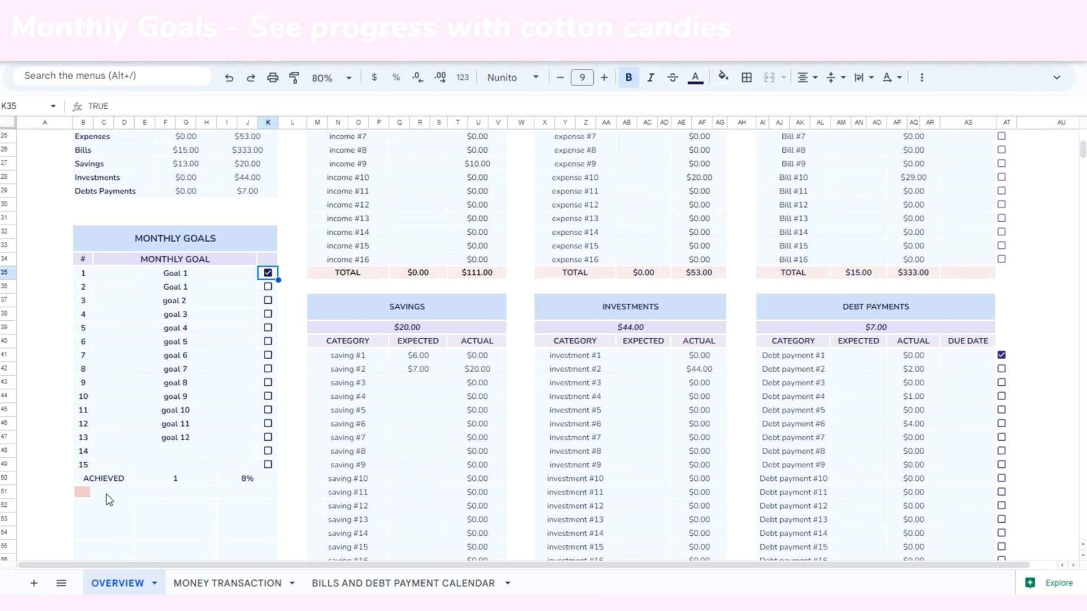
left_click(174, 478)
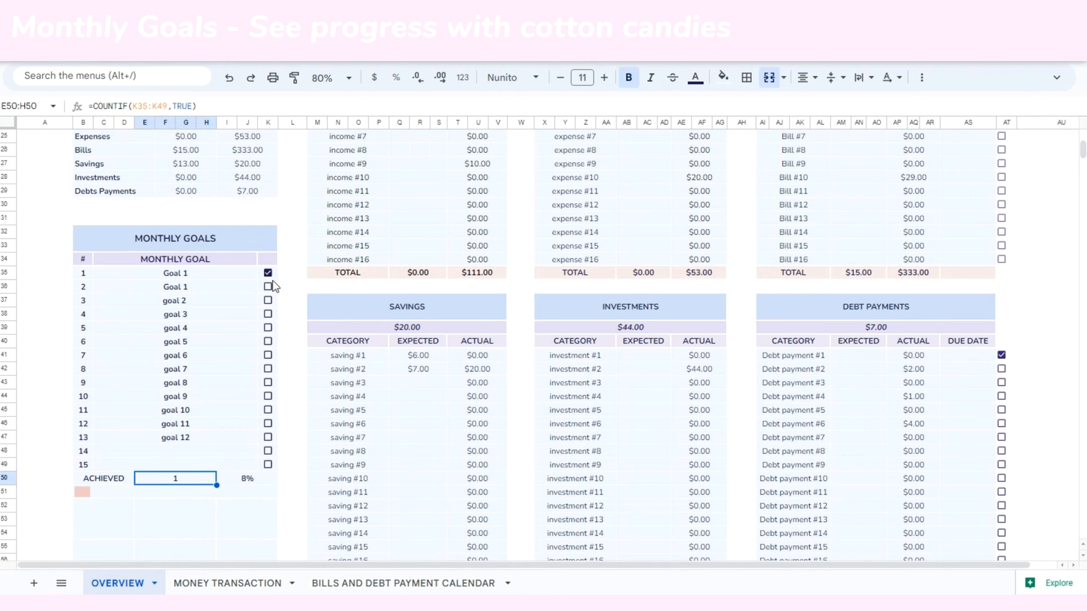
left_click(267, 190)
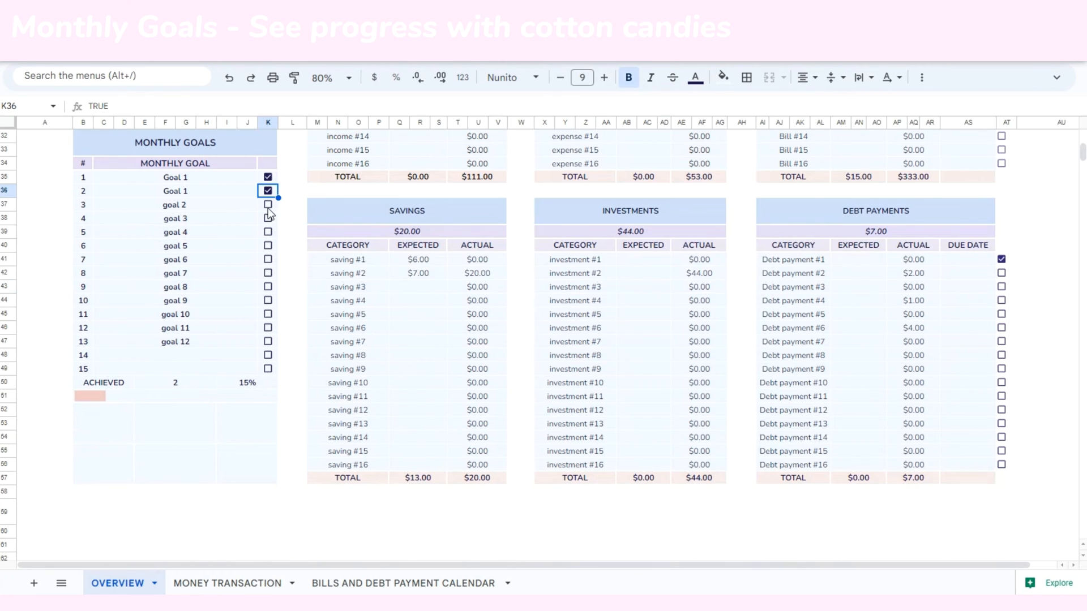
left_click(267, 218)
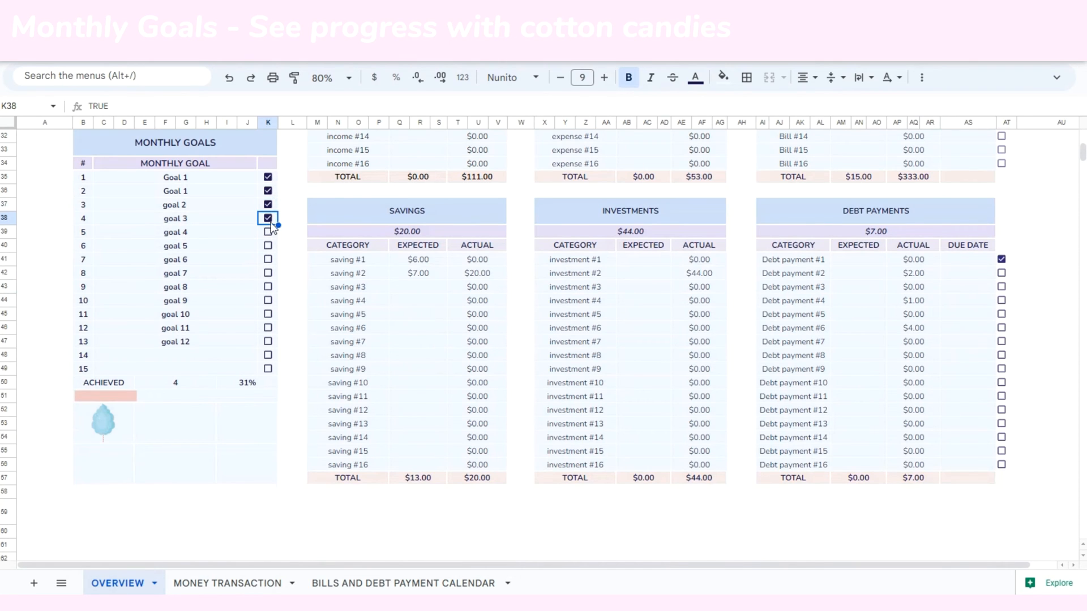
left_click(267, 246)
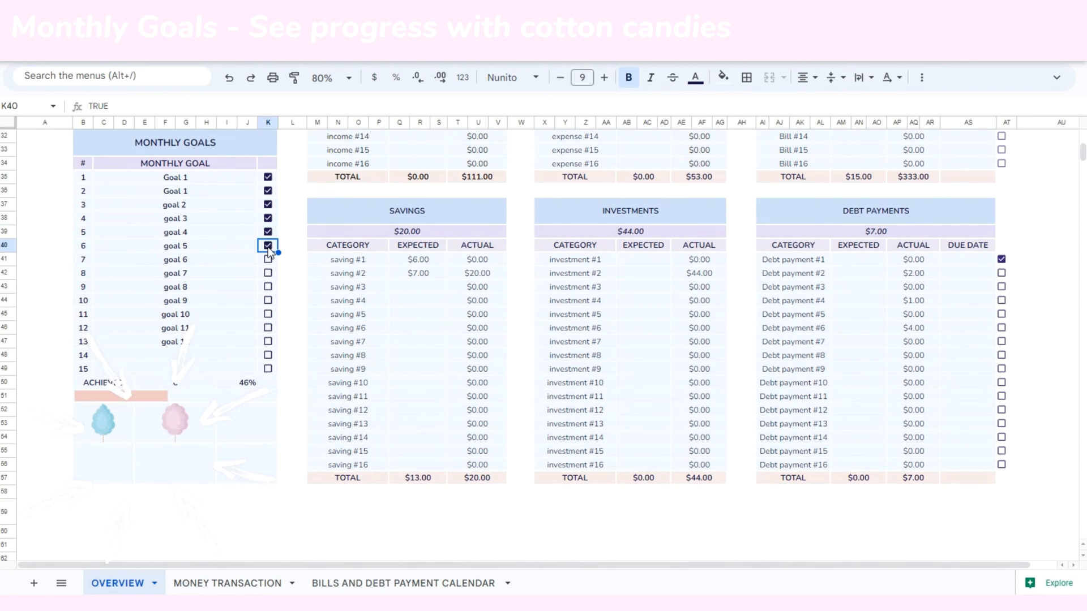
left_click(268, 258)
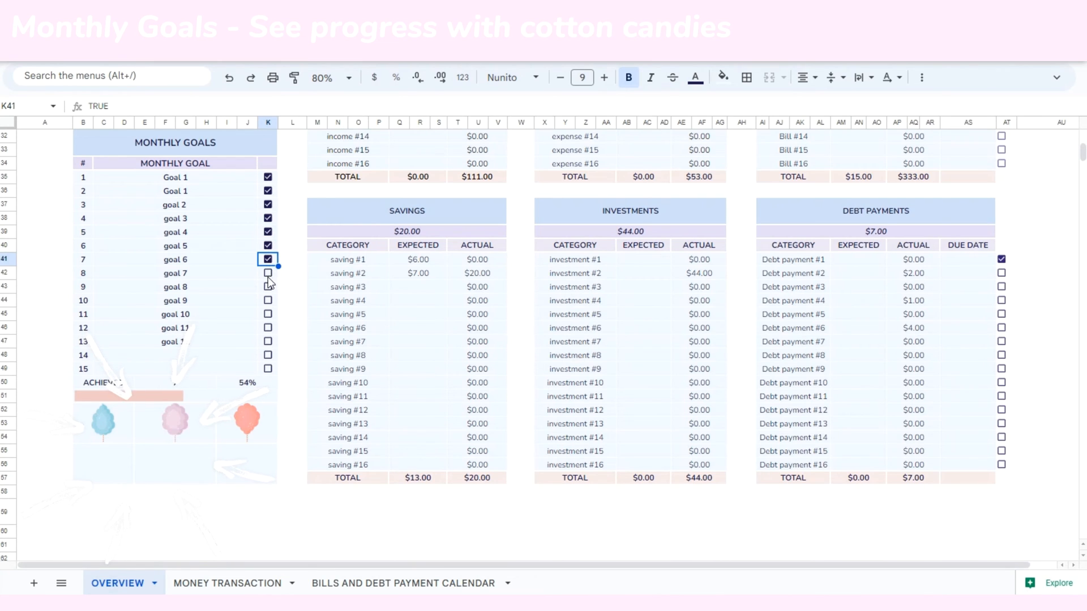
left_click(267, 300)
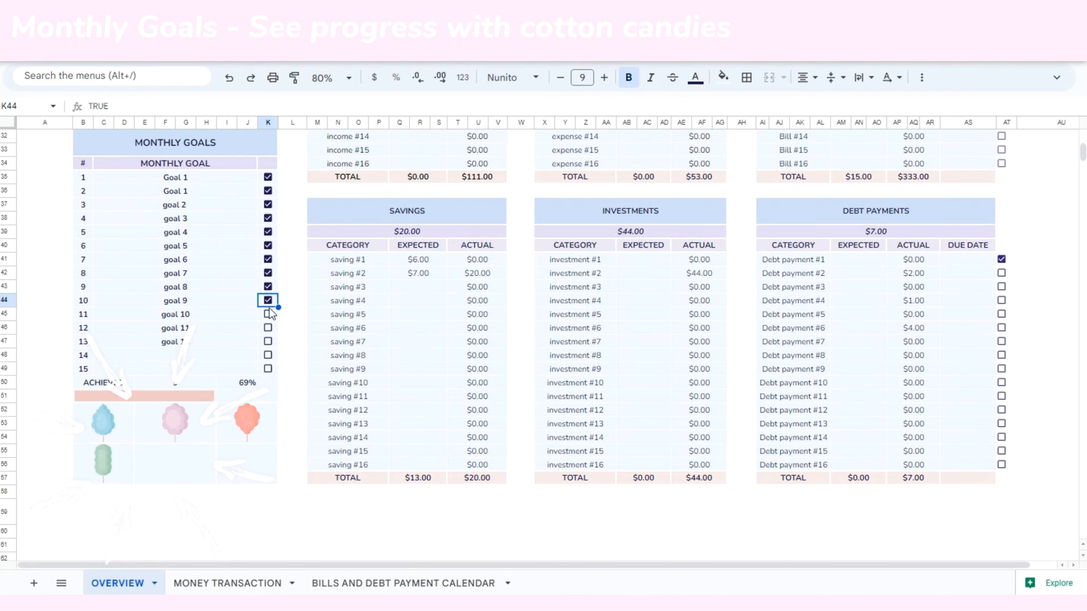
left_click(267, 314)
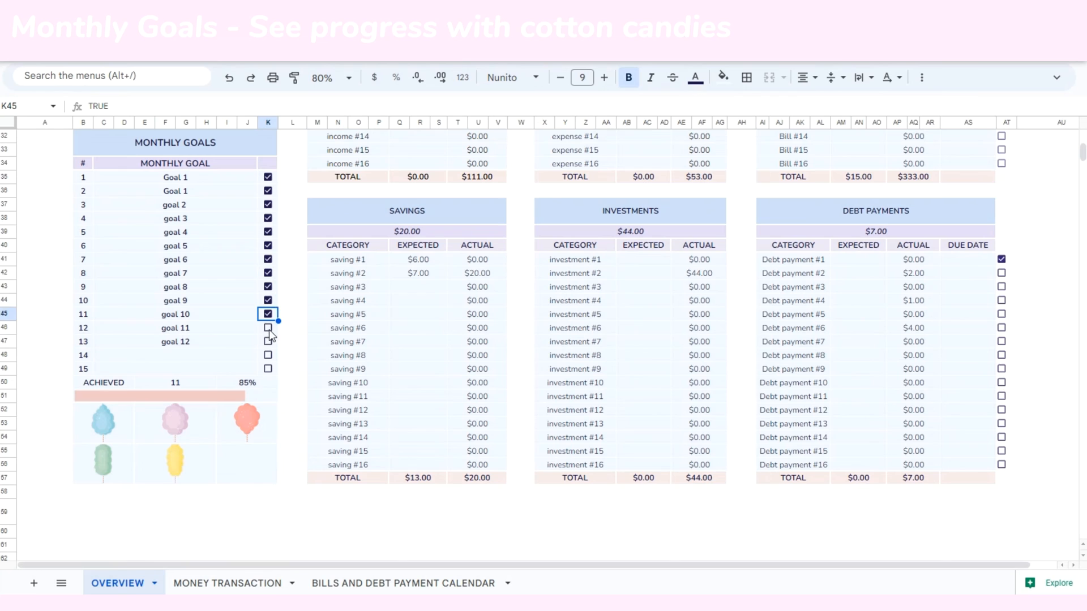
left_click(267, 341)
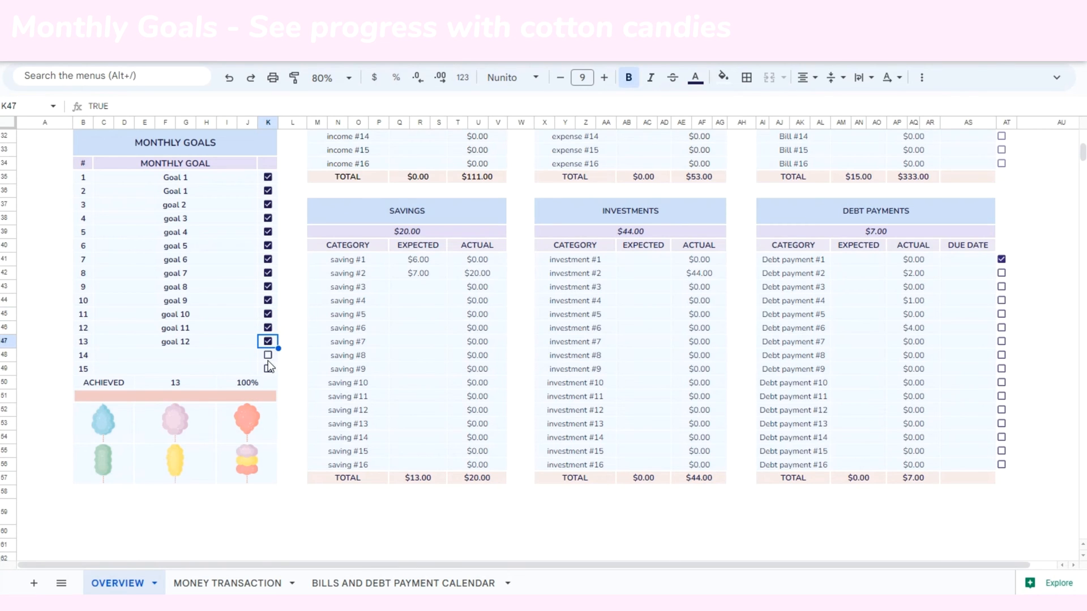
mouse_move(128, 513)
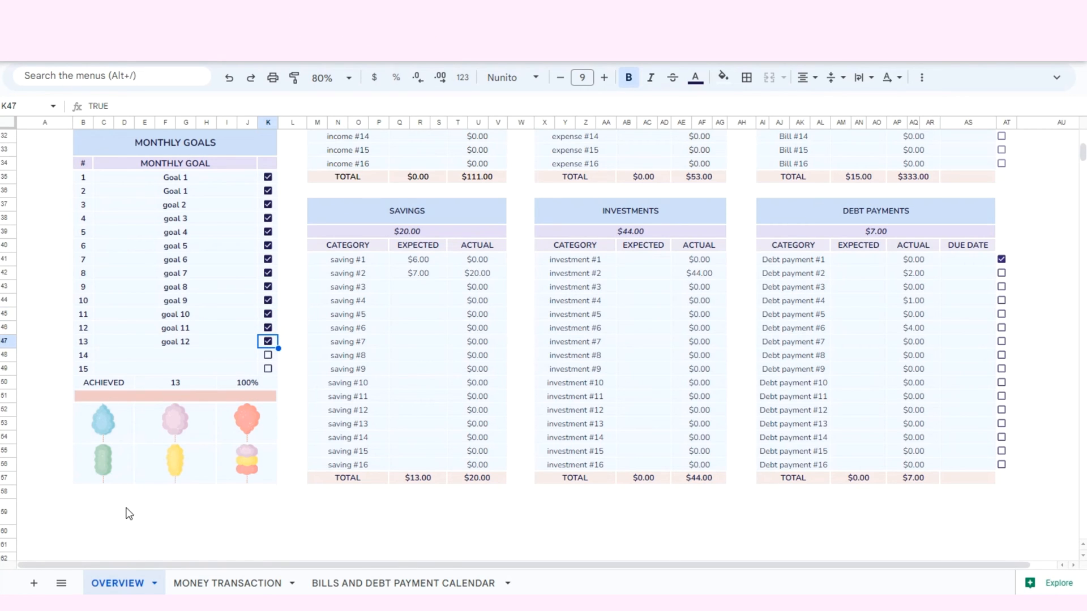
scroll("up", 3)
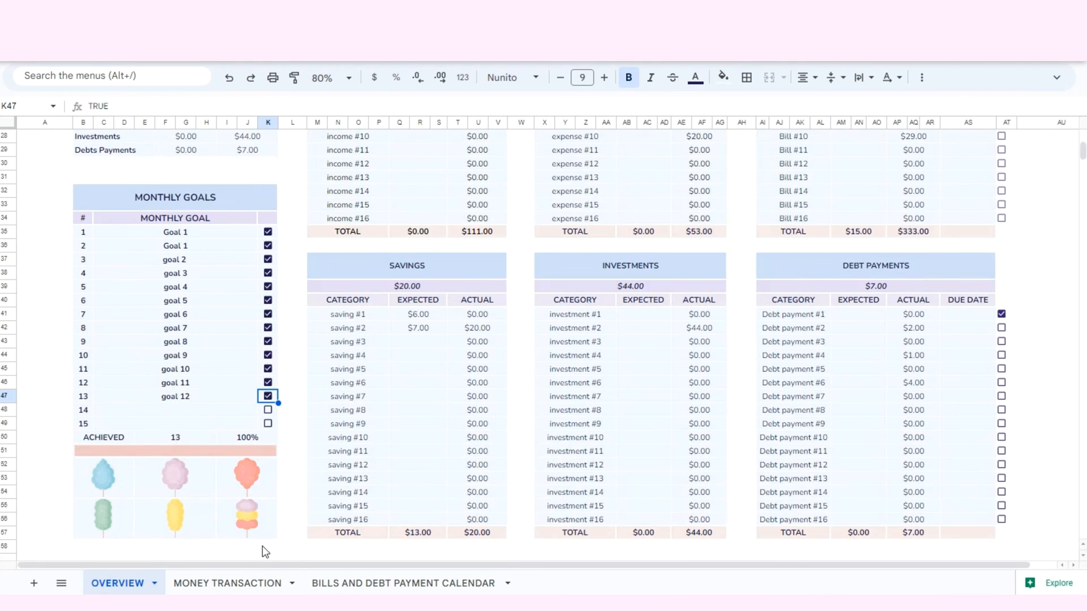
Add an INCOME / income #1 transaction in row 23 of the Money Transaction sheet, then view the Overview
left_click(228, 583)
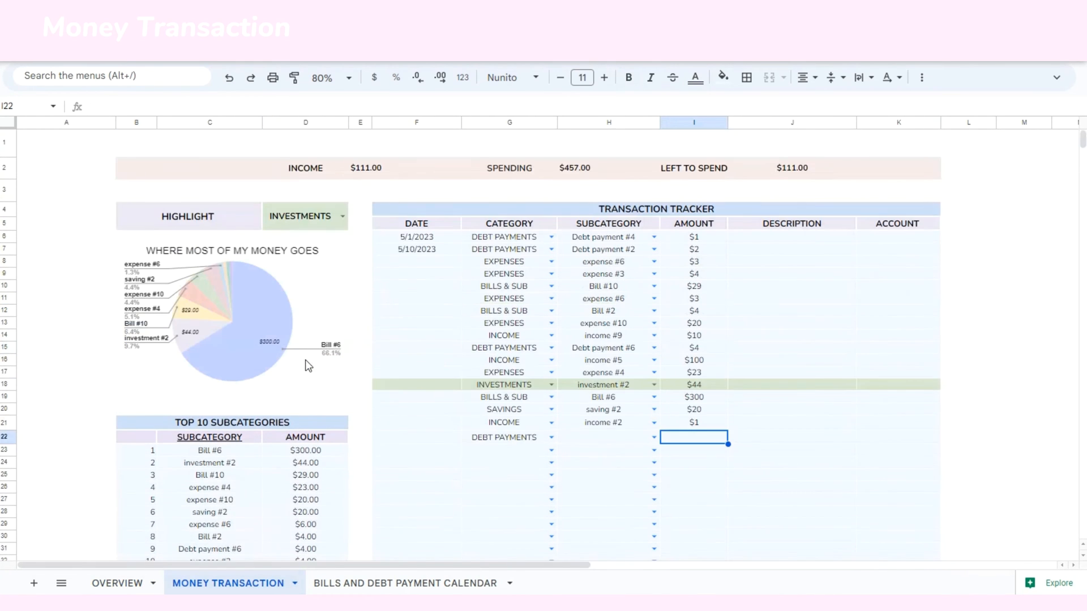
left_click(305, 168)
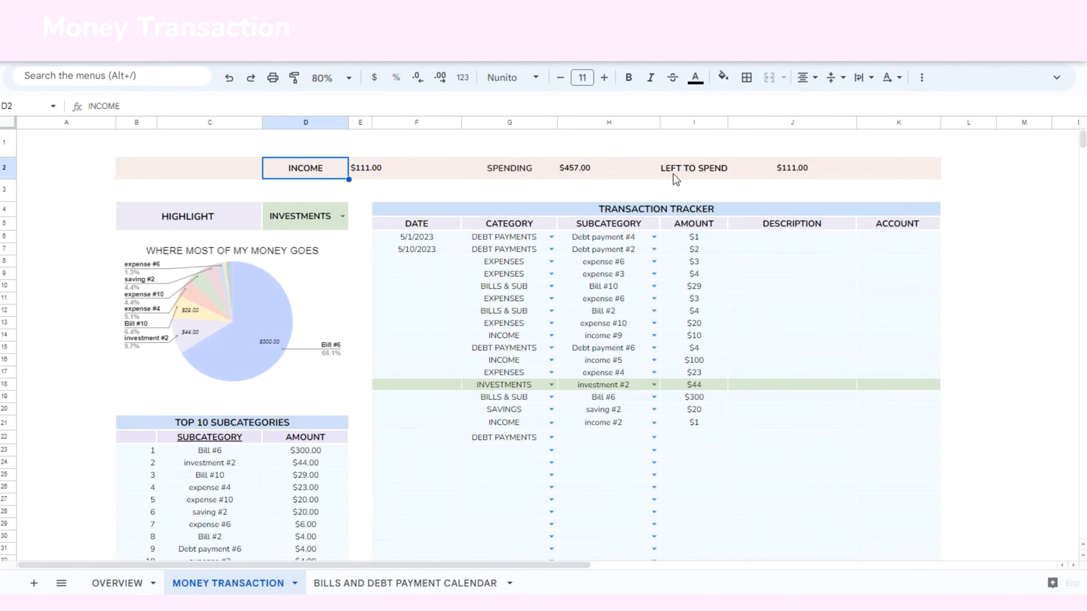
left_click(550, 450)
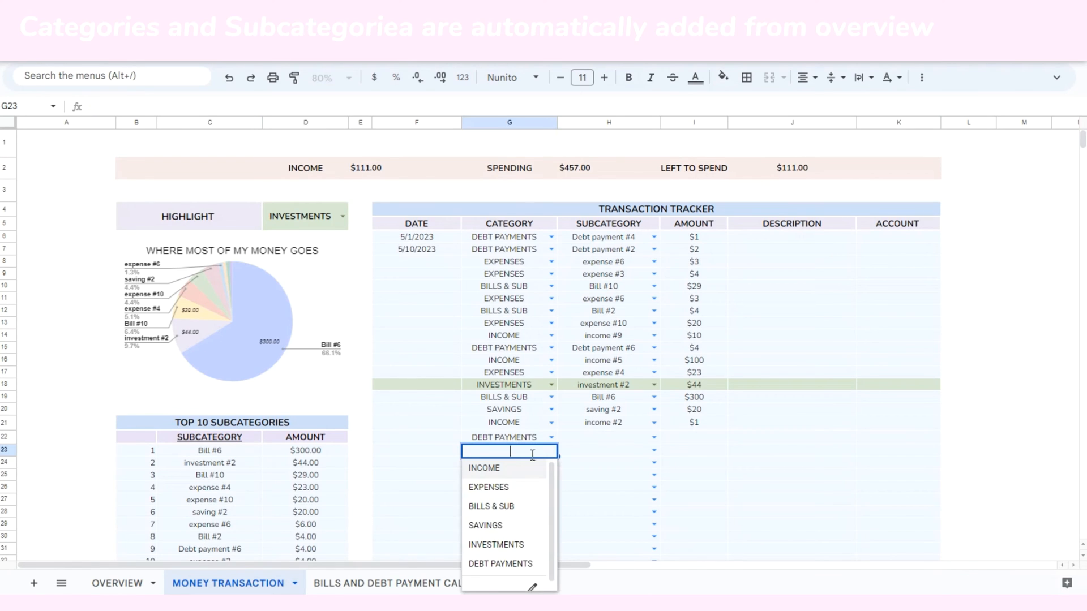
left_click(483, 468)
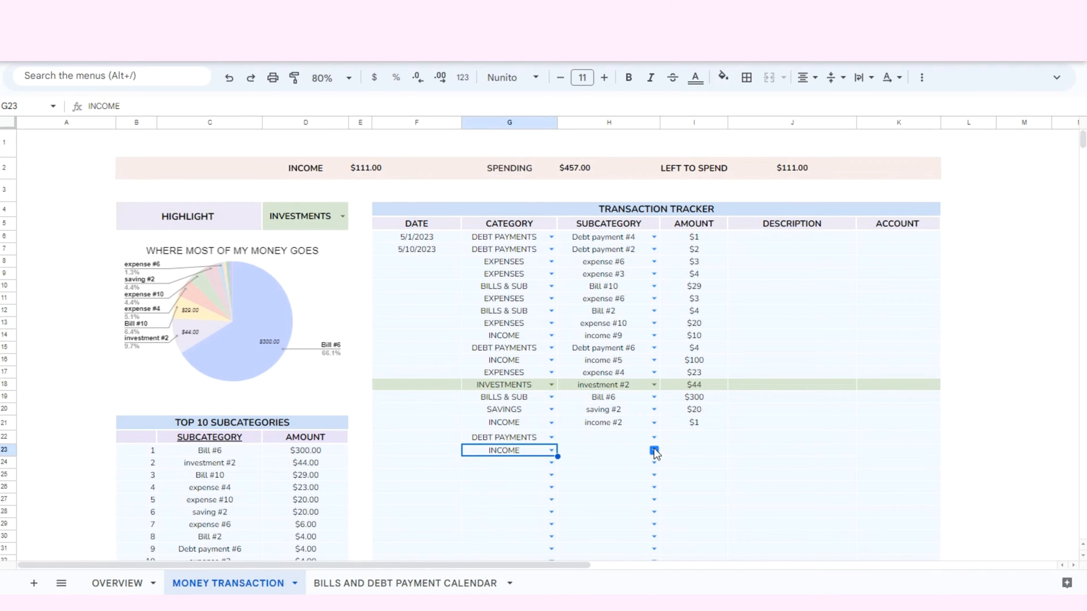
left_click(693, 462)
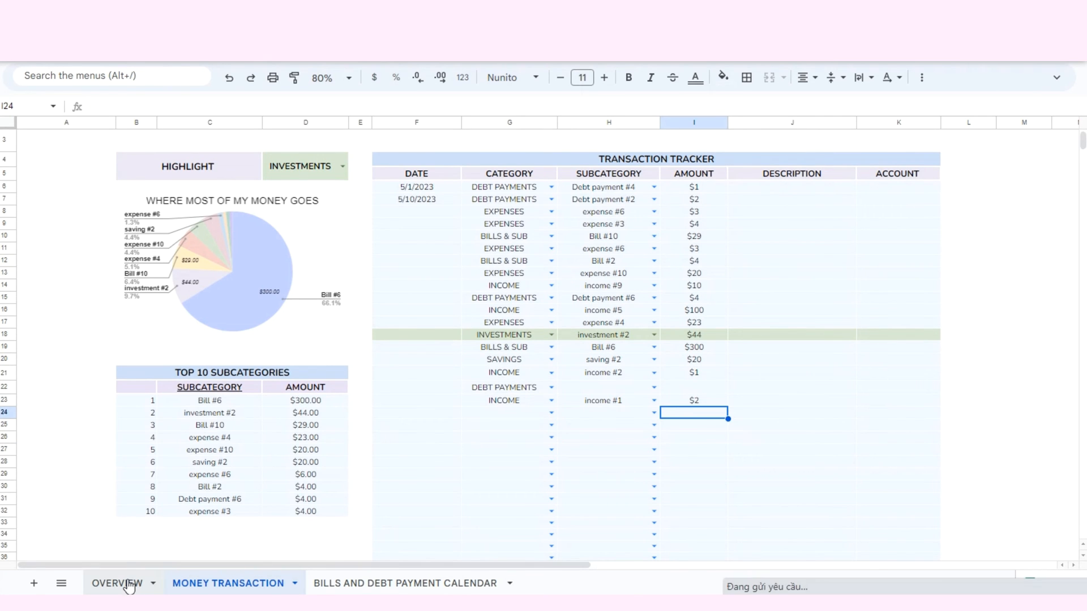
left_click(117, 584)
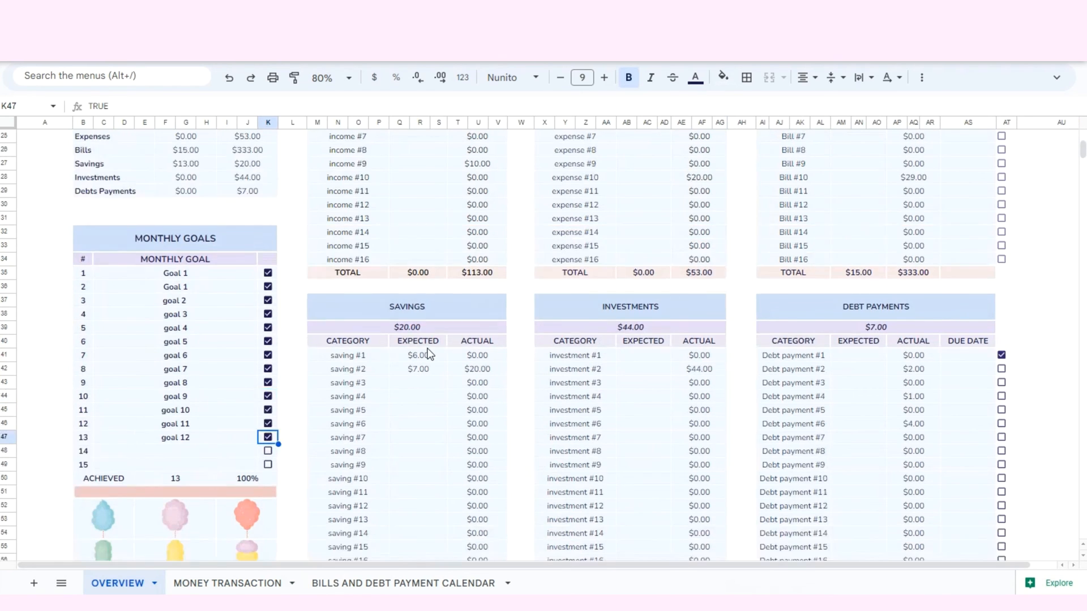
Switch back to the Money Transaction sheet showing $113.00 income and left to spend
left_click(228, 583)
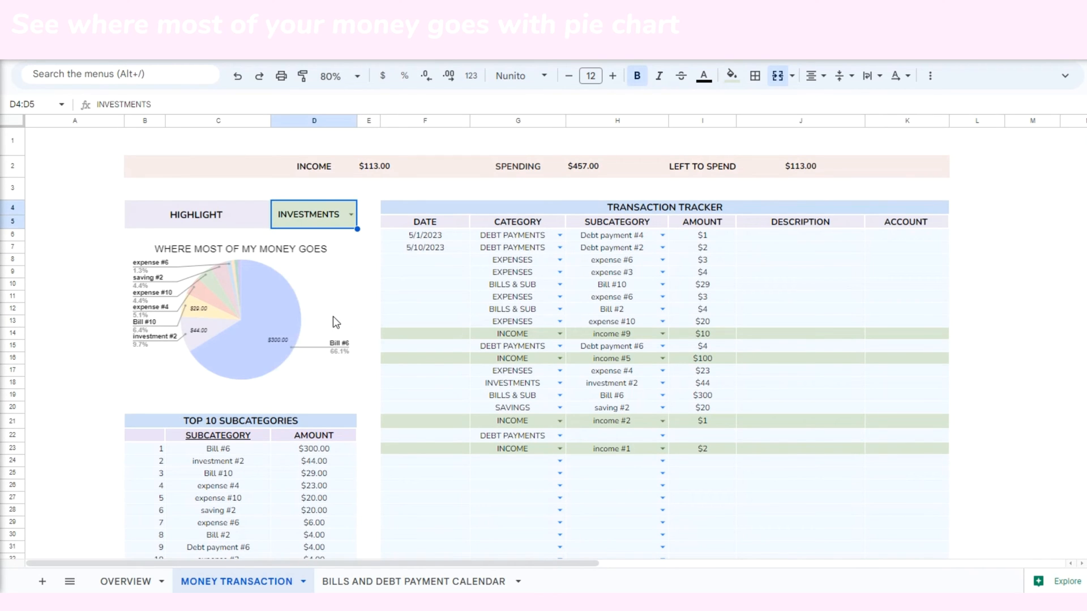
Enter a $500 transaction in row 22 with subcategory Debt payment #1
scroll("down", 3)
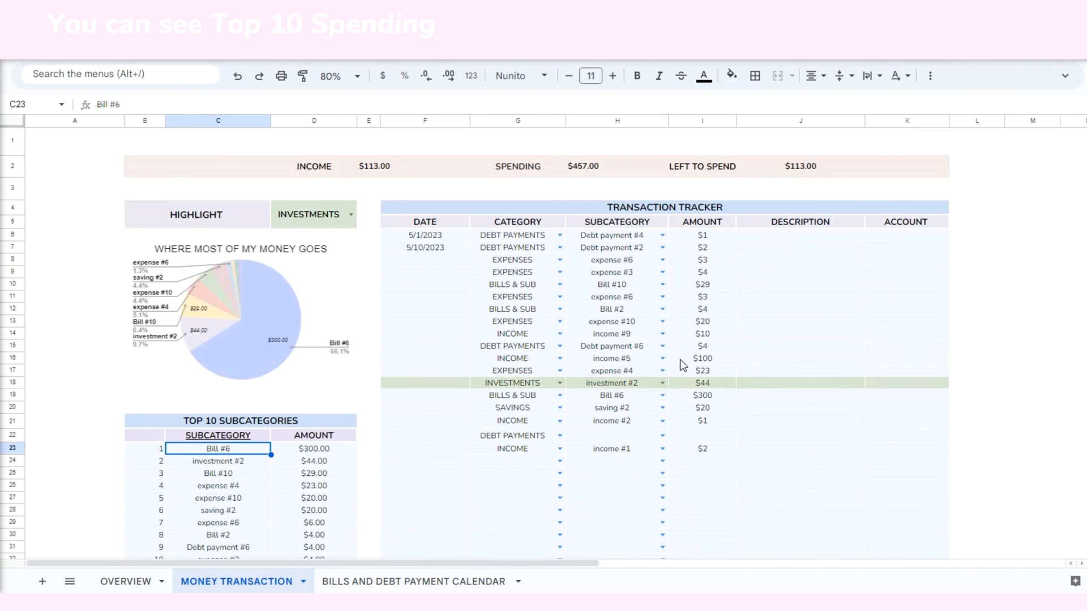
left_click(702, 434)
type("$500")
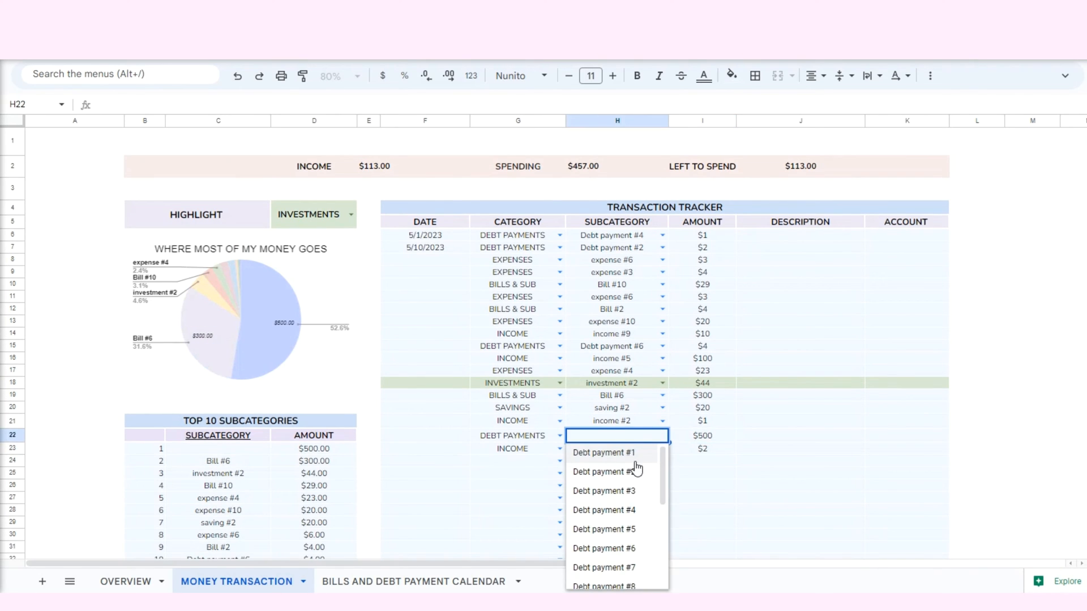
left_click(603, 453)
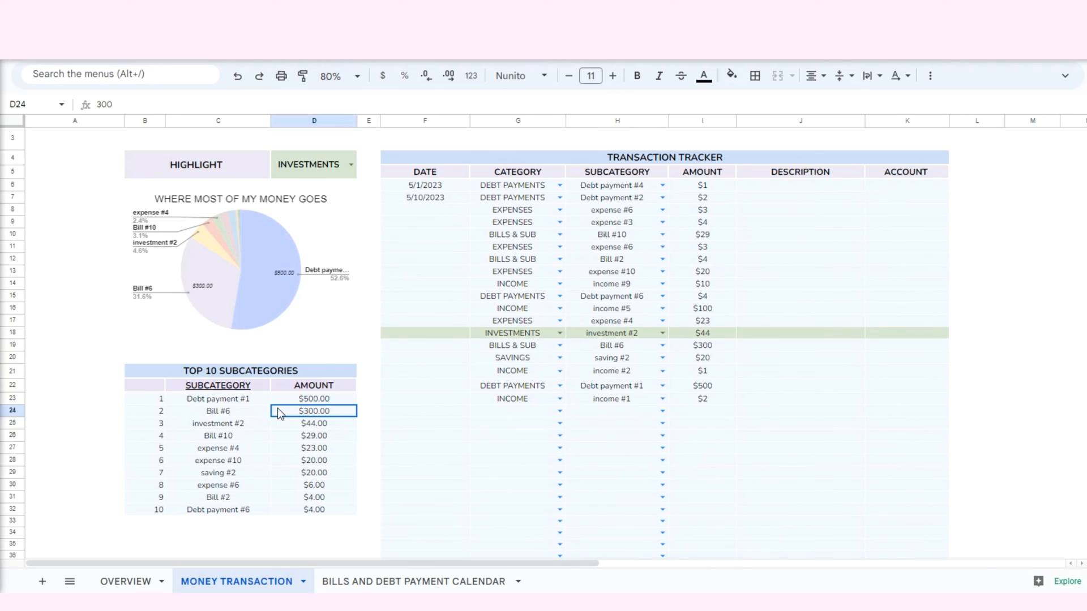
Select the first transaction's description and account cells for editing
left_click(218, 399)
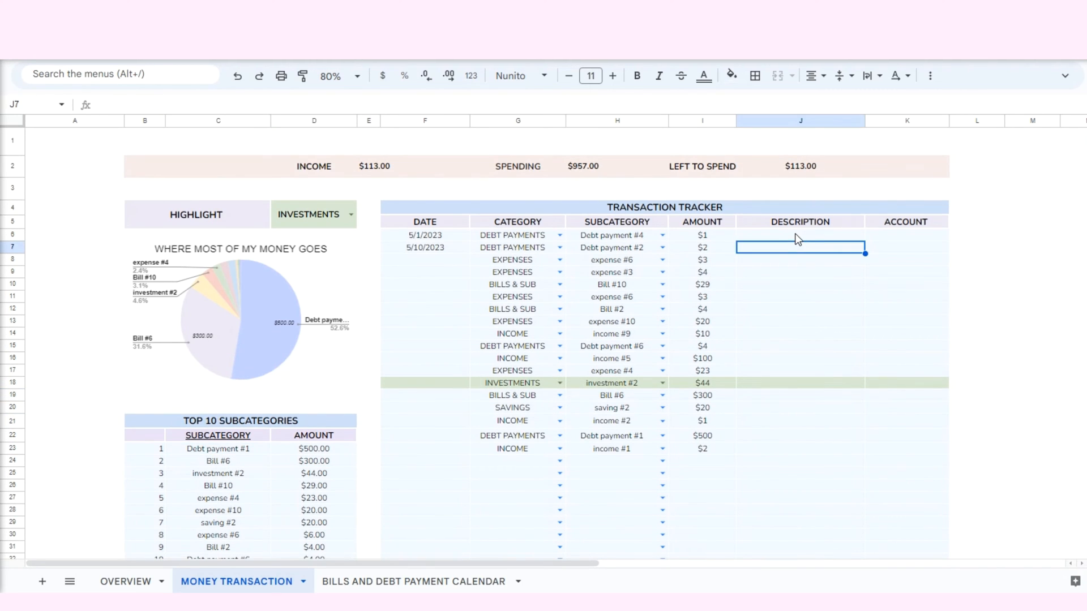
left_click(801, 236)
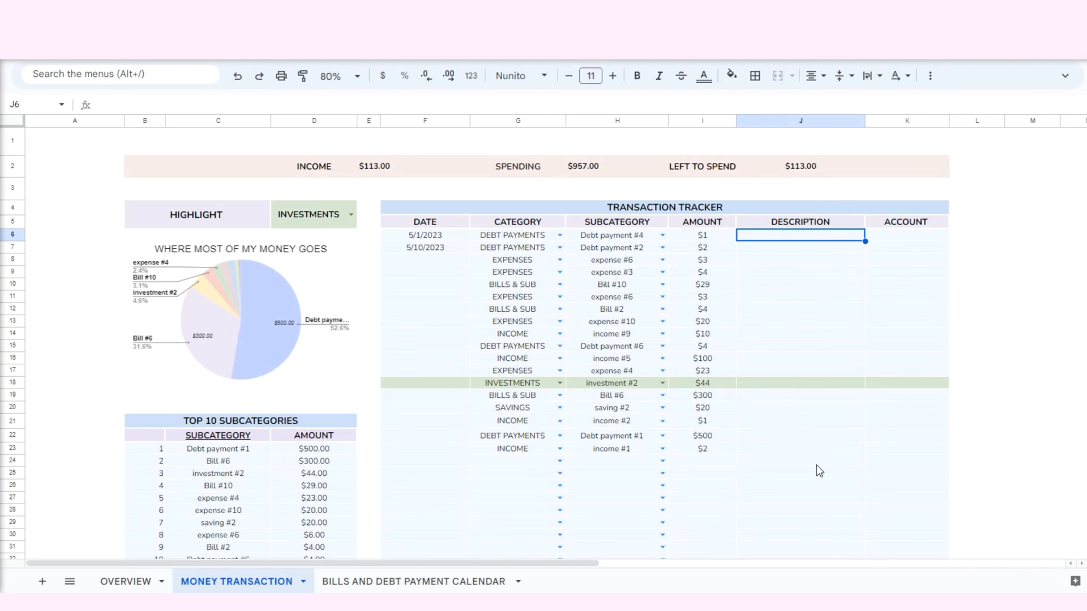
left_click(906, 234)
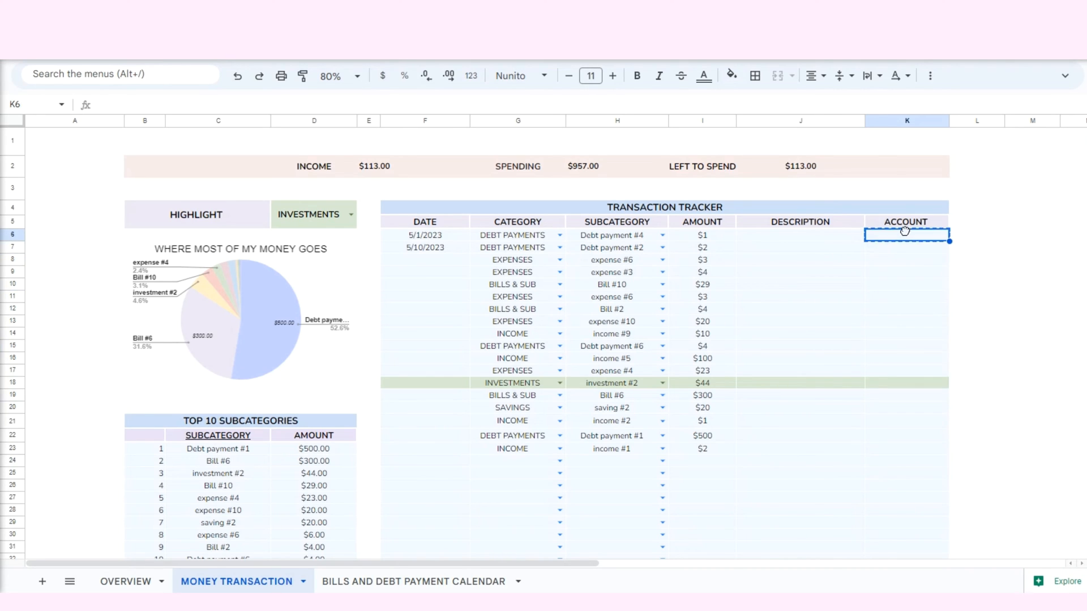
Enter PAYPAL as the first transaction's account in cell K6
type("p")
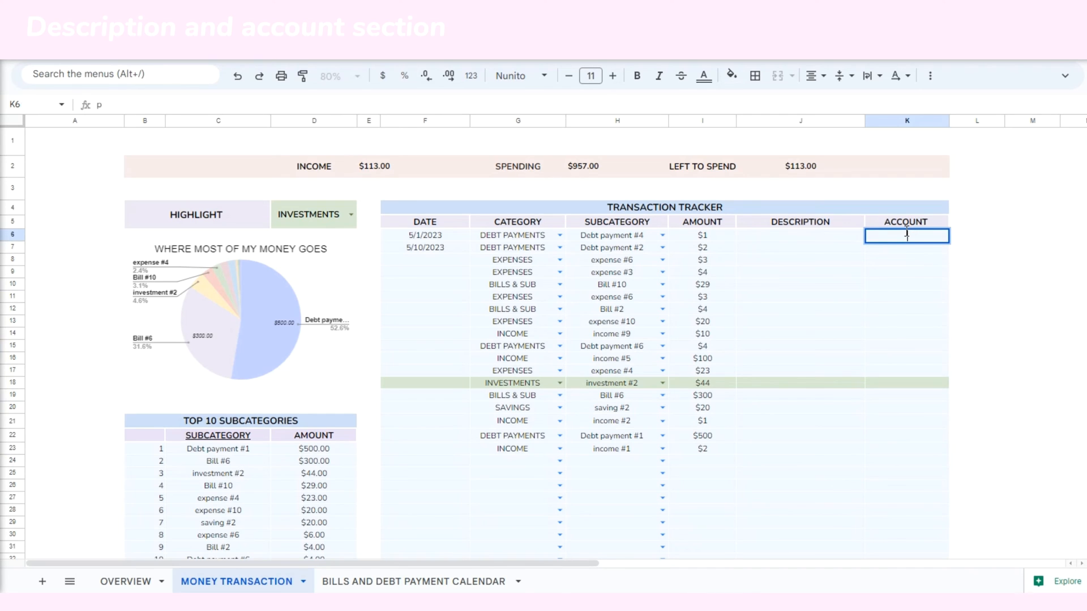
type("PAYPAL")
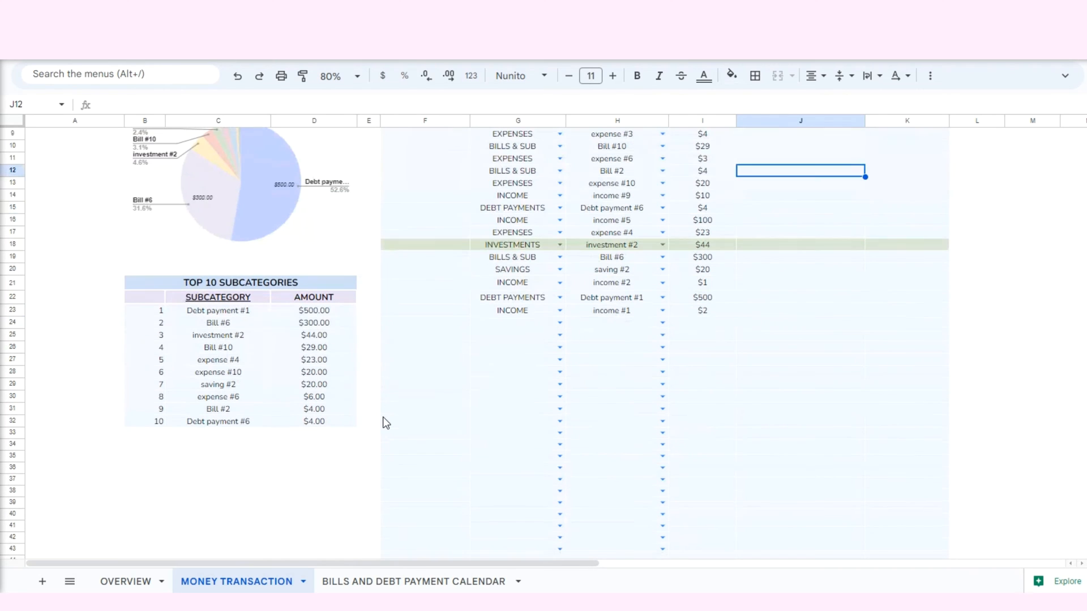
scroll("down", 3)
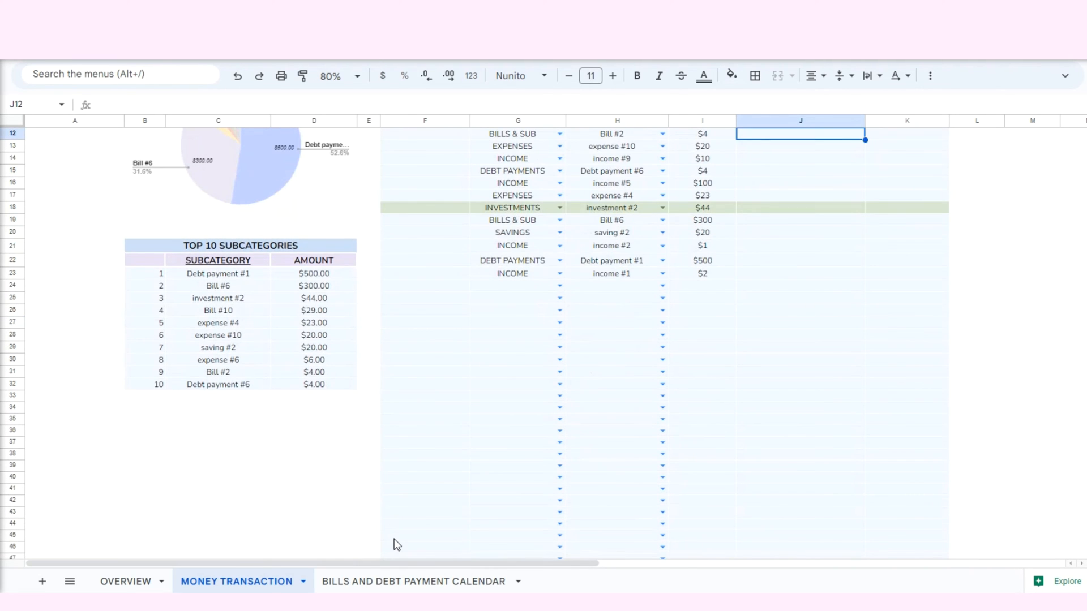
scroll("up", 3)
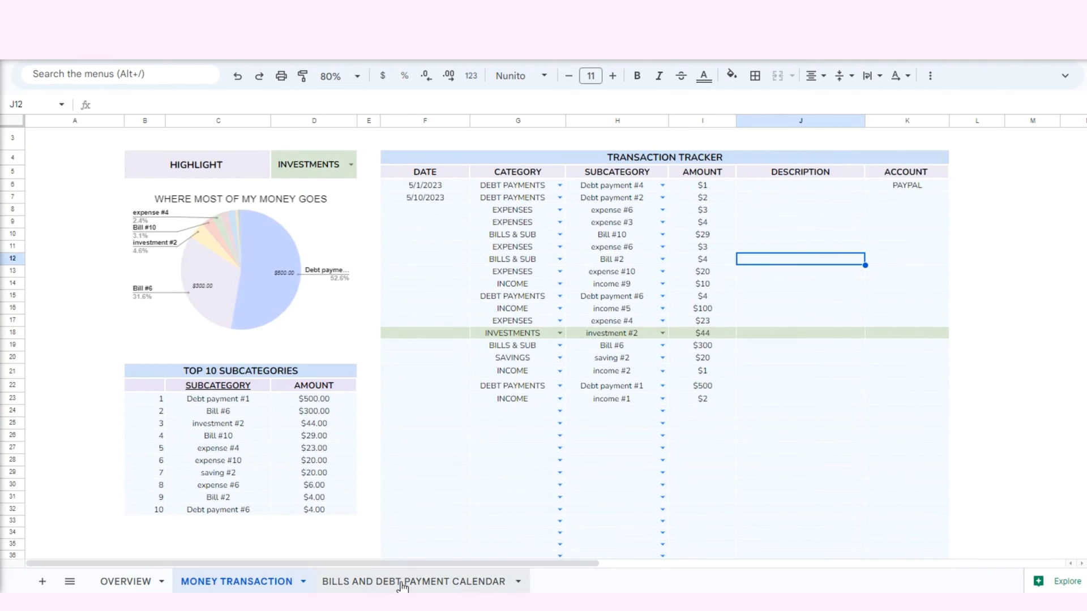
Show the payment calendar for 2028 (after briefly picking 2024) and check the Bill #1 label source
left_click(413, 582)
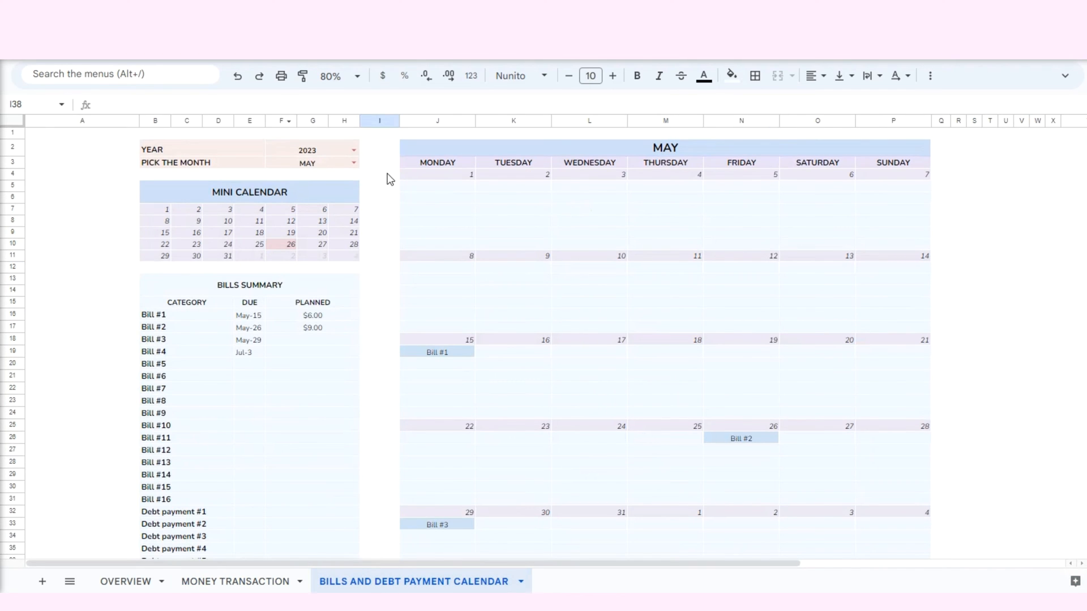
left_click(354, 149)
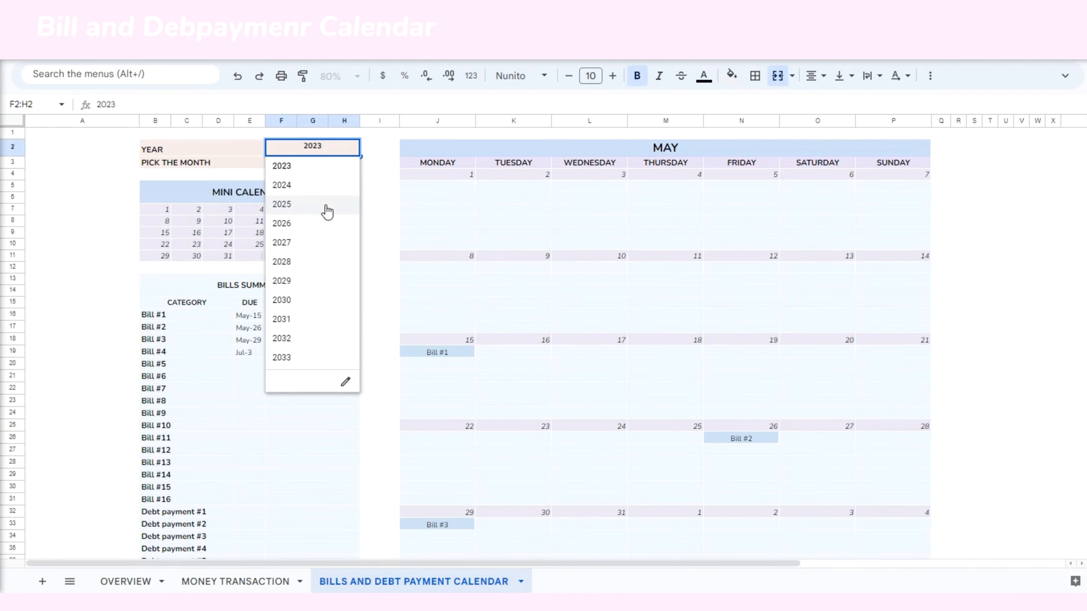
left_click(282, 184)
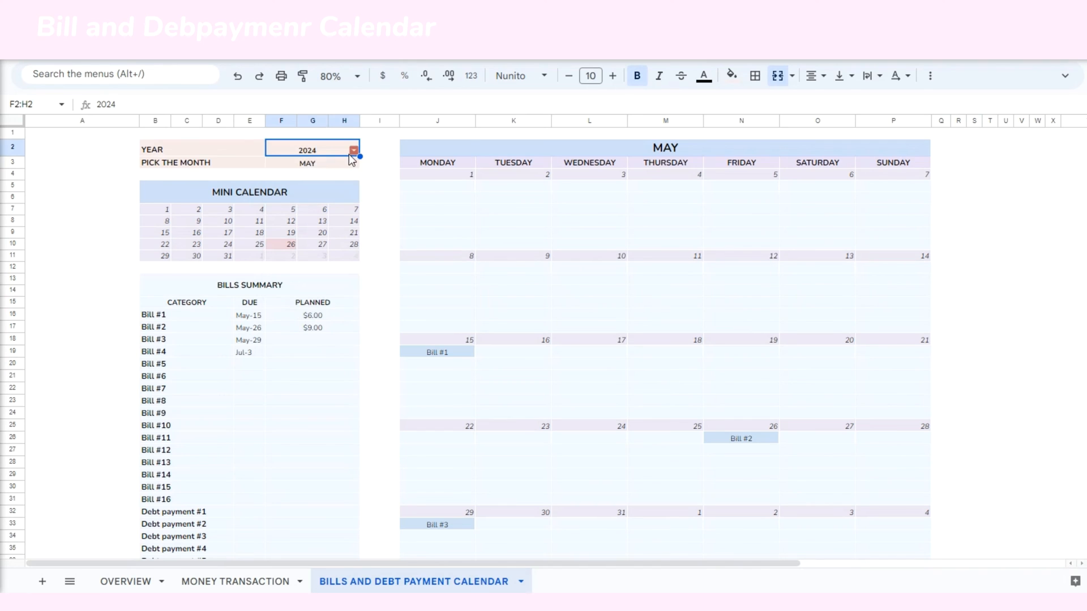
left_click(352, 150)
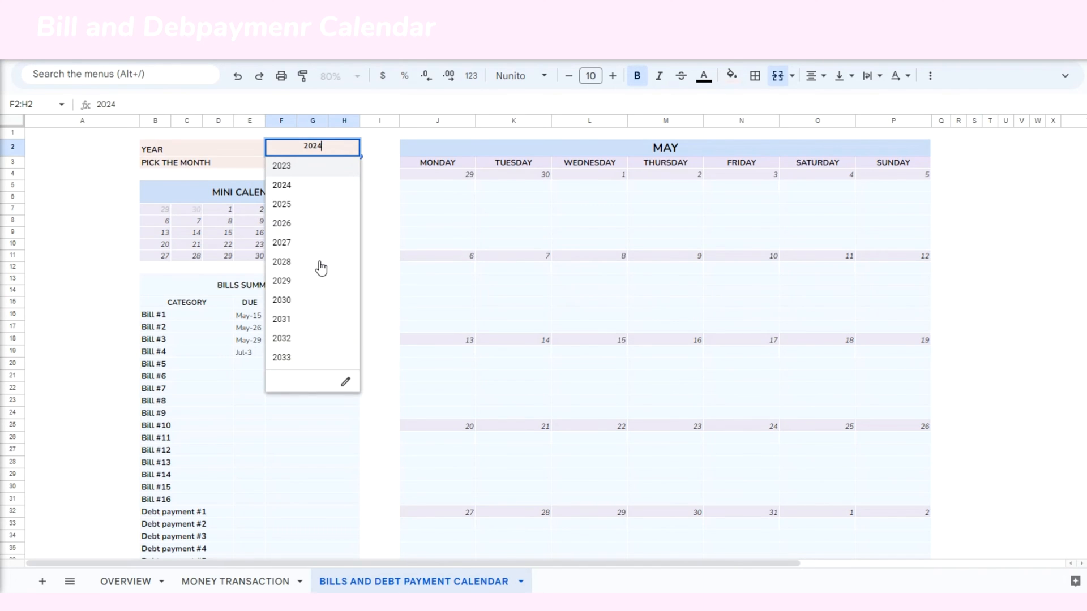
left_click(281, 262)
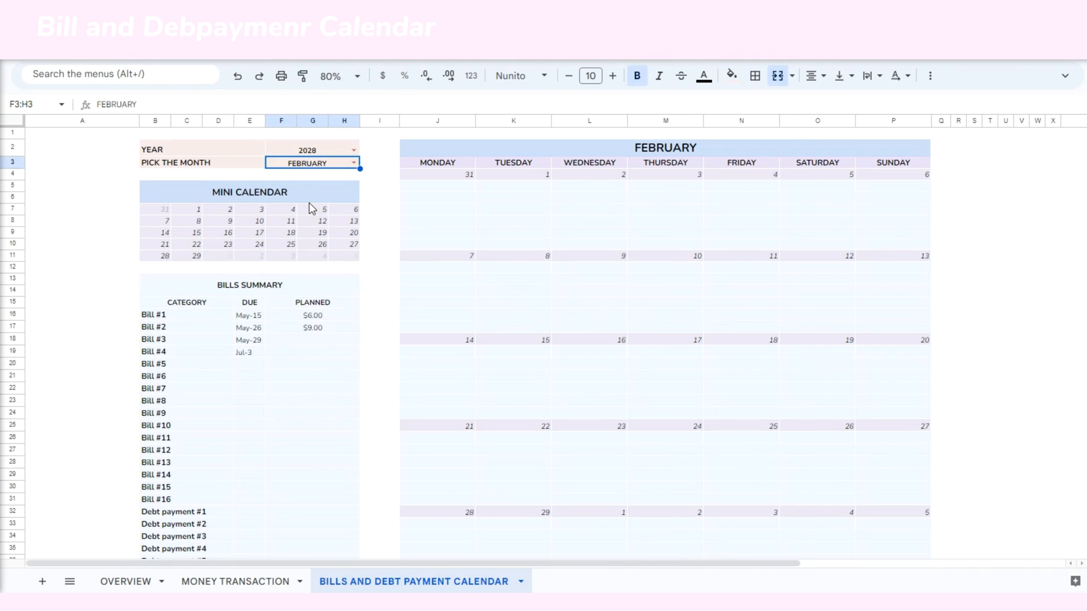
left_click(249, 193)
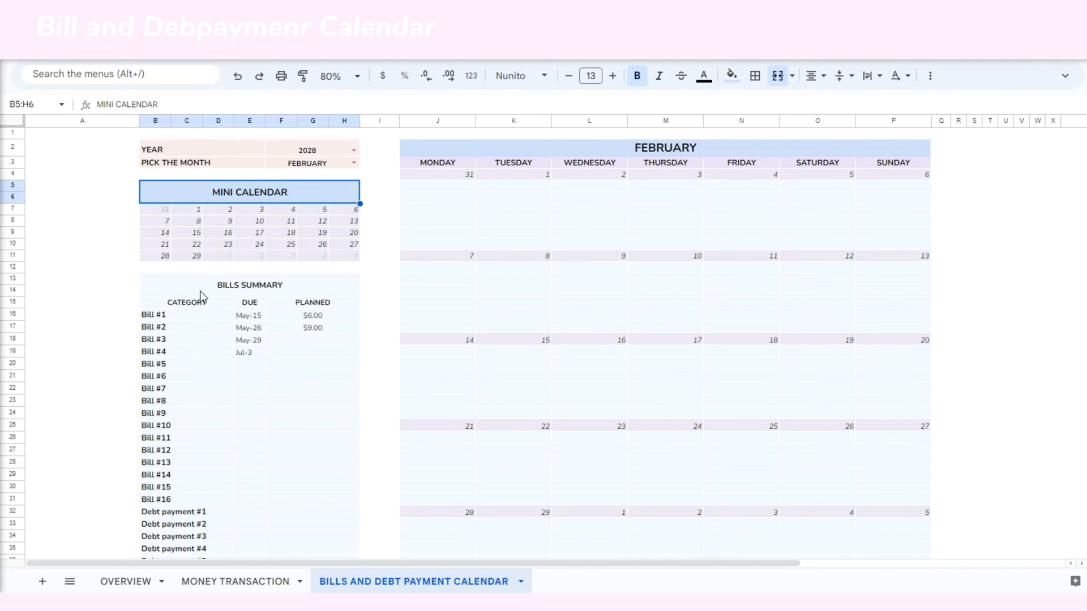
left_click(665, 147)
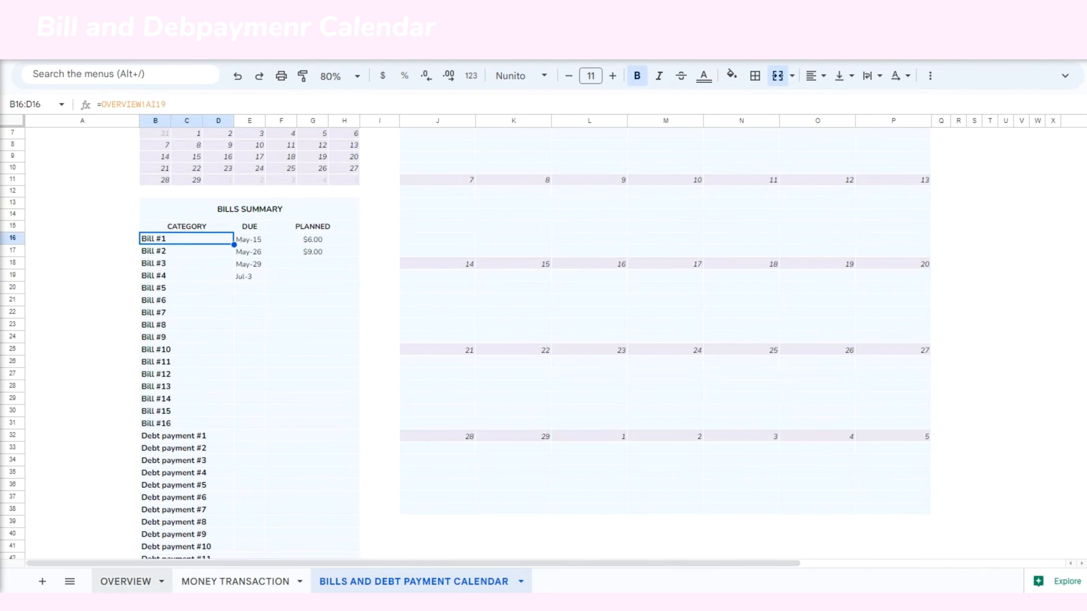
Glance at the Overview sheet, return to the calendar and check Bill #1's due date
left_click(126, 582)
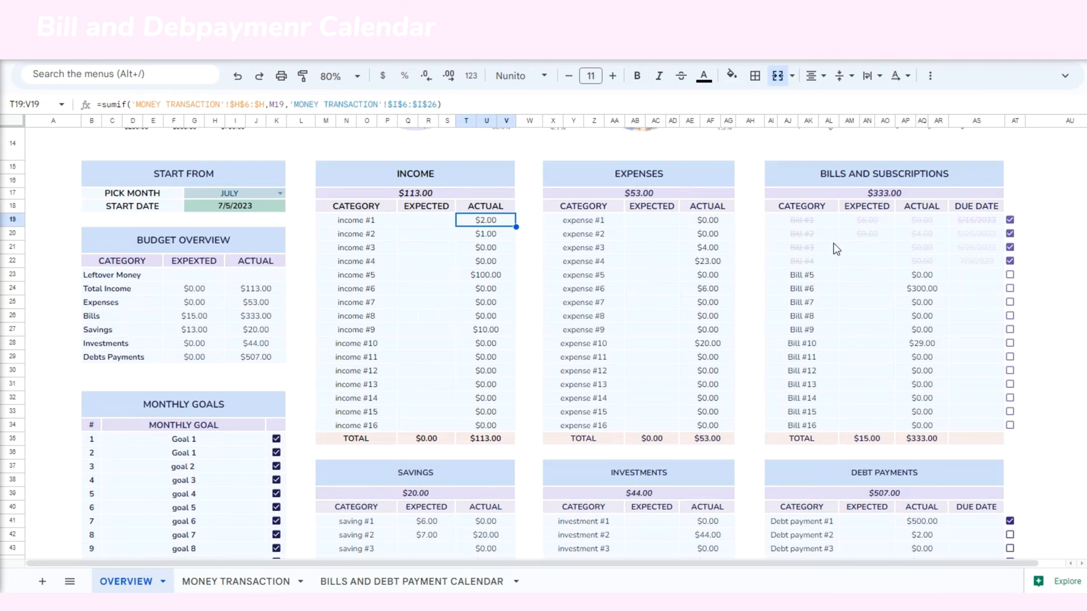
scroll("down", 3)
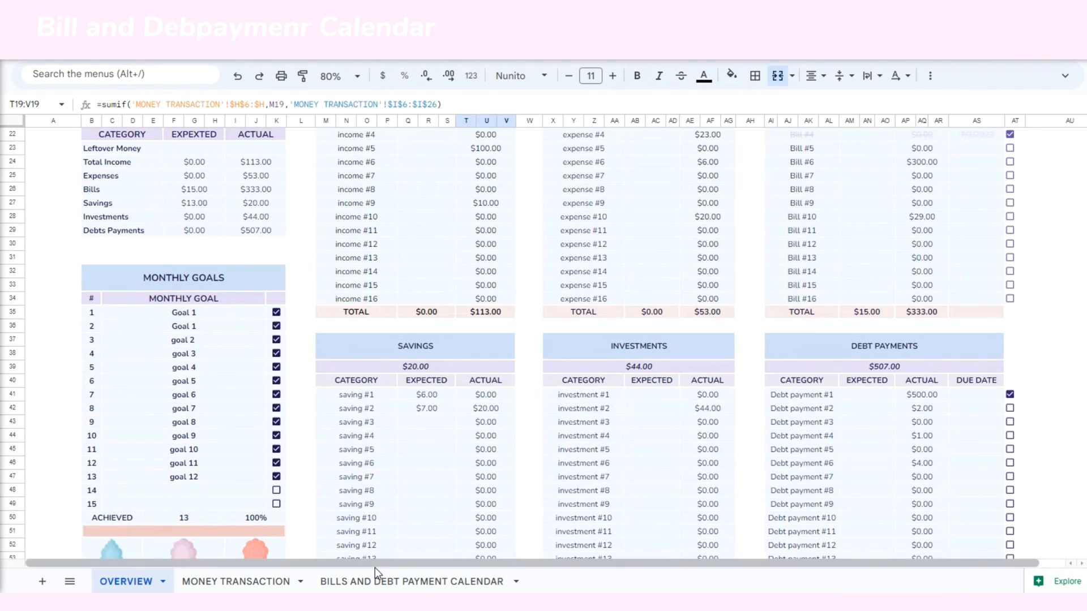
left_click(410, 582)
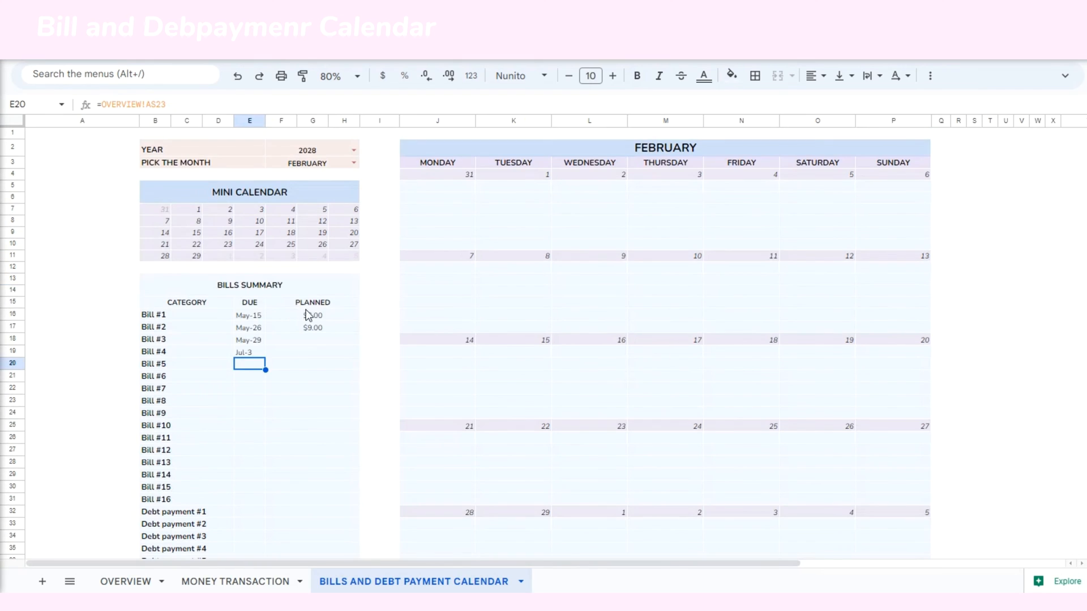
left_click(249, 315)
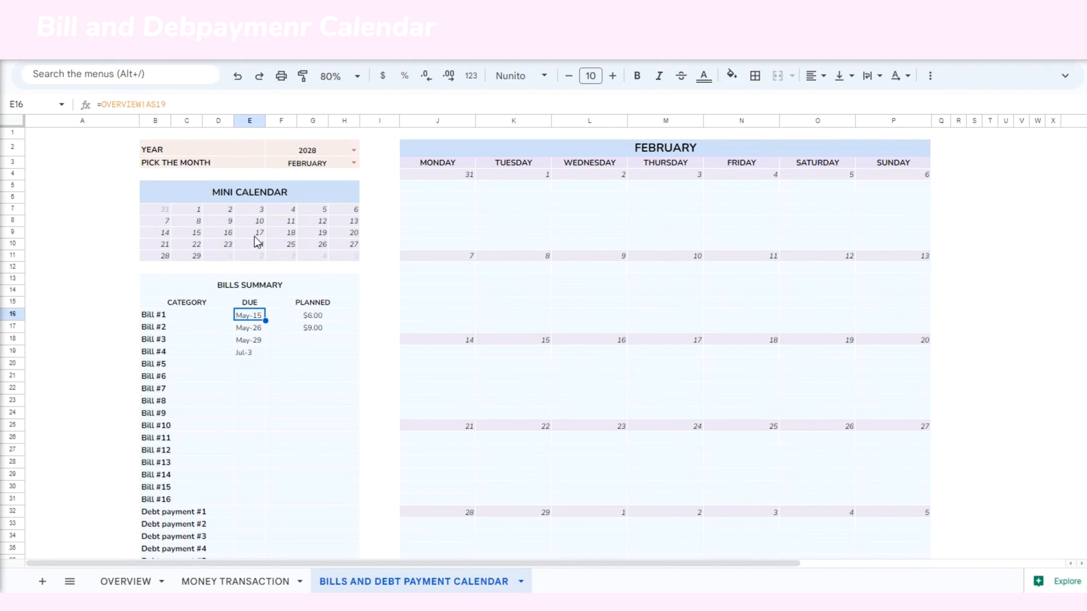
Set the calendar to May 2023 so Bills #1, #2 and #3 land on the 15th, 26th and 29th
left_click(354, 146)
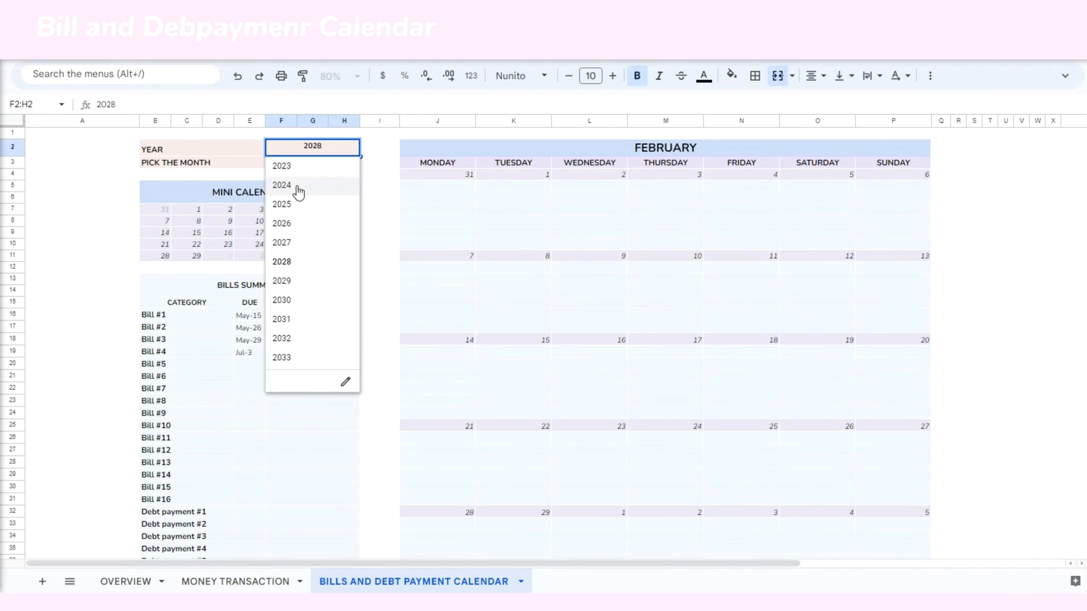
left_click(281, 165)
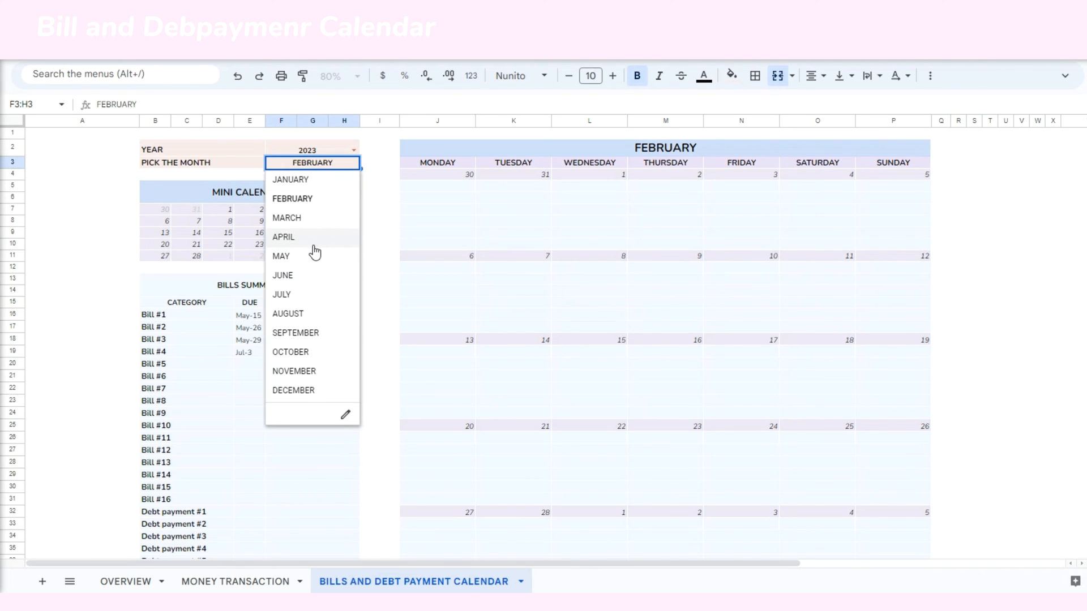
left_click(281, 256)
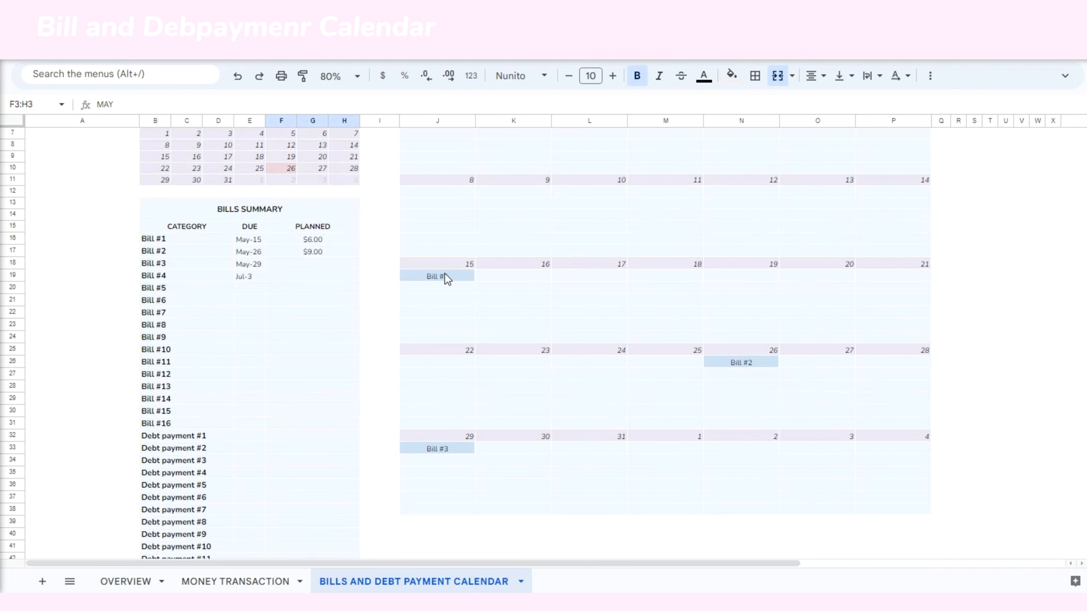
left_click(740, 362)
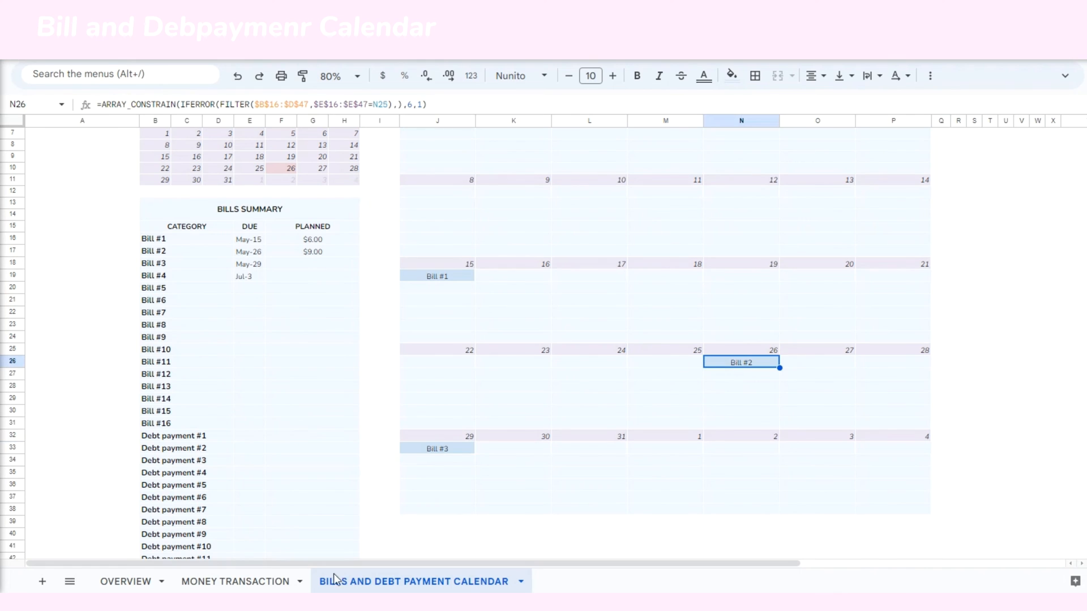
On the Overview sheet give Debt payment #1 a 1/1/2024 due date, shown as Jan-1 in the calendar
left_click(126, 582)
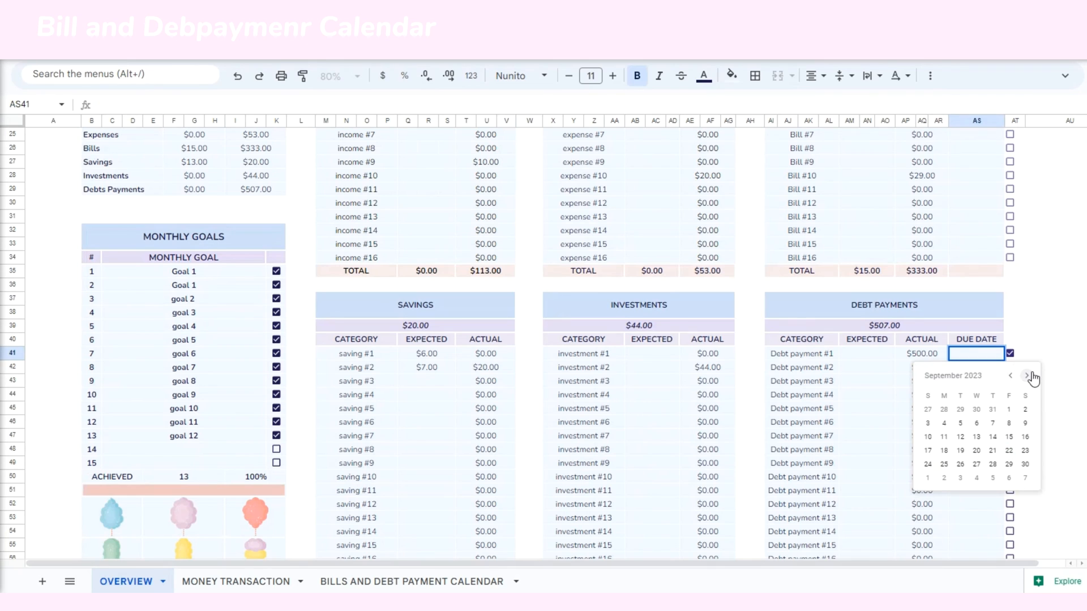
left_click(1027, 376)
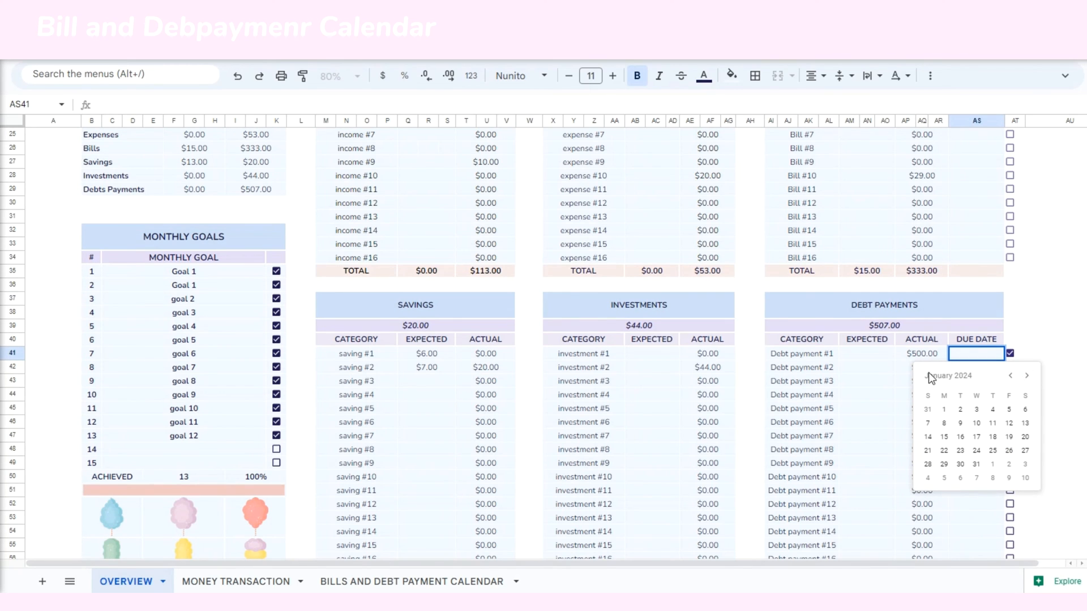
left_click(943, 408)
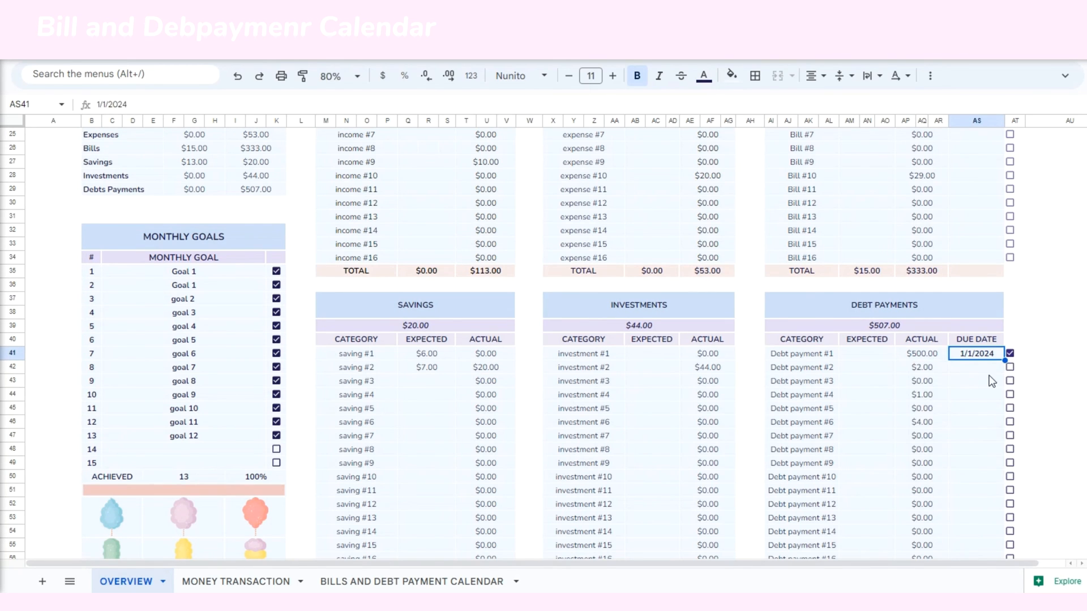
left_click(410, 582)
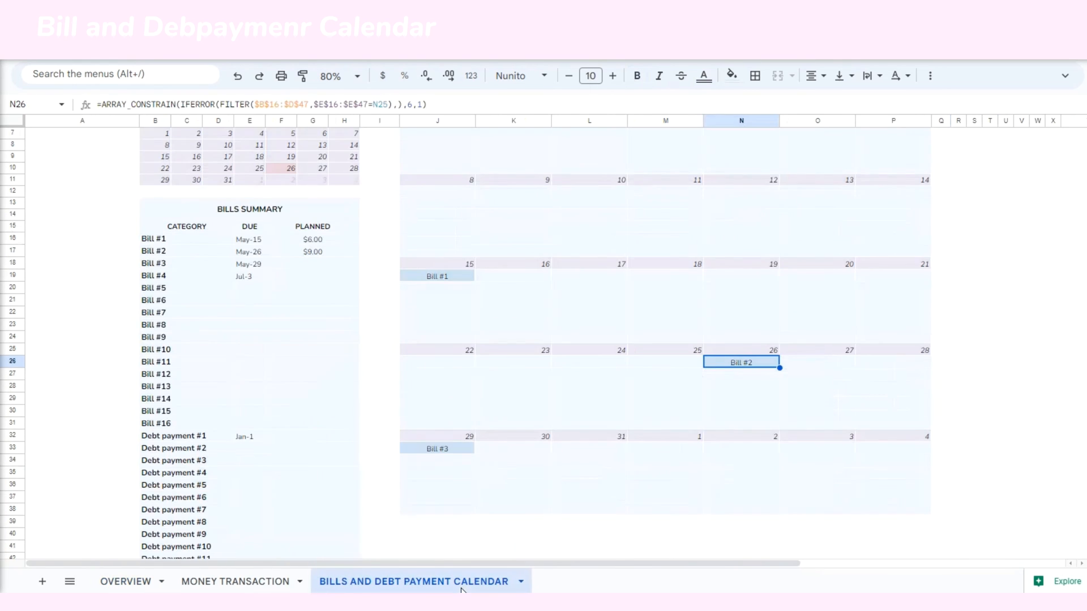
scroll("down", 3)
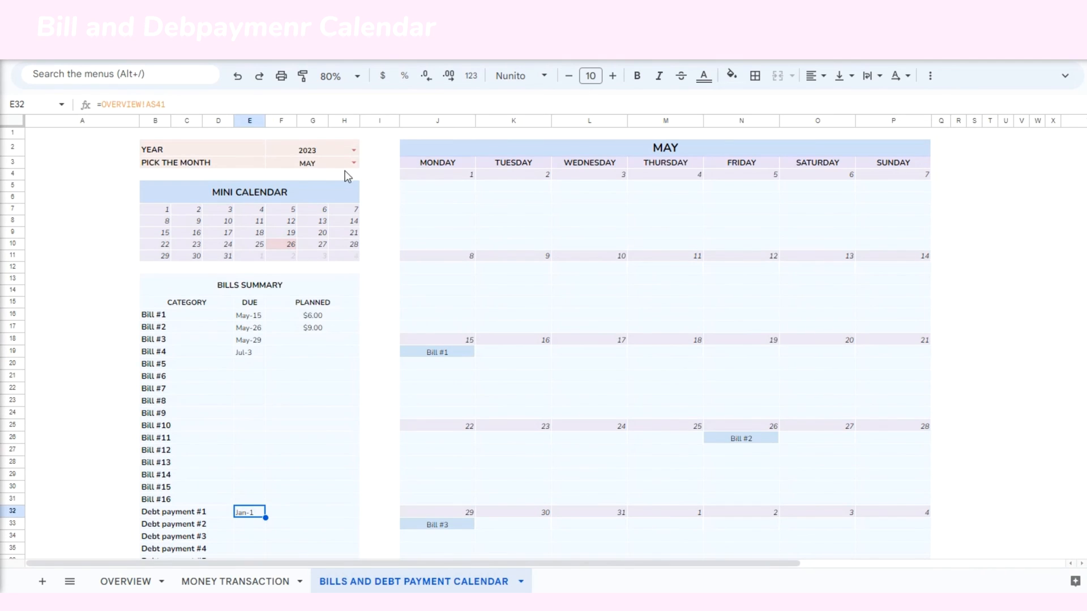
left_click(306, 150)
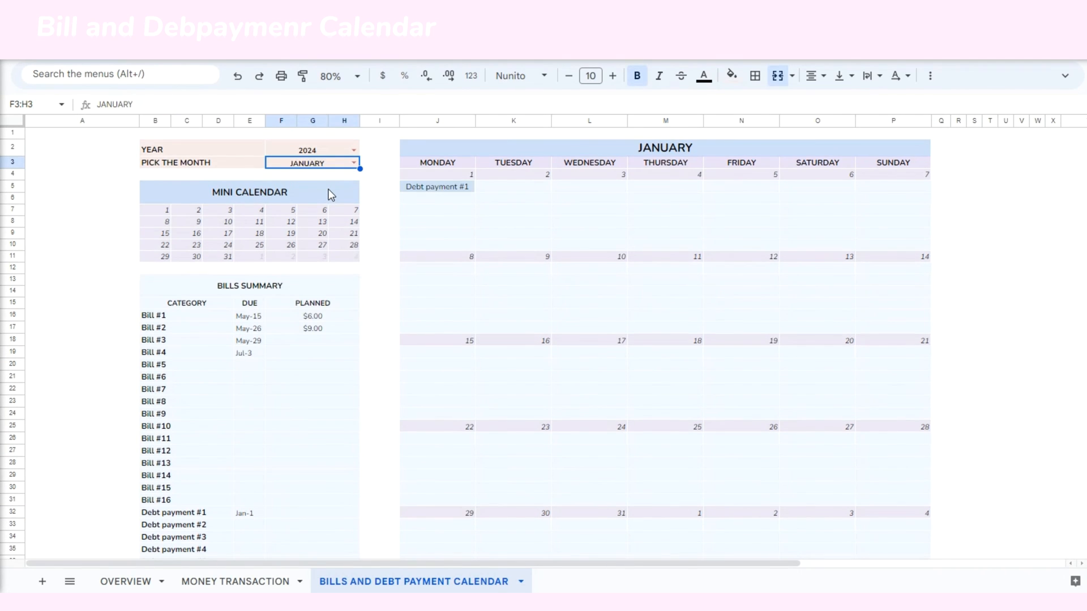
left_click(437, 186)
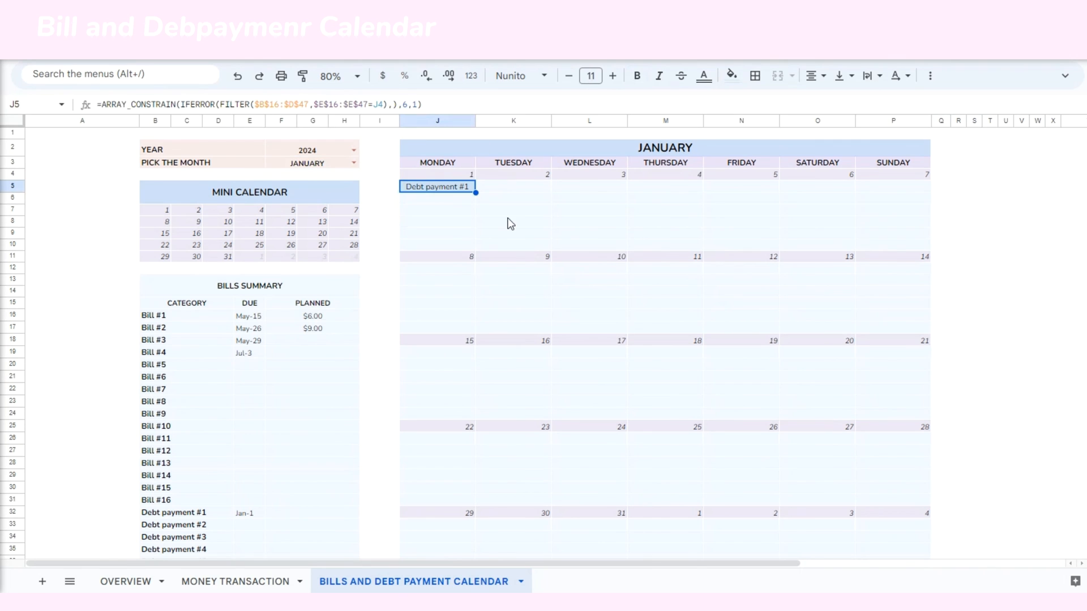
scroll("down", 3)
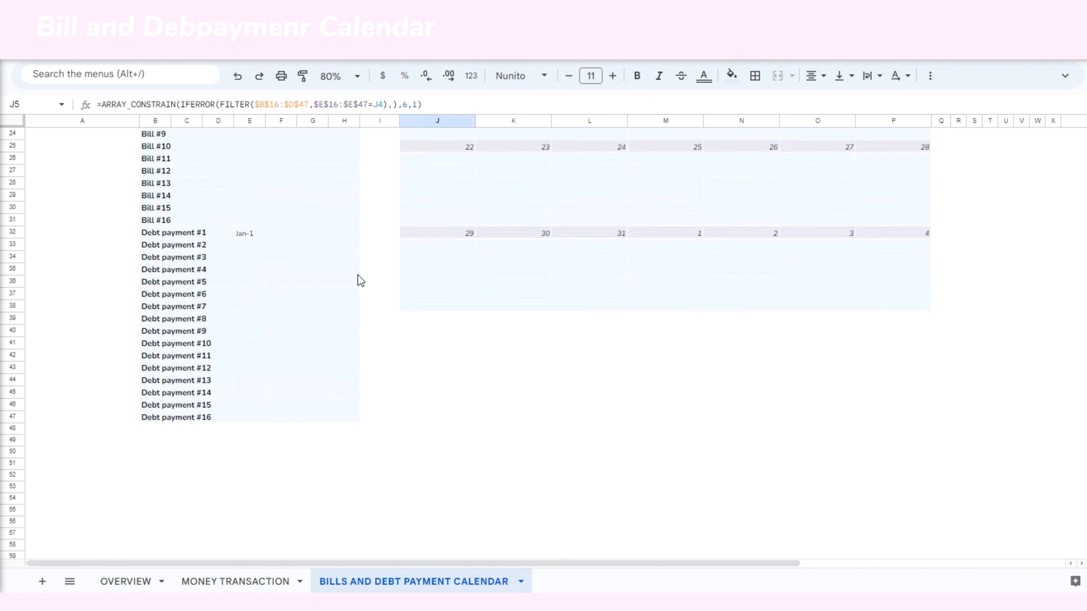
scroll("up", 3)
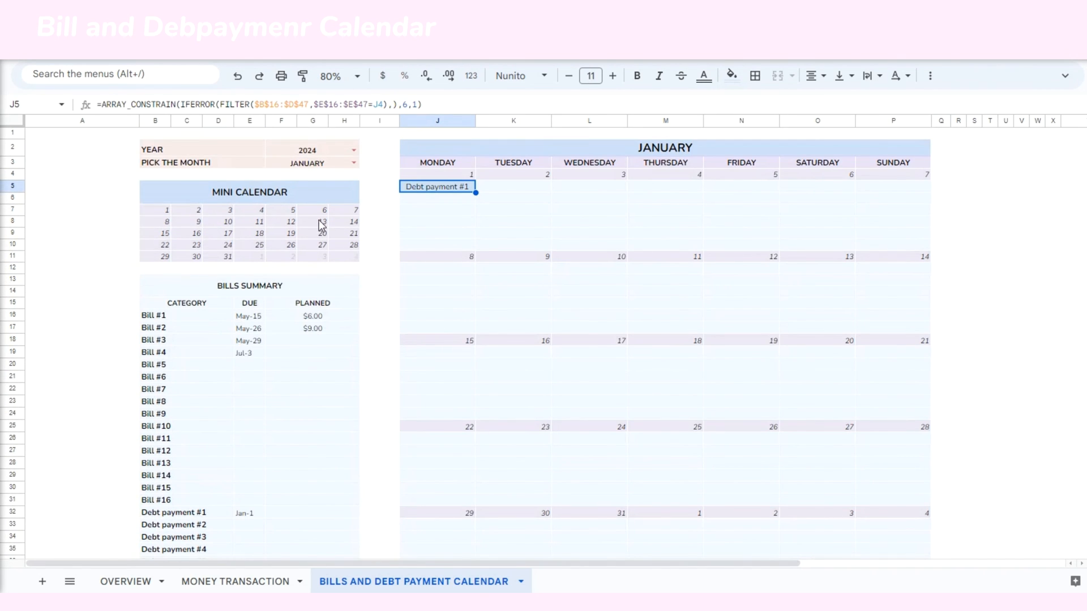
left_click(352, 149)
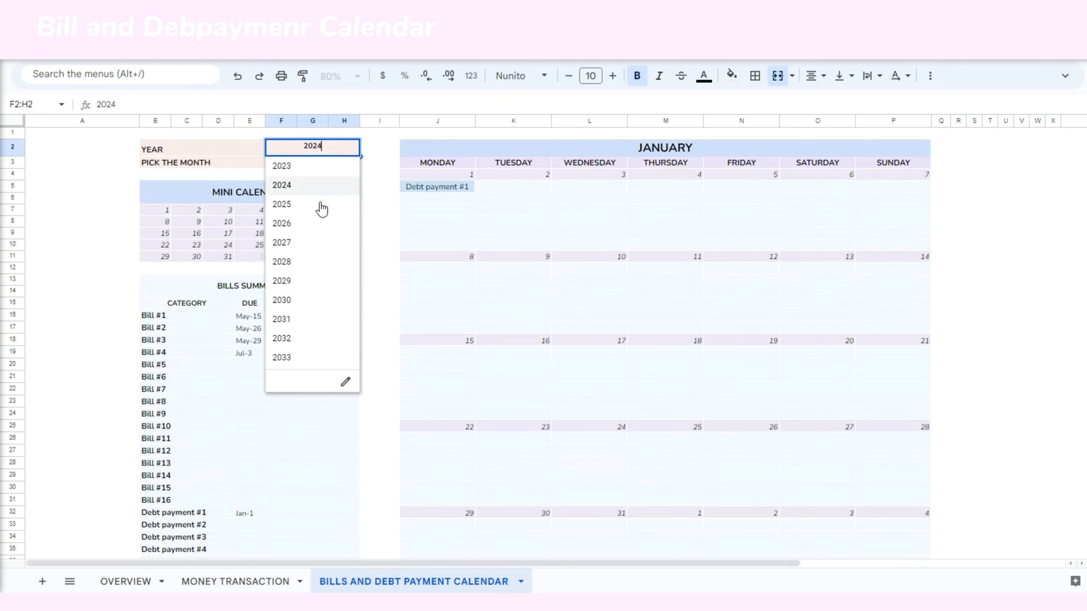
left_click(282, 166)
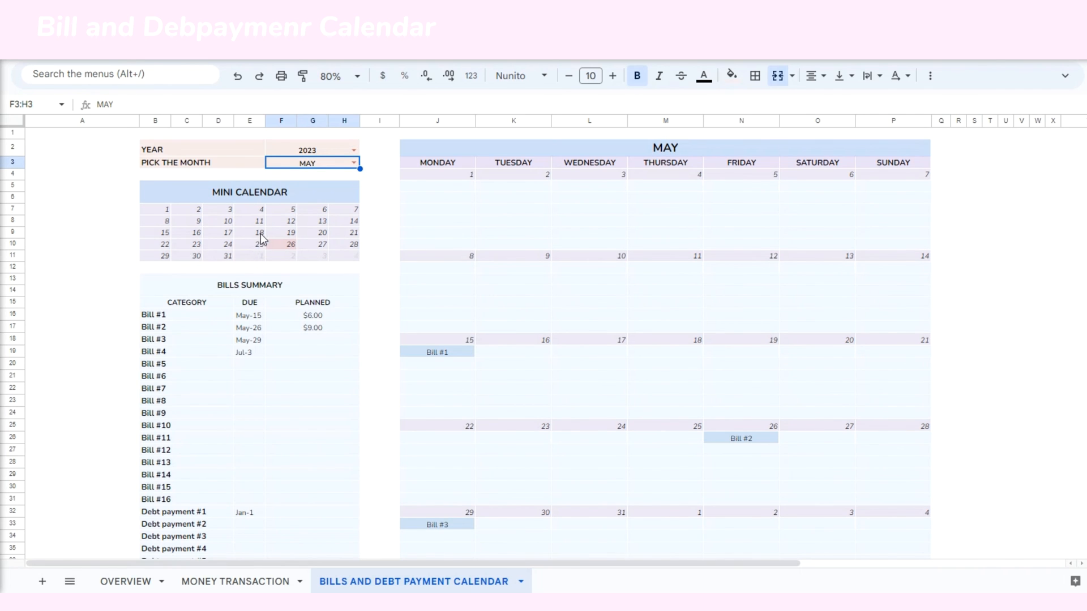
Check date 26 in the mini calendar, then review the Overview January dashboard top to bottom
left_click(284, 244)
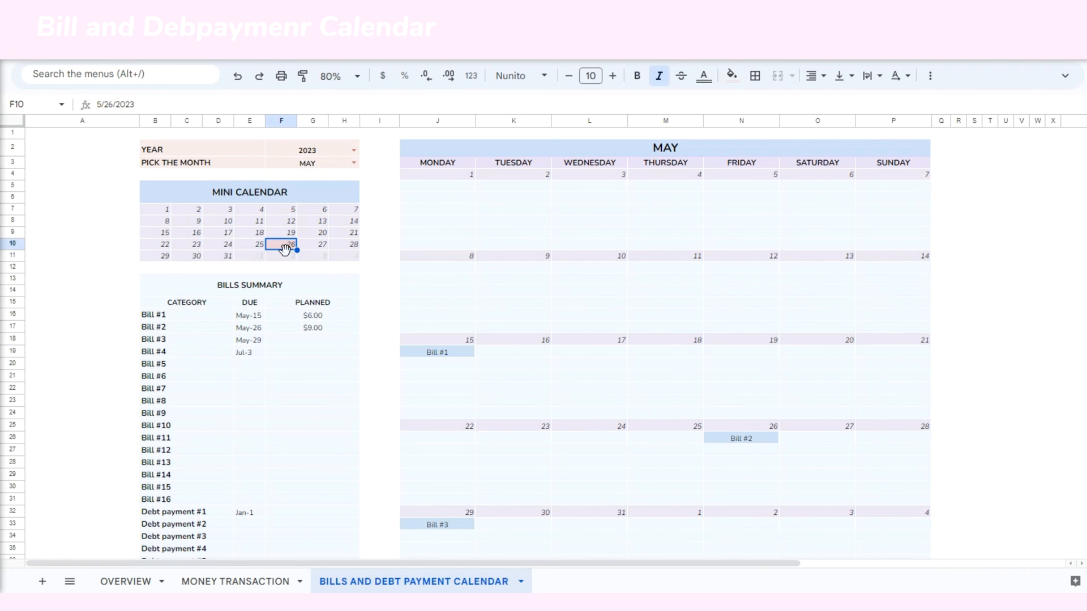
mouse_move(214, 450)
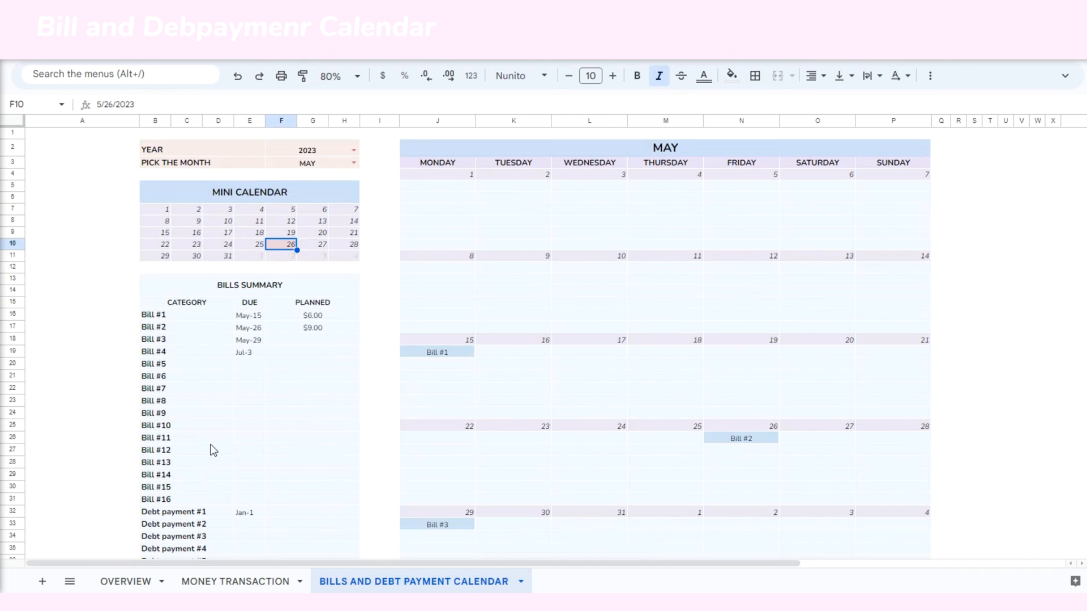
left_click(125, 582)
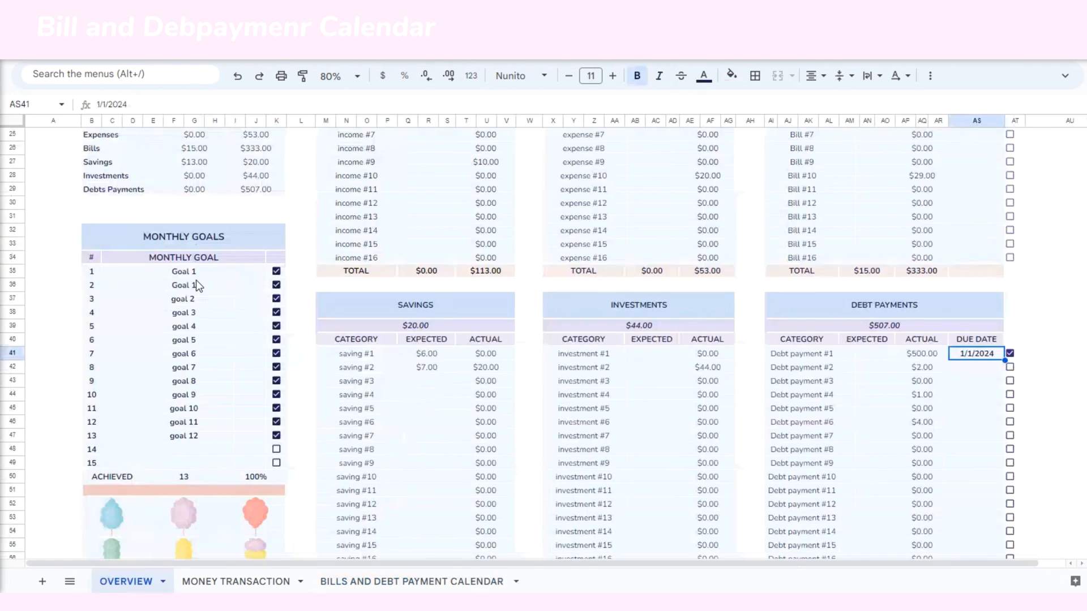
scroll("up", 3)
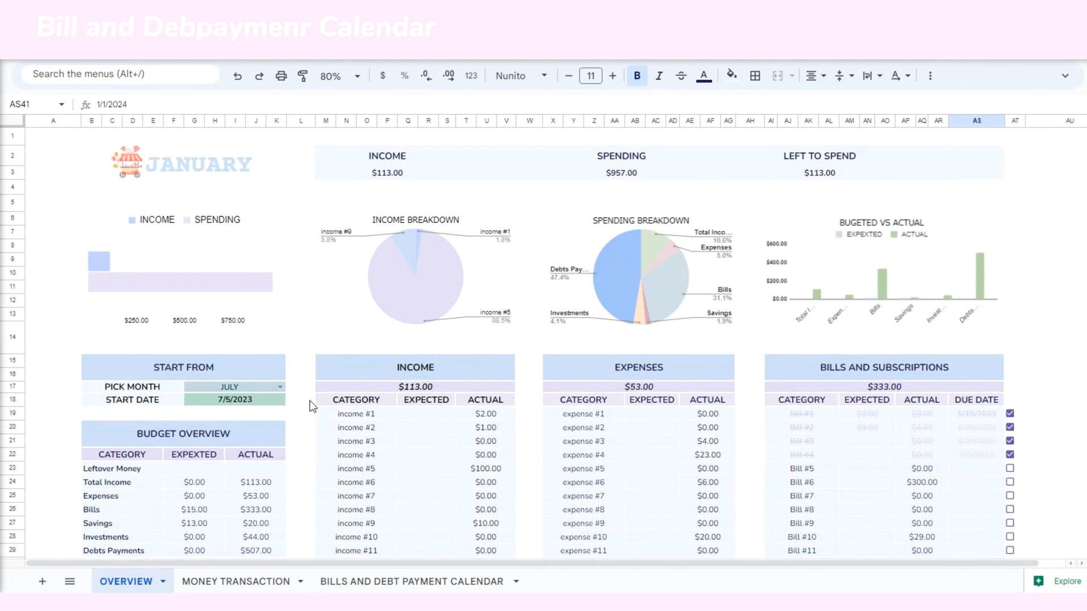
scroll("down", 3)
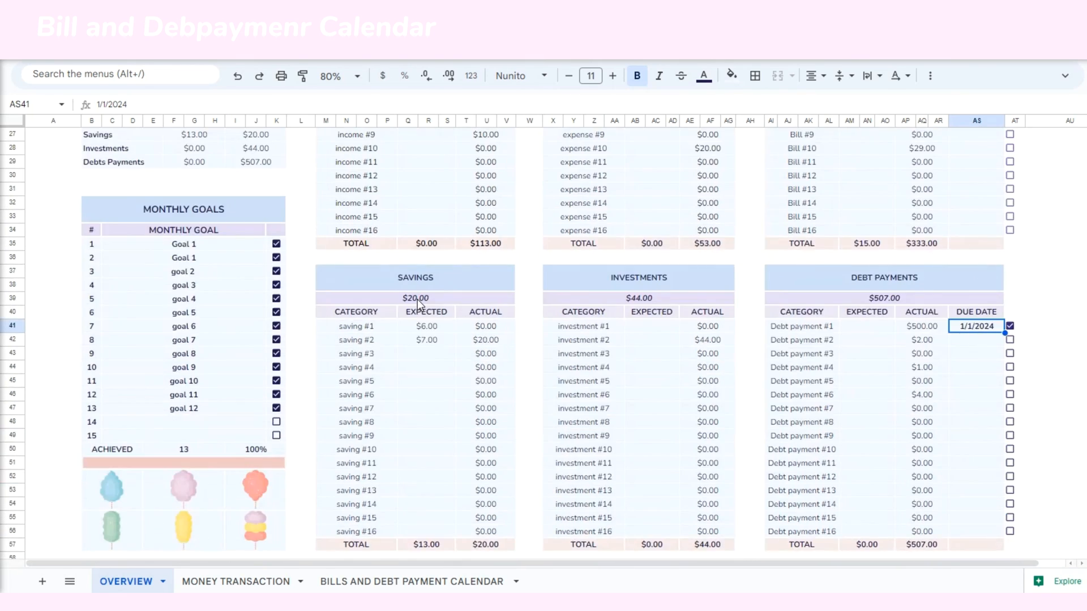
scroll("up", 3)
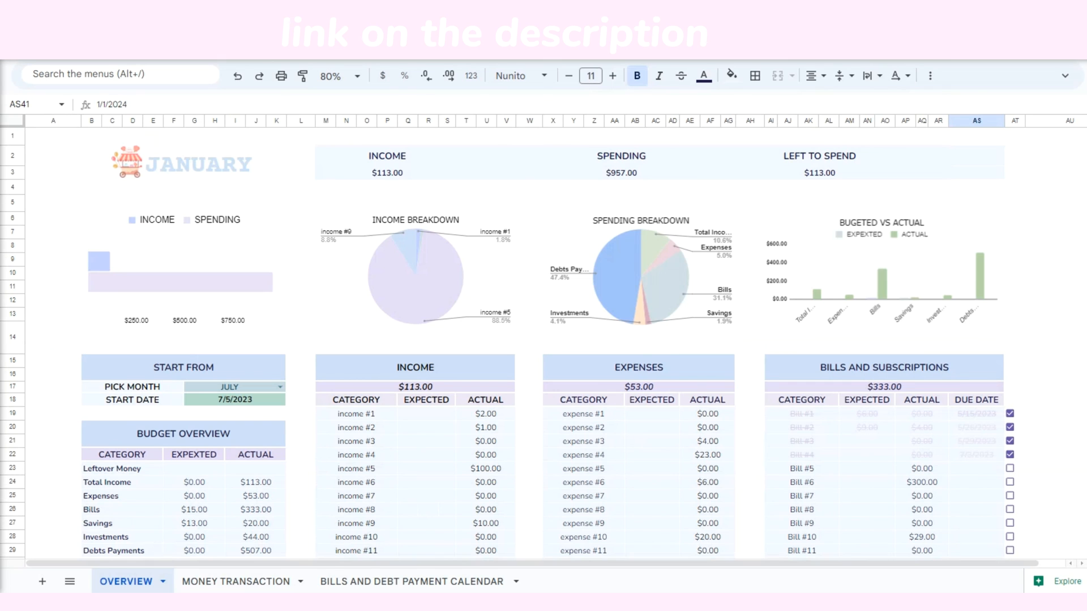
Scroll the Overview, review the Money Transaction tracker, and return to the May payment calendar
left_click(53, 341)
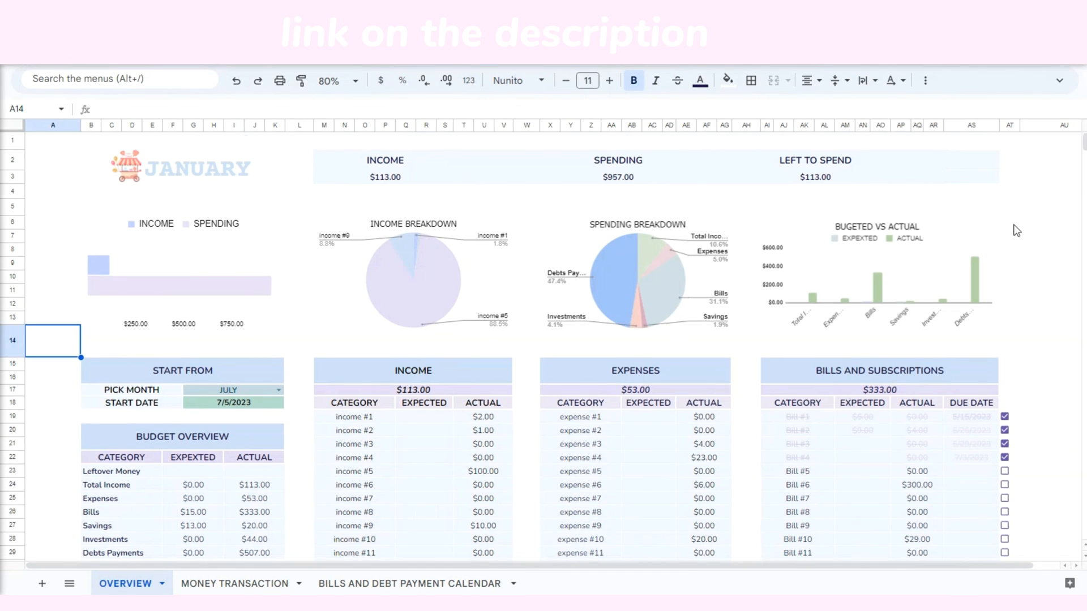
scroll("down", 3)
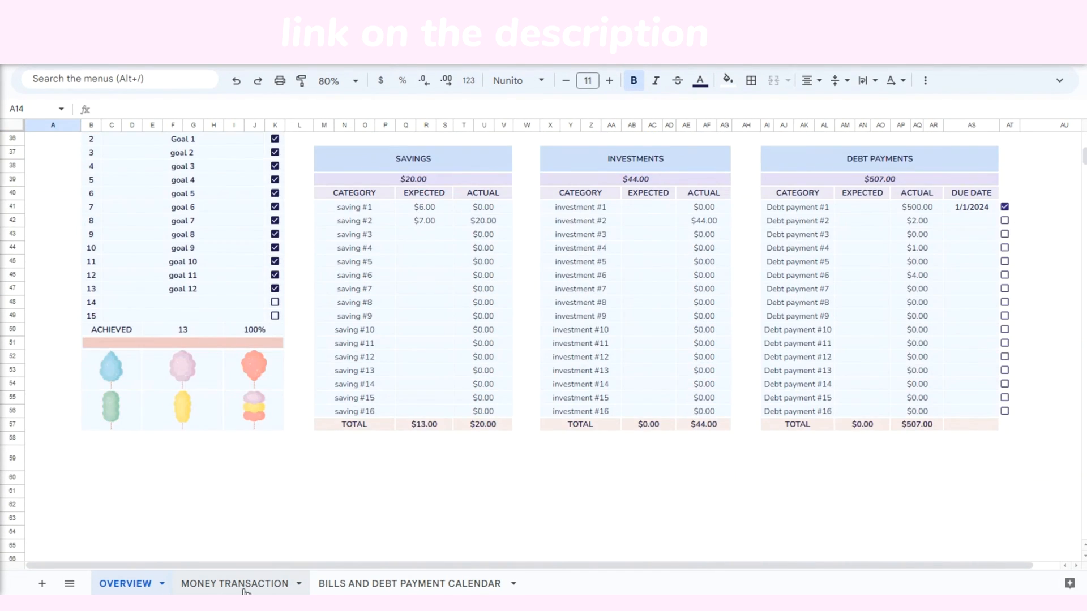
left_click(234, 583)
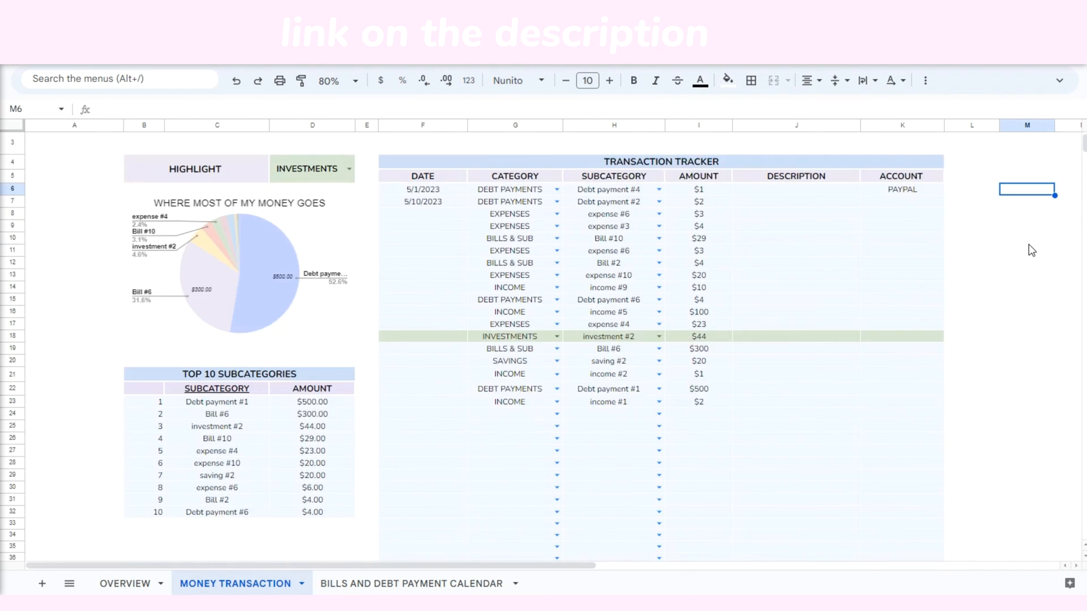
scroll("down", 3)
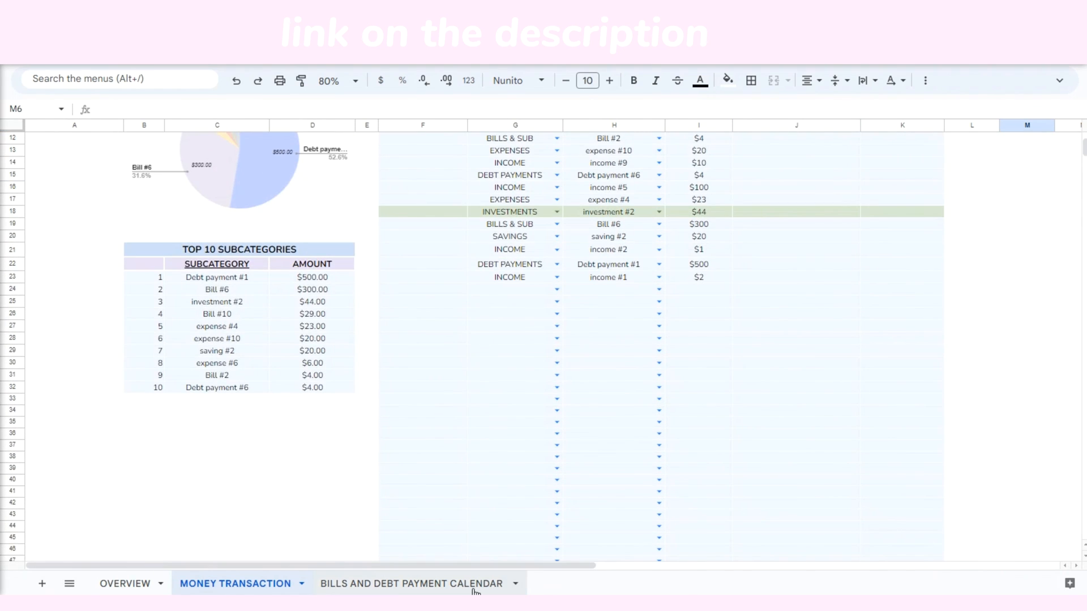
left_click(410, 583)
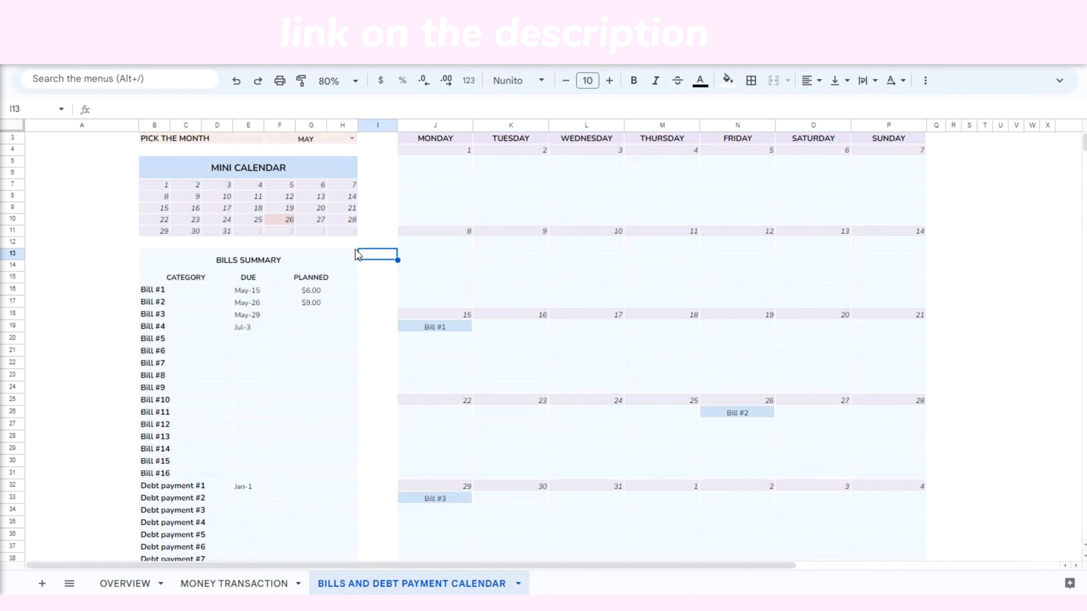